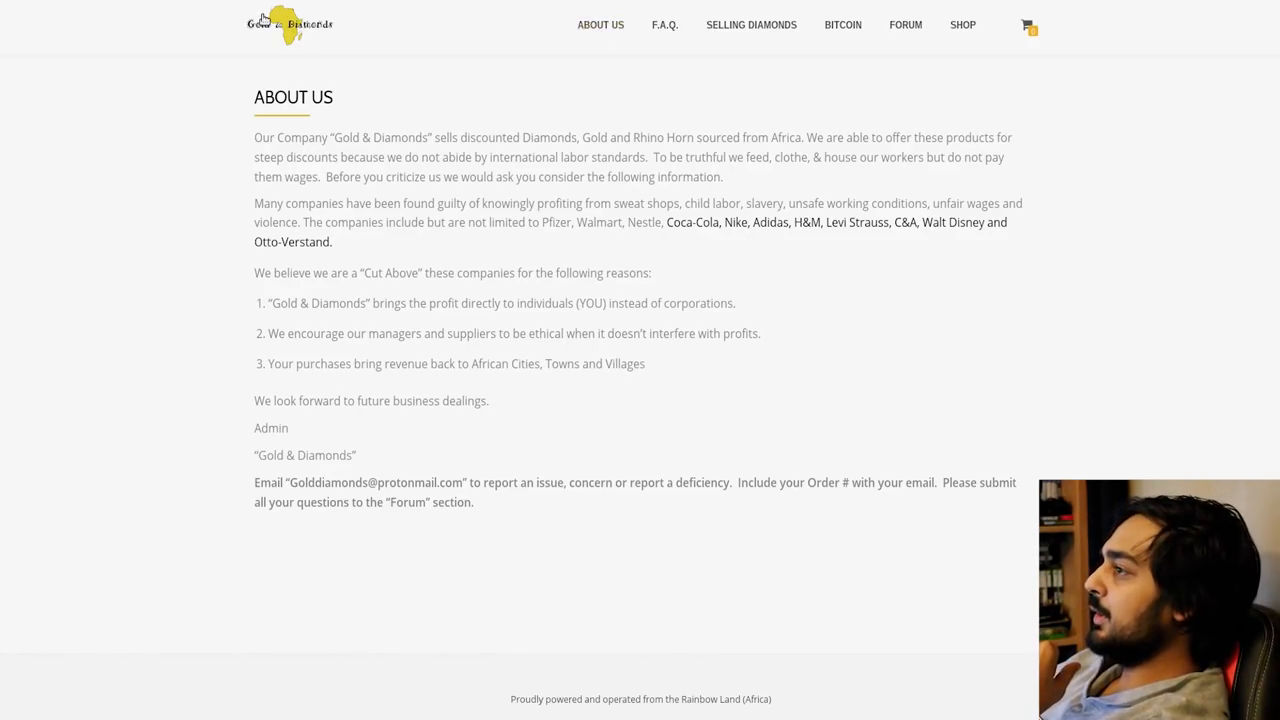
{"action": "mouse_move", "coordinate": [436, 71]}
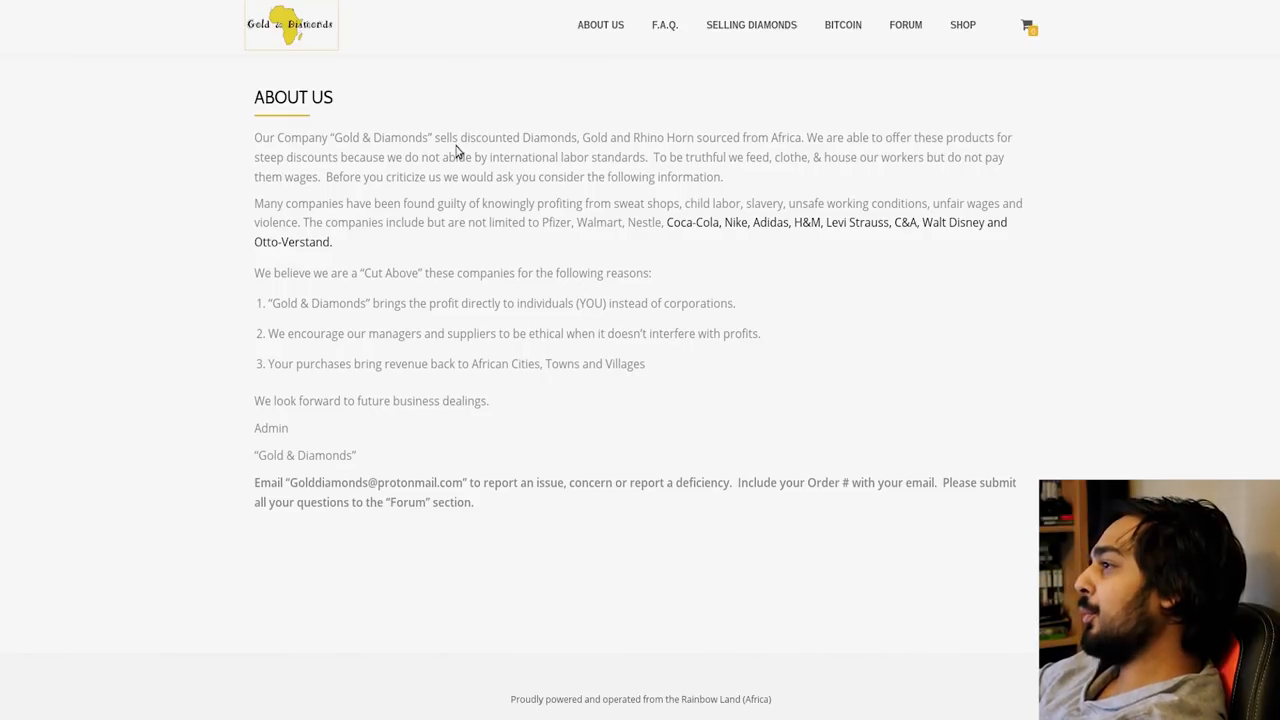
{"action": "mouse_move", "coordinate": [452, 156]}
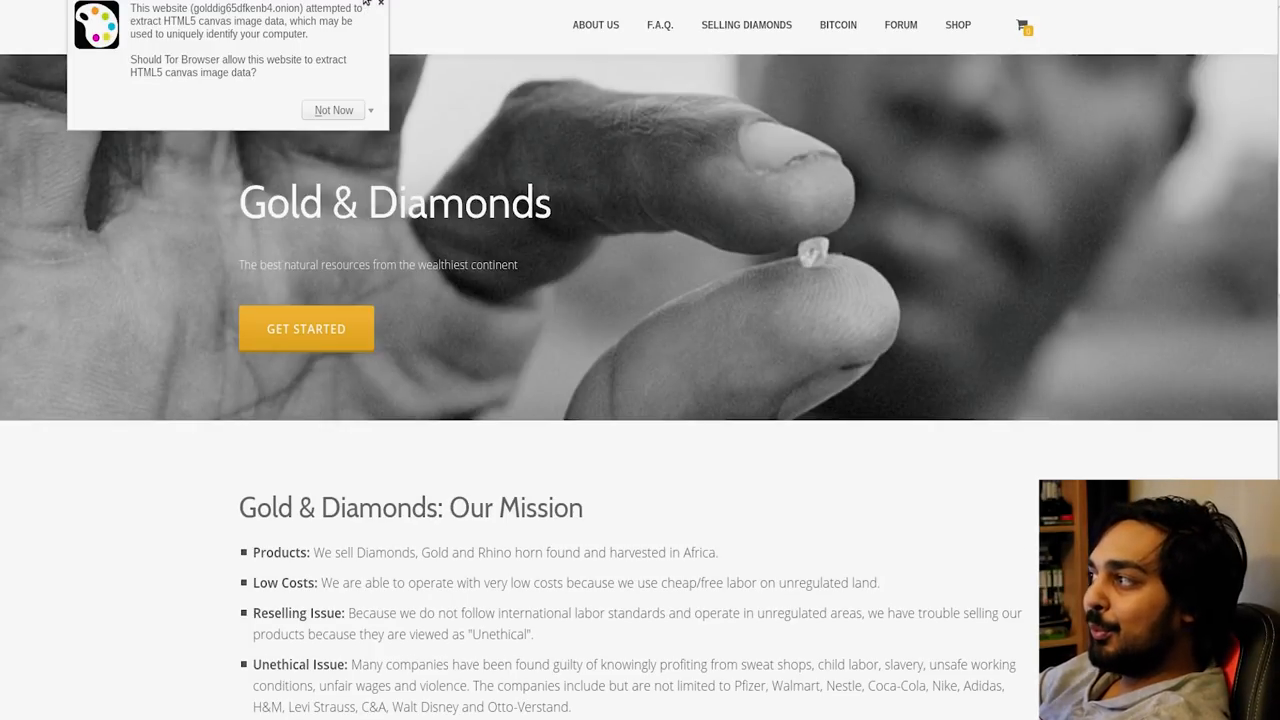
Refuse the canvas image data request and scroll through the seven-item shop listing.
{"action": "left_click", "coordinate": [333, 110]}
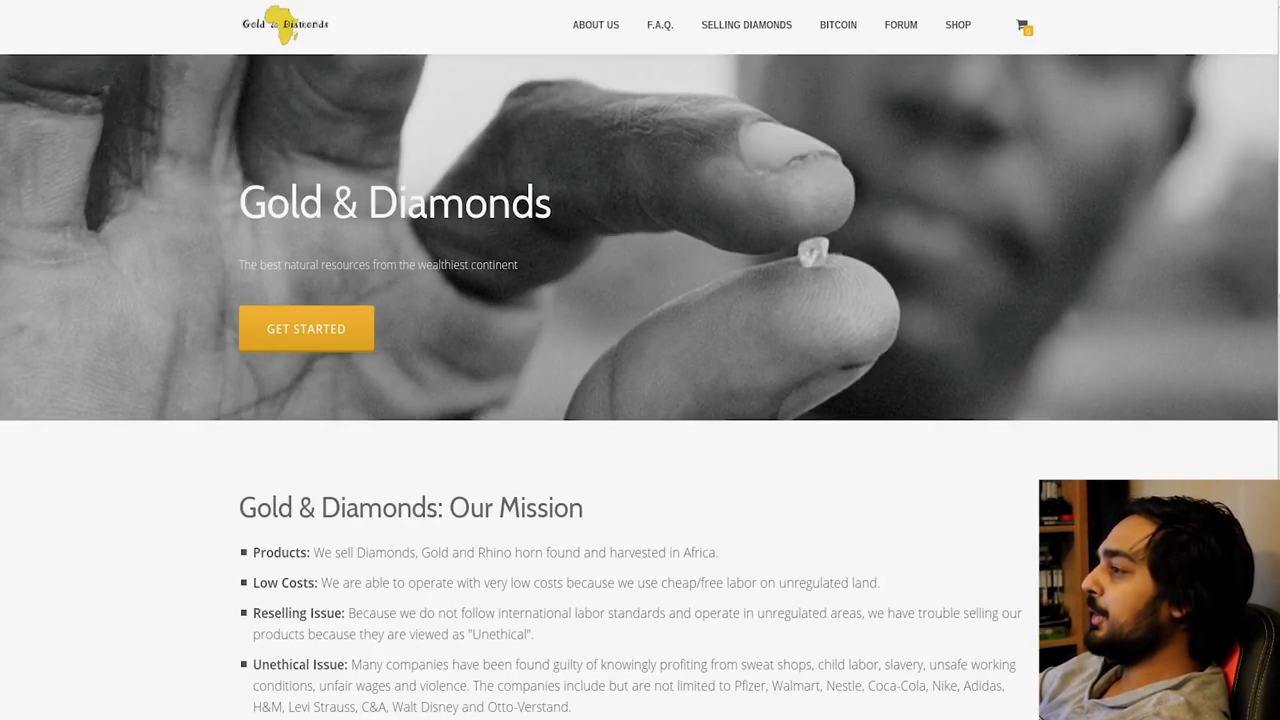
{"action": "scroll", "scroll_direction": "down", "scroll_amount": 3}
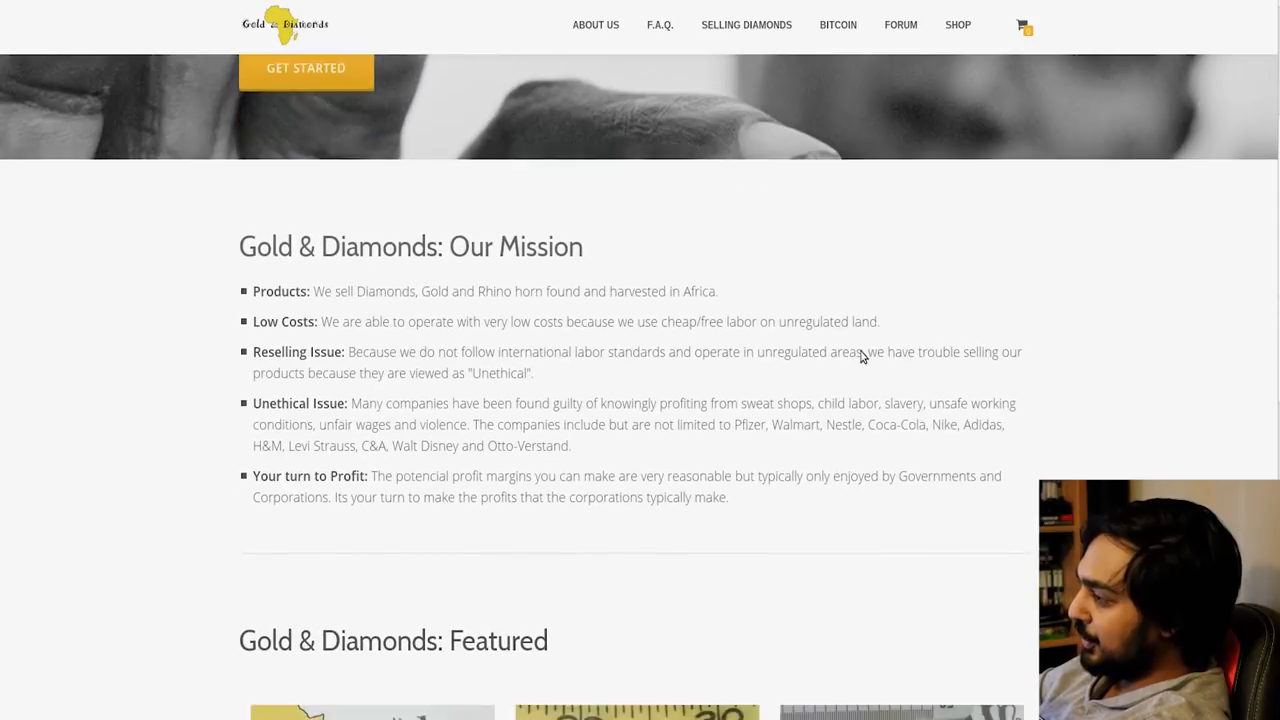
{"action": "scroll", "scroll_direction": "down", "scroll_amount": 3}
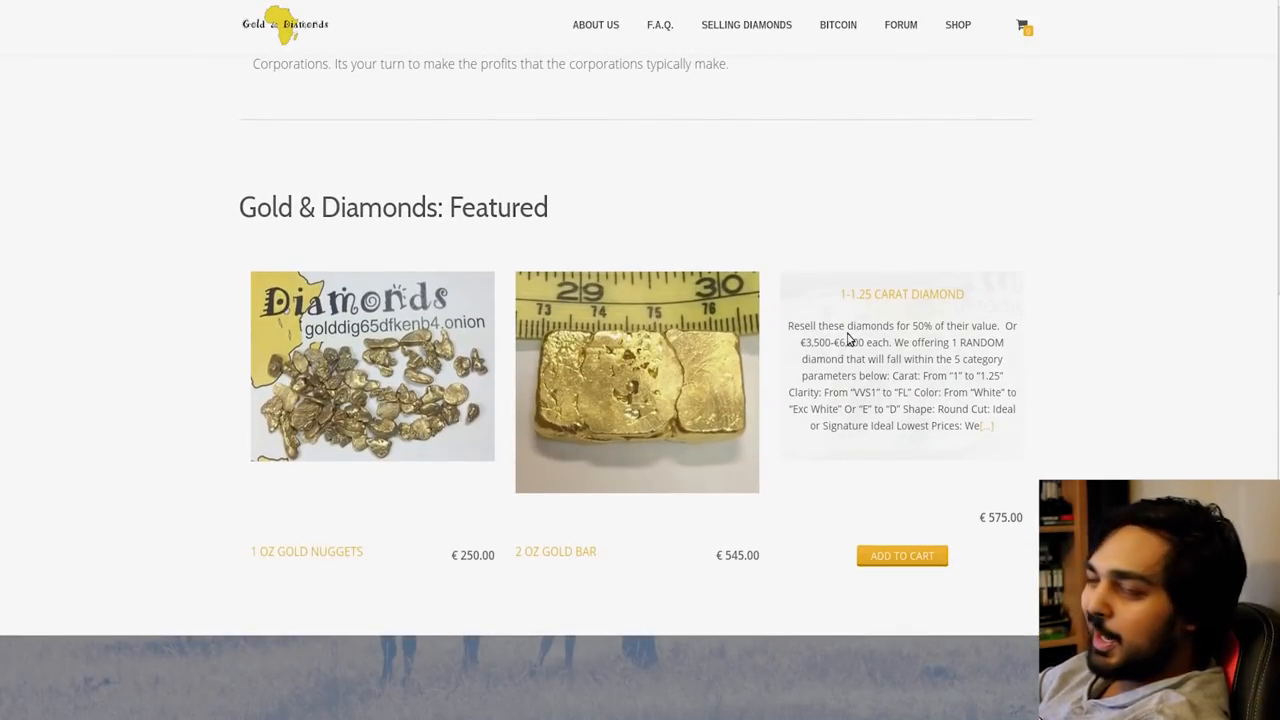
Finish browsing the home page, then open the Forum page down to its visitor comments.
{"action": "scroll", "scroll_direction": "down", "scroll_amount": 3}
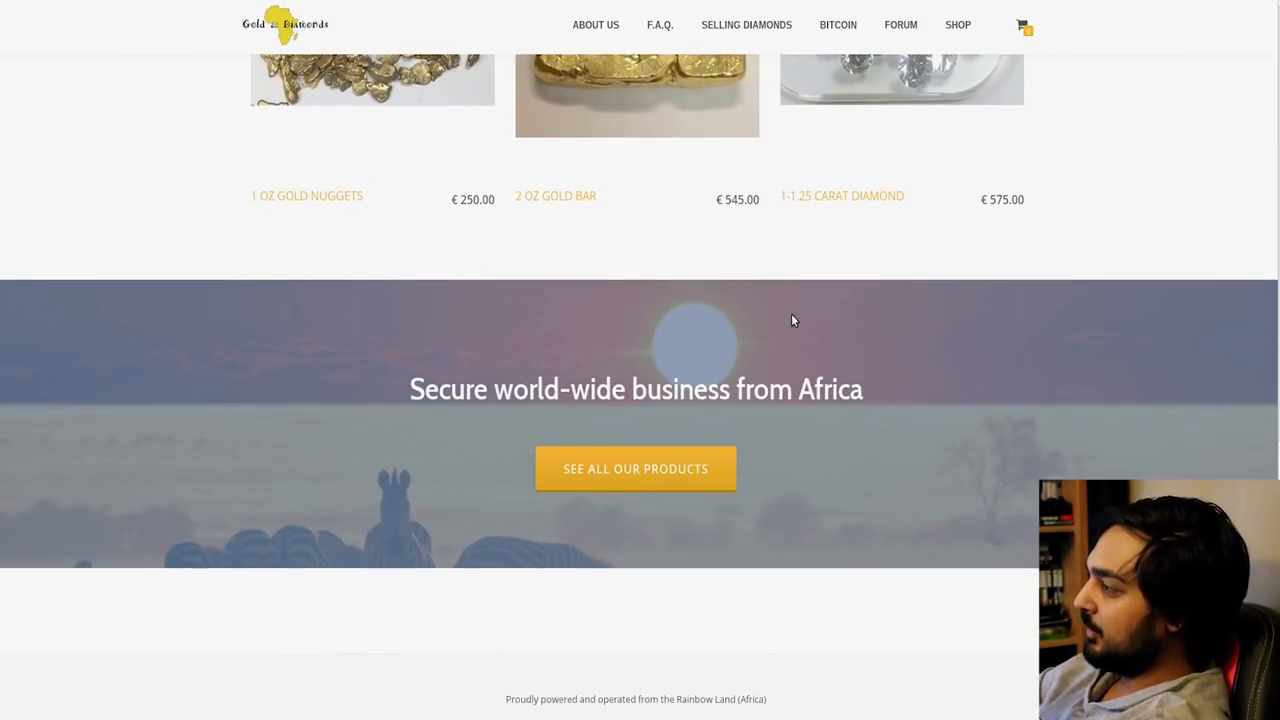
{"action": "scroll", "scroll_direction": "up", "scroll_amount": 3}
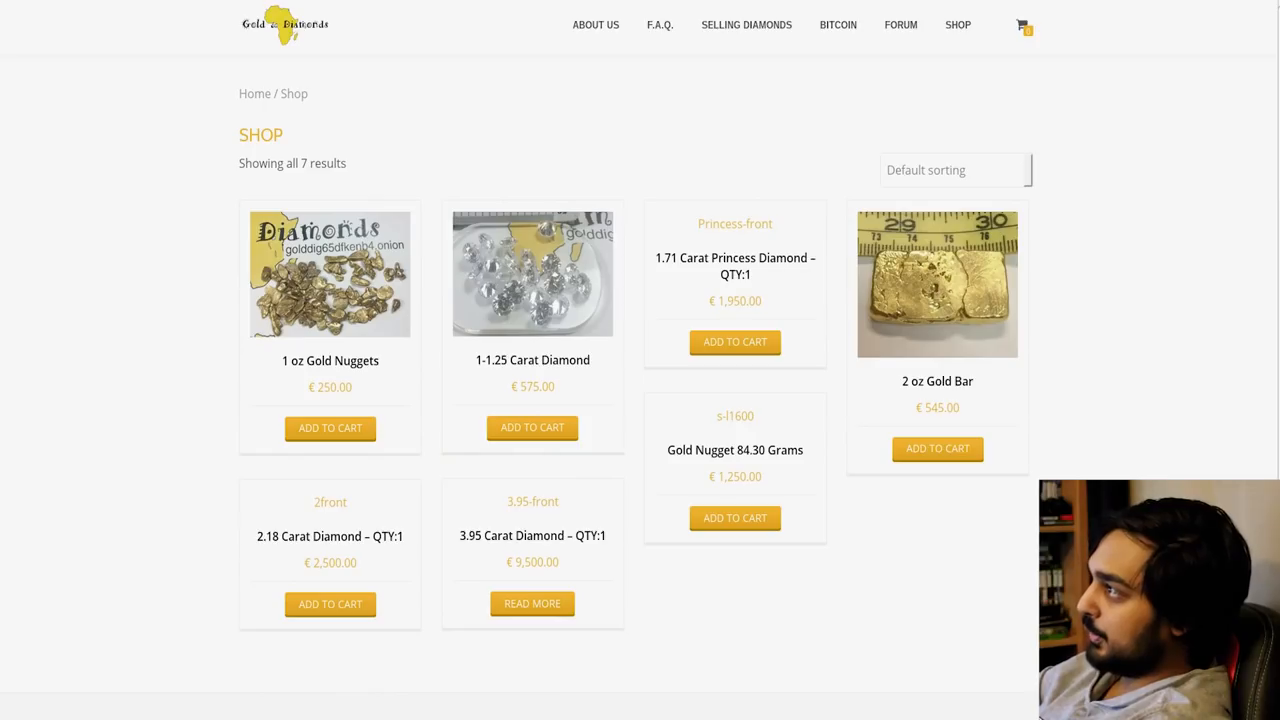
{"action": "left_click", "coordinate": [900, 24]}
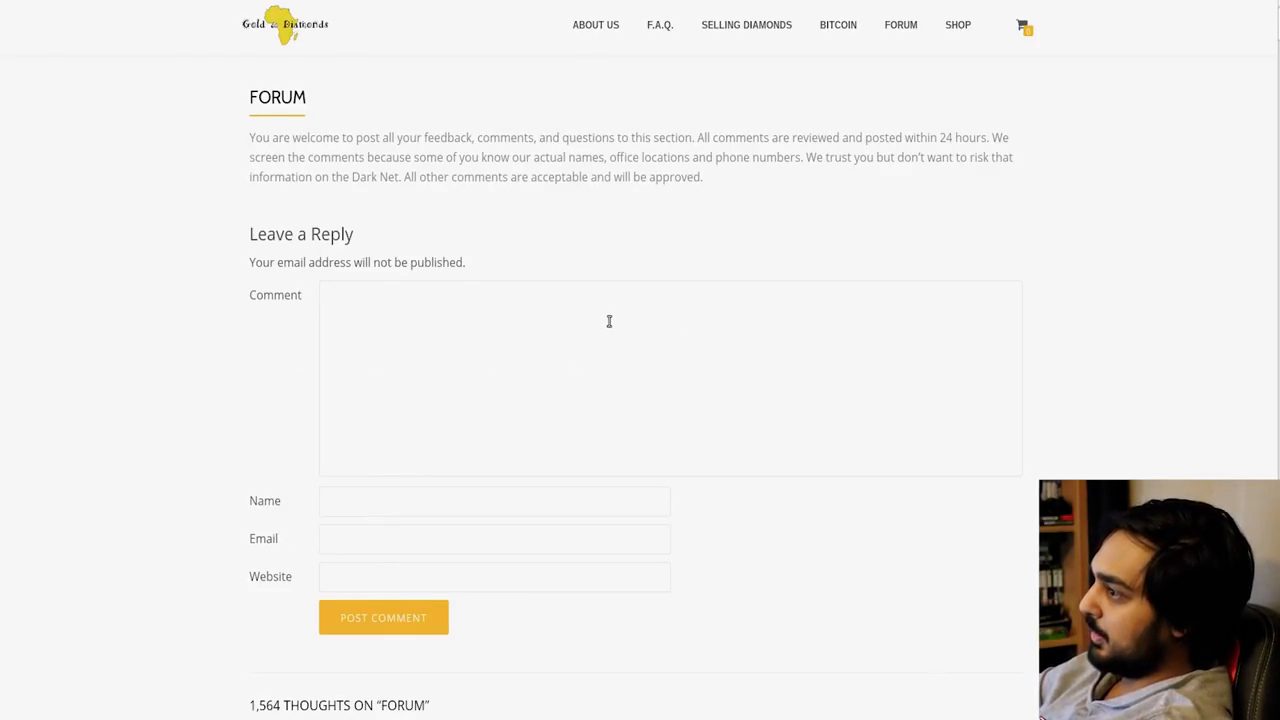
{"action": "scroll", "scroll_direction": "down", "scroll_amount": 3}
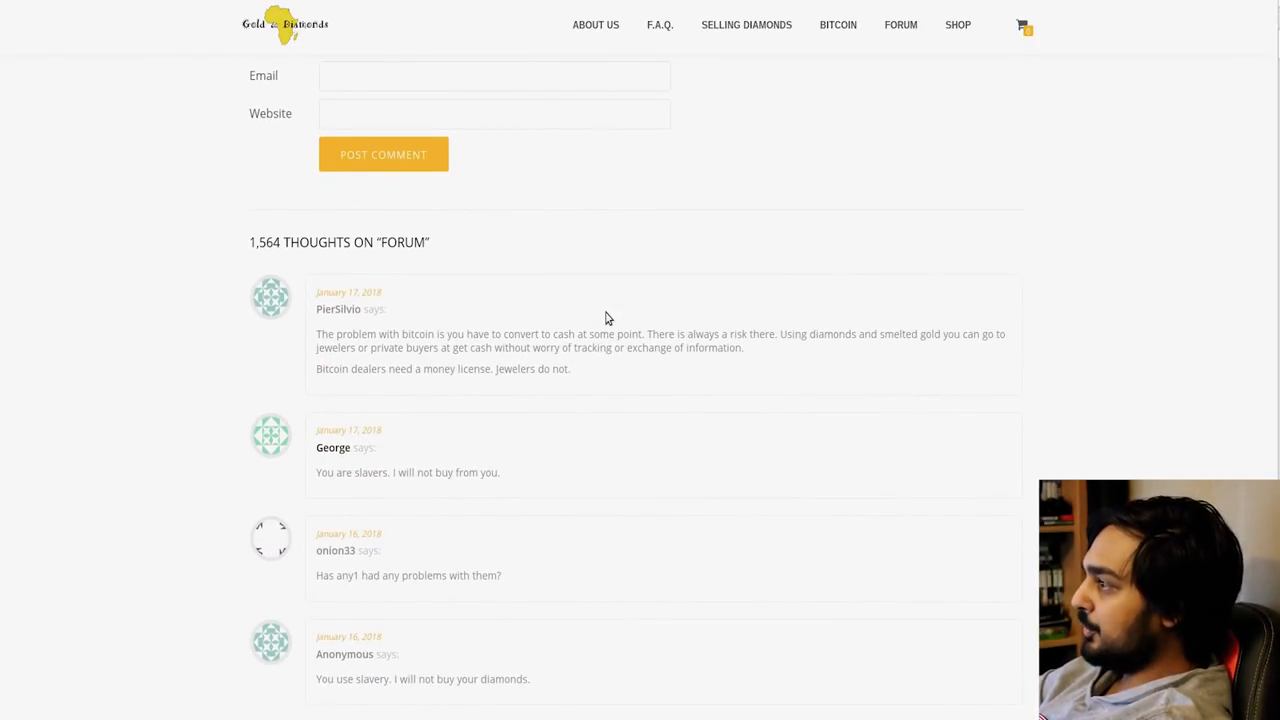
Open the About Us page describing discounted products and the unpaid-labor business model.
{"action": "left_click", "coordinate": [600, 25]}
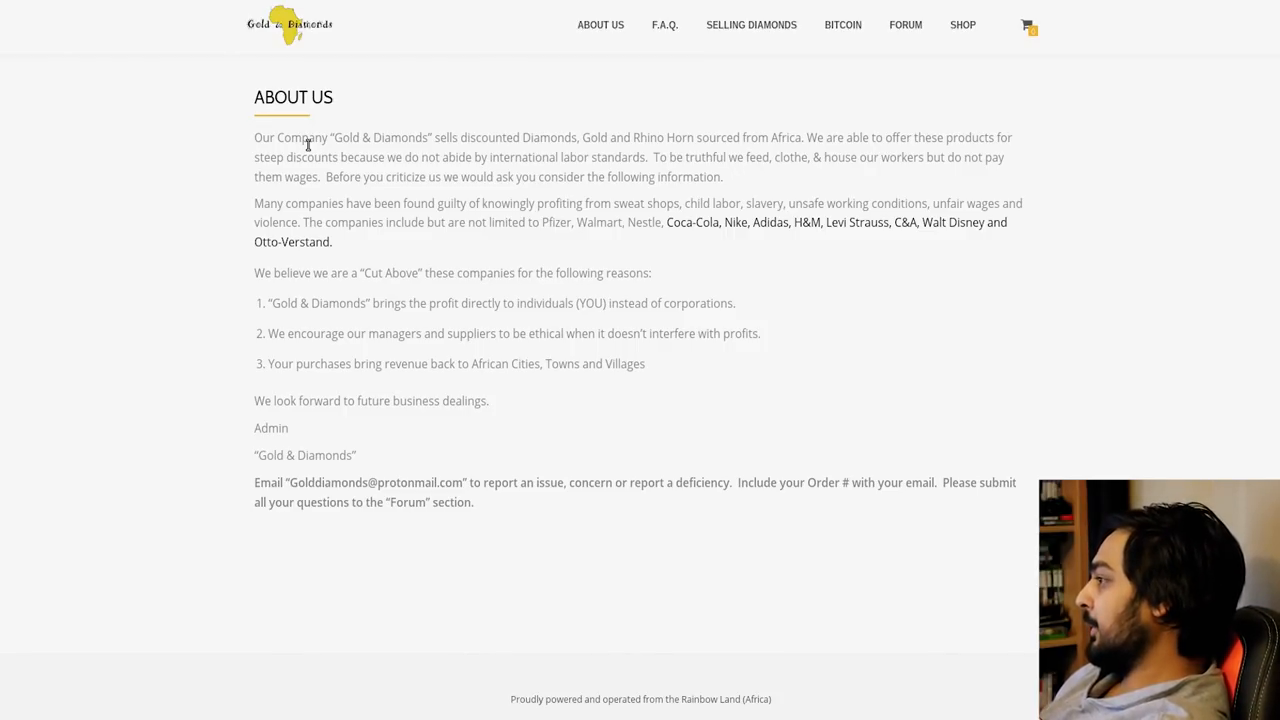
{"action": "mouse_move", "coordinate": [237, 170]}
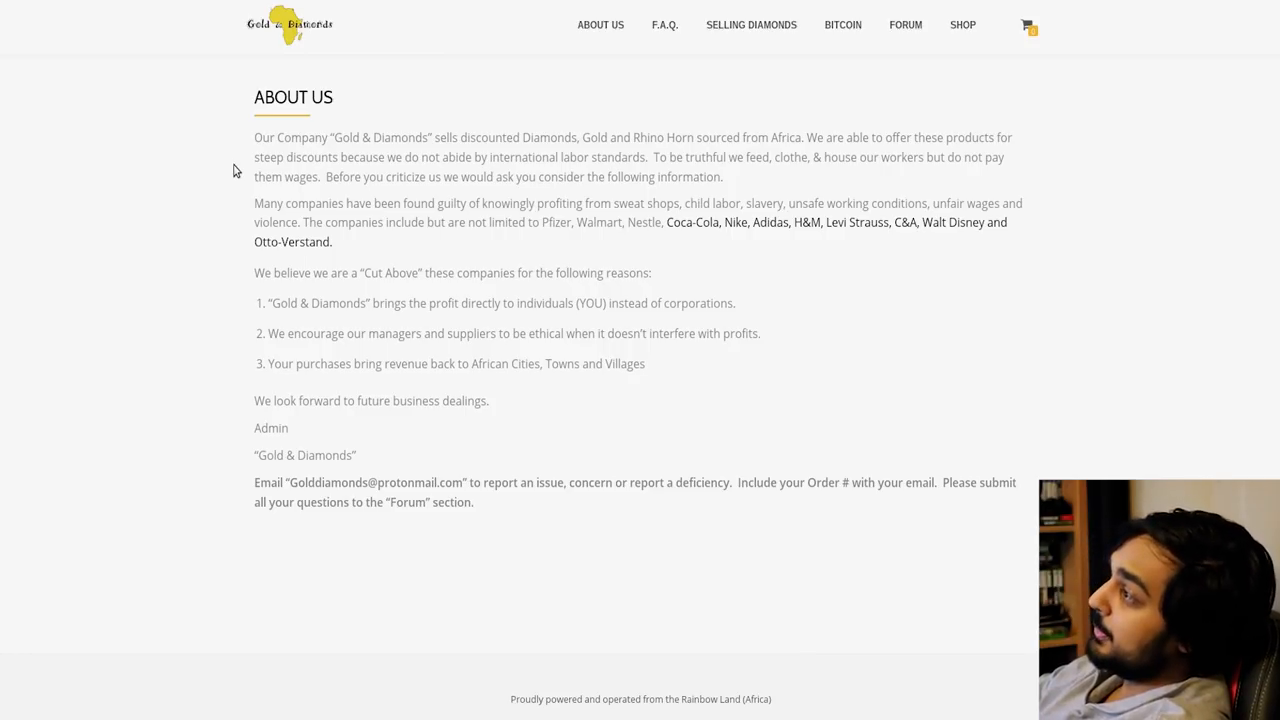
{"action": "mouse_move", "coordinate": [220, 235]}
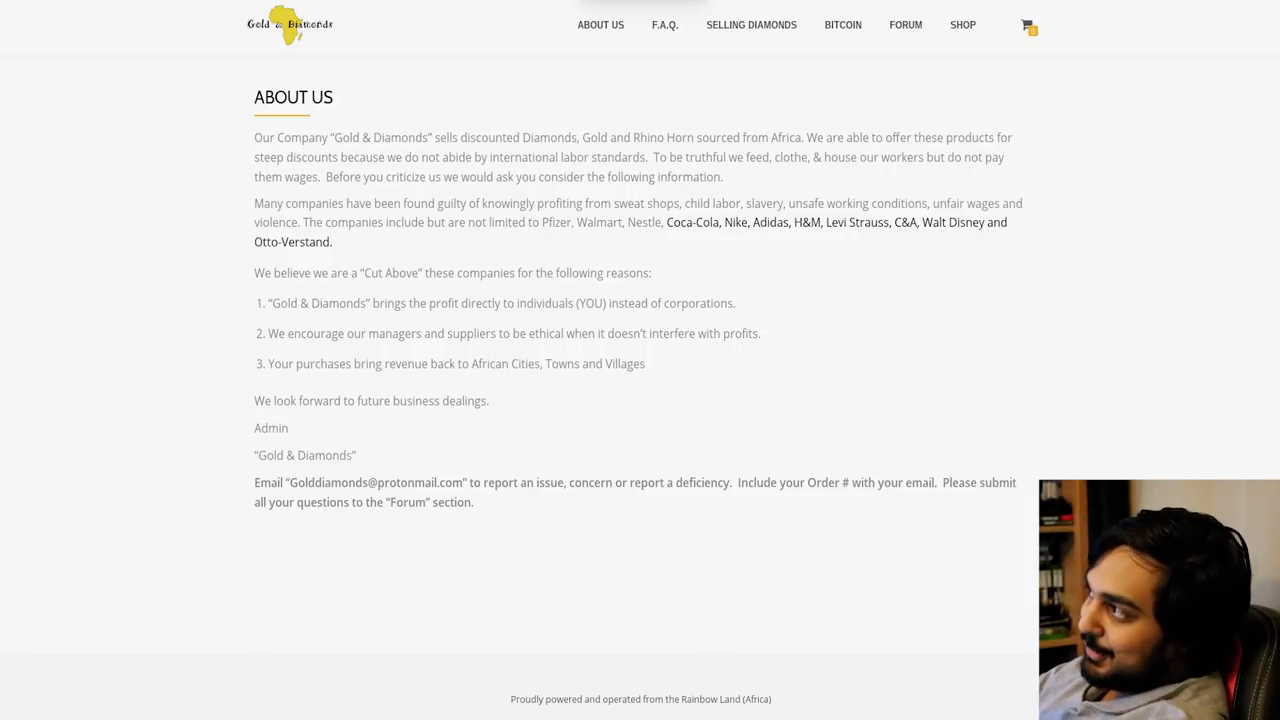
{"action": "mouse_move", "coordinate": [674, 212]}
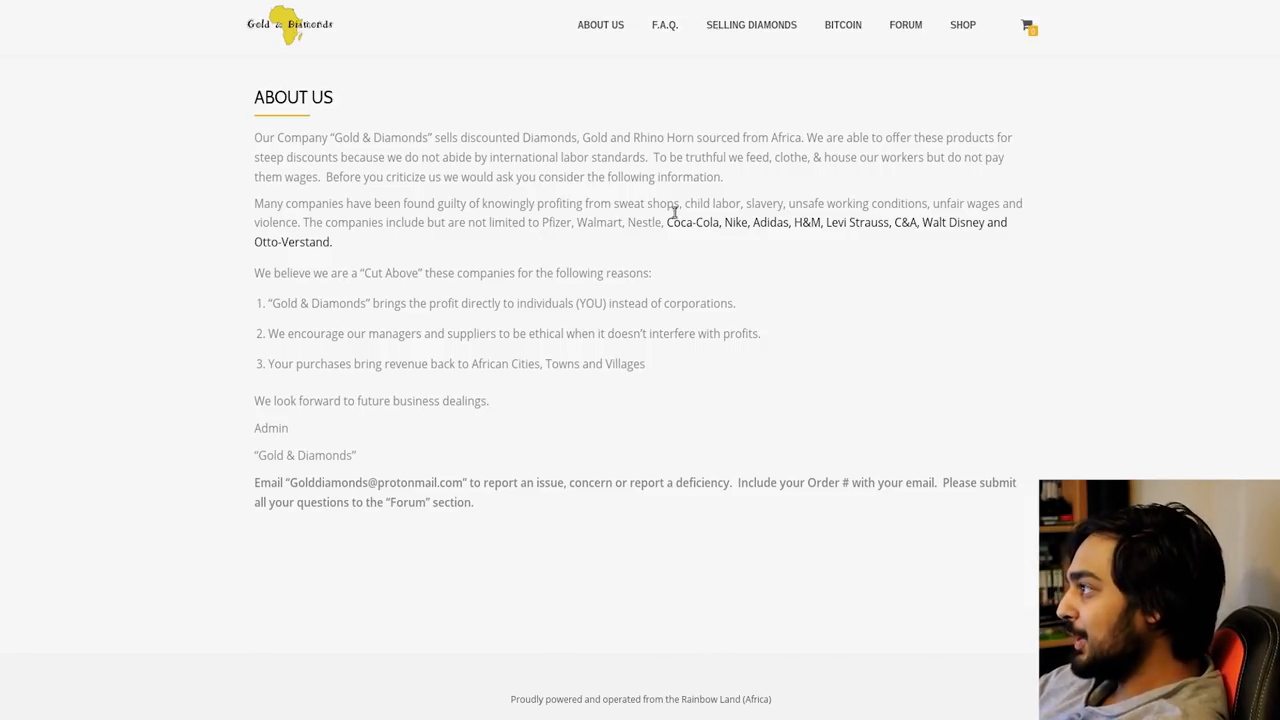
Open the Bitcoin page stating only bitcoin payments are accepted.
{"action": "left_click", "coordinate": [842, 24]}
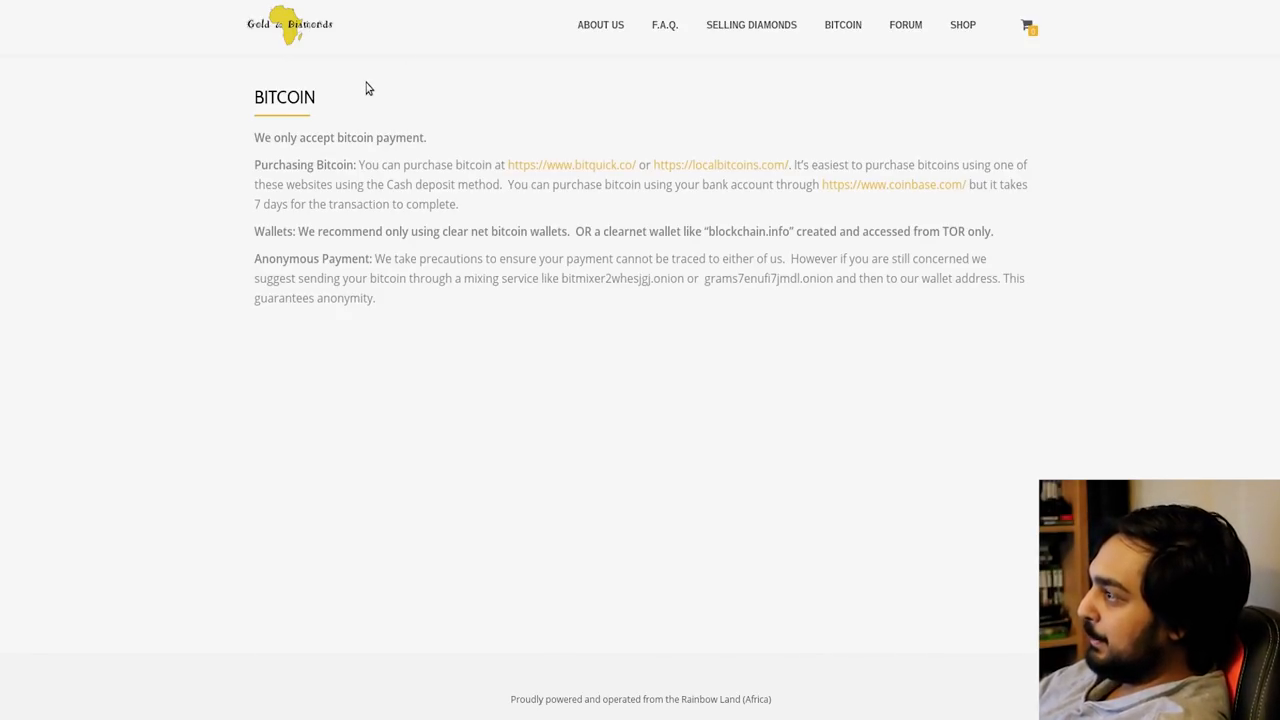
{"action": "mouse_move", "coordinate": [438, 258]}
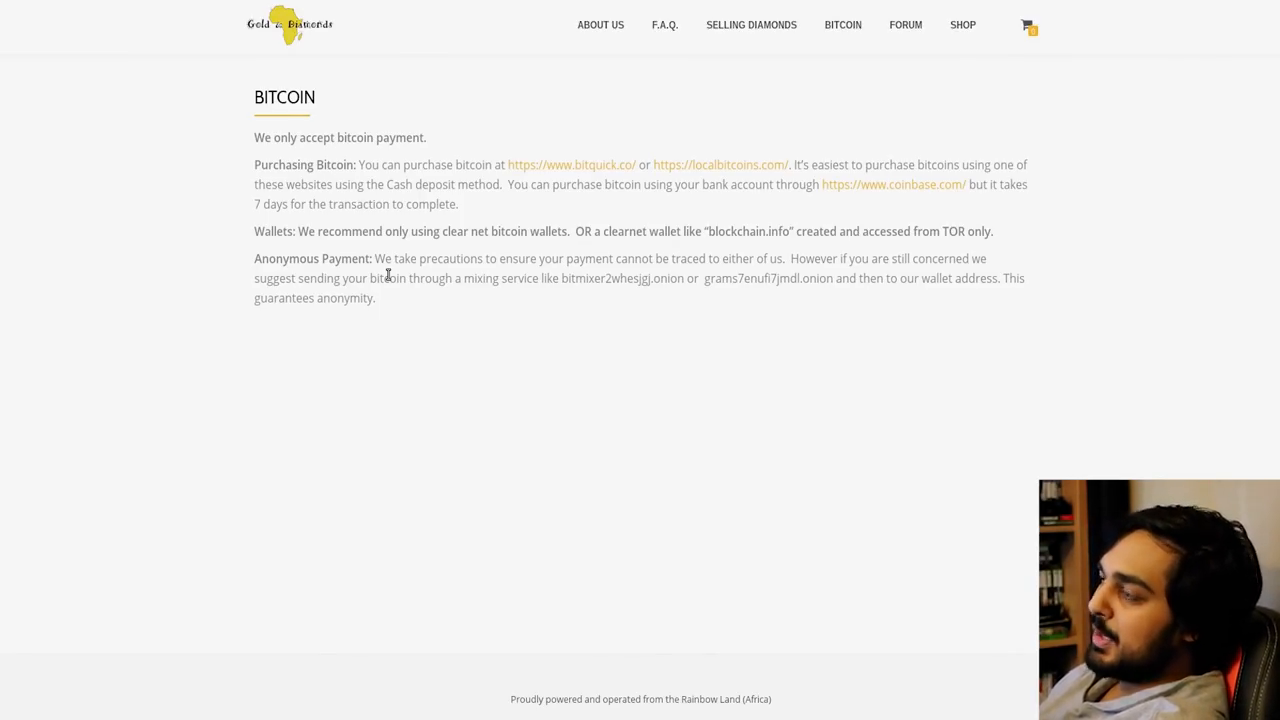
{"action": "mouse_move", "coordinate": [245, 231]}
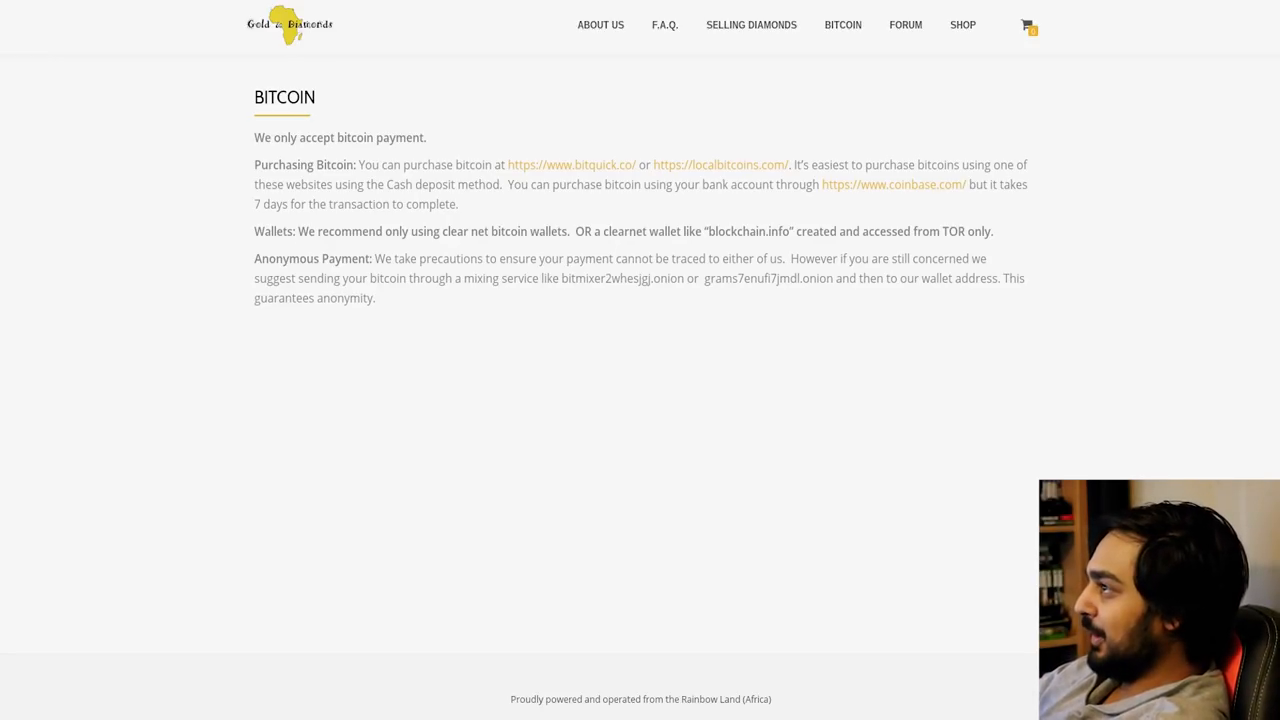
Open the Selling Diamonds page with advice on selling to jewelers for cash.
{"action": "left_click", "coordinate": [751, 25]}
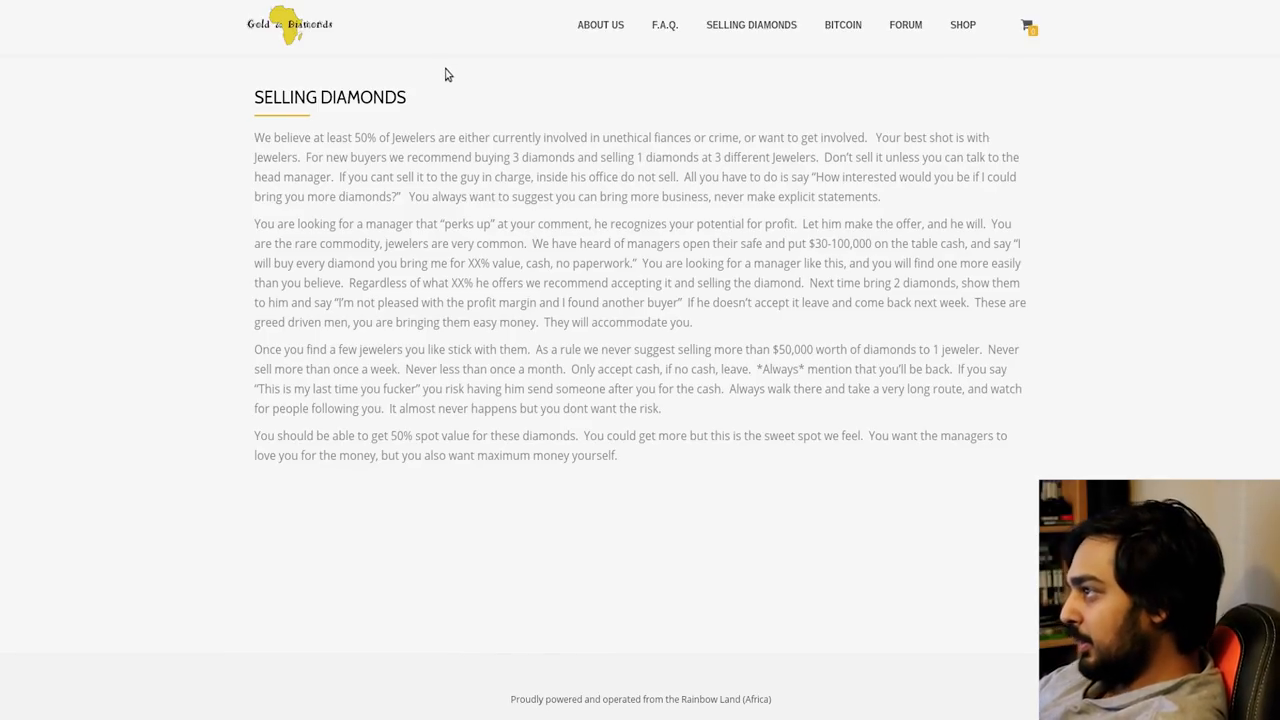
{"action": "mouse_move", "coordinate": [441, 103]}
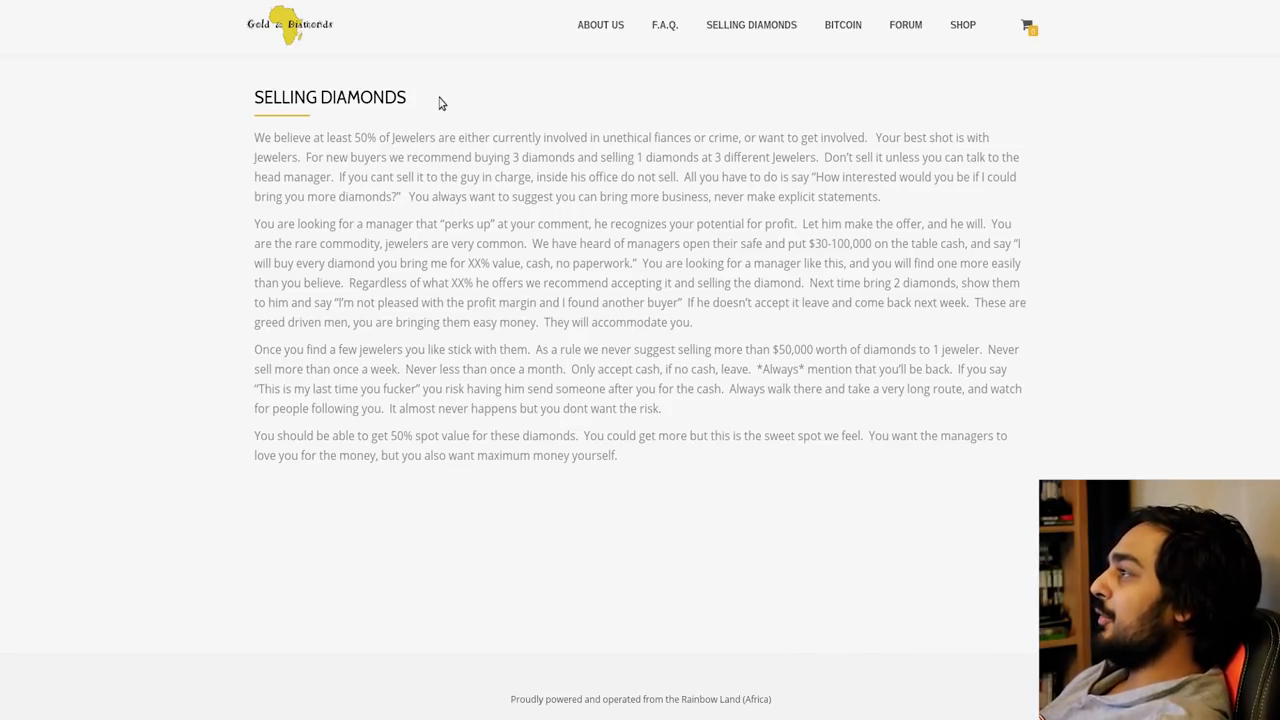
Open the F.A.Q. page and read down to the 'Contact us at' line.
{"action": "left_click", "coordinate": [664, 25]}
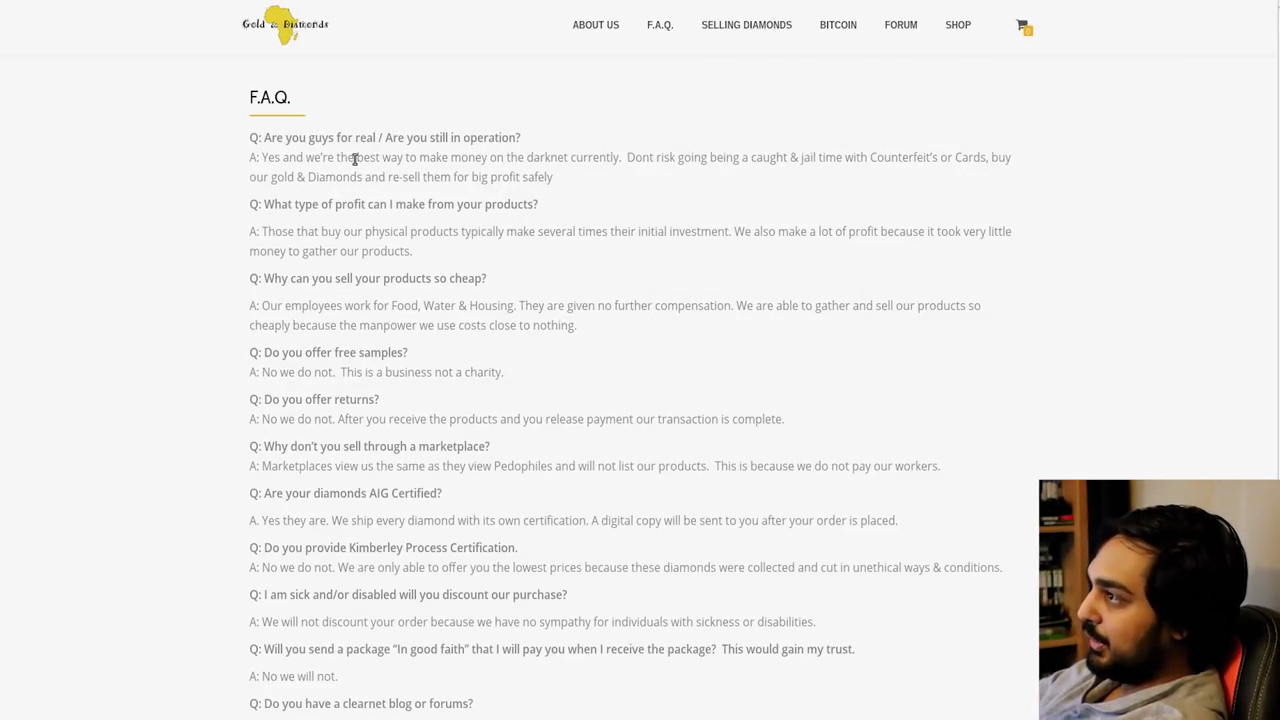
{"action": "mouse_move", "coordinate": [770, 227]}
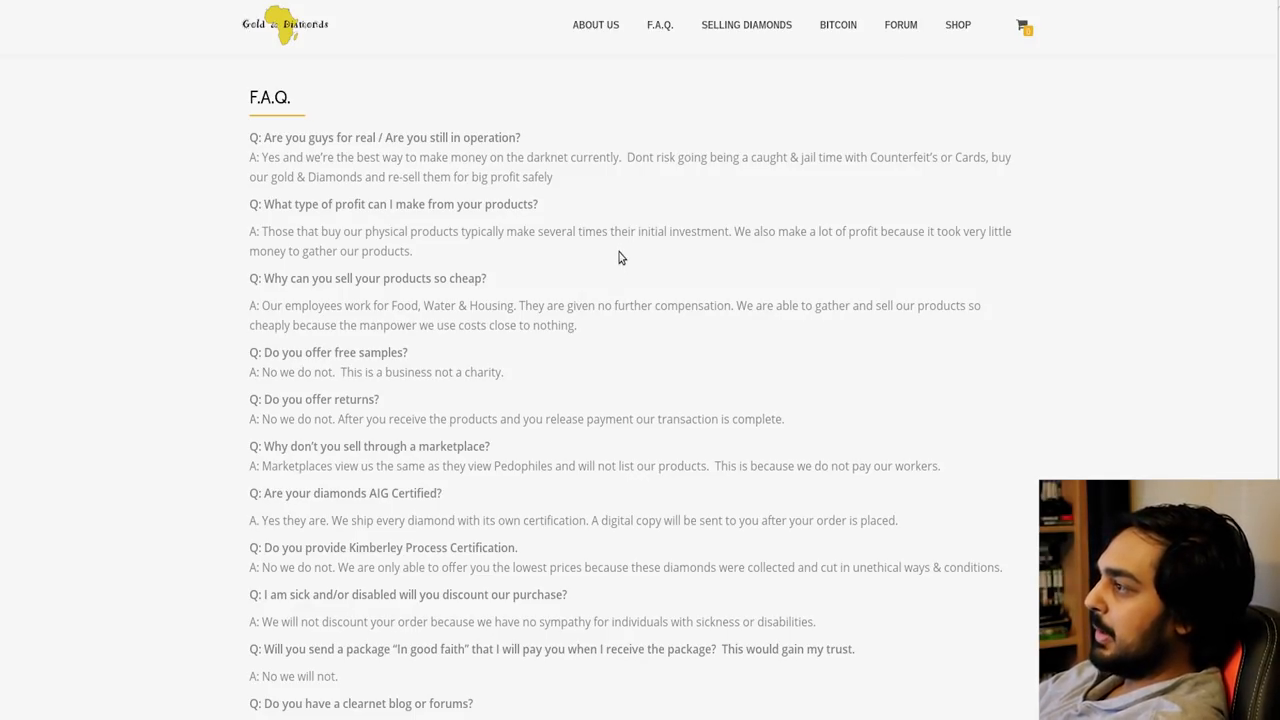
{"action": "mouse_move", "coordinate": [610, 273]}
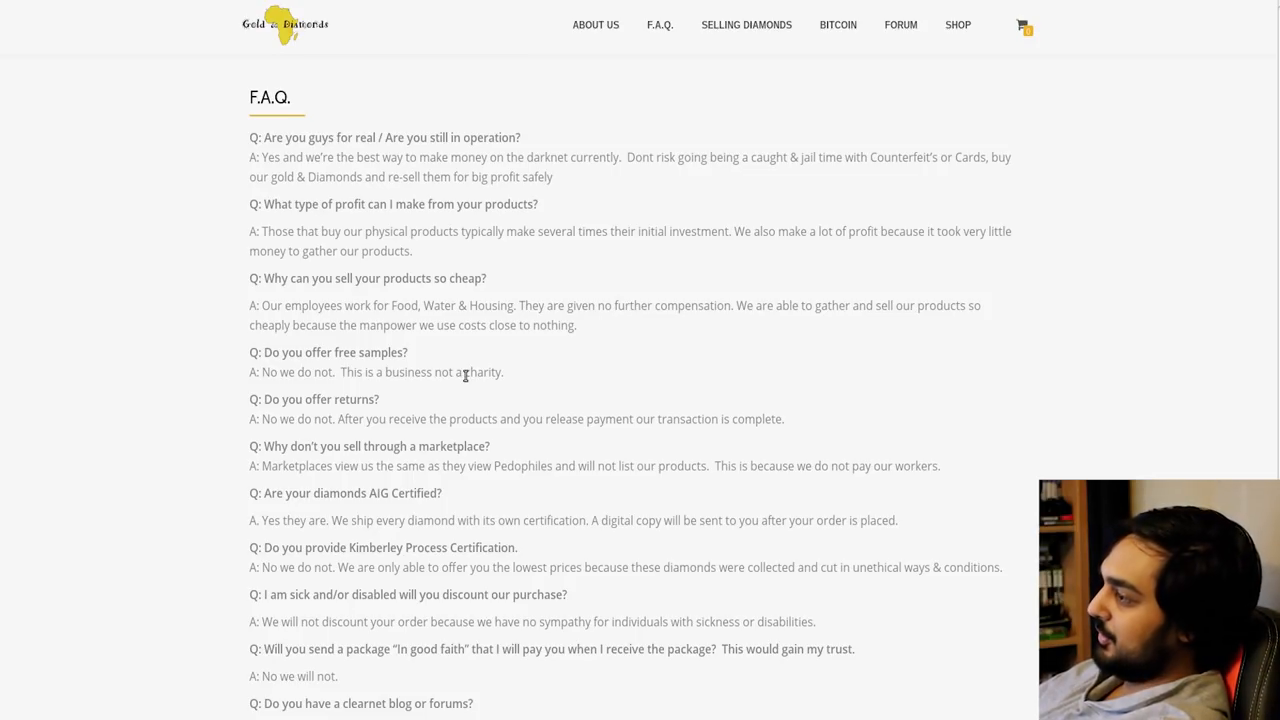
{"action": "scroll", "scroll_direction": "down", "scroll_amount": 3}
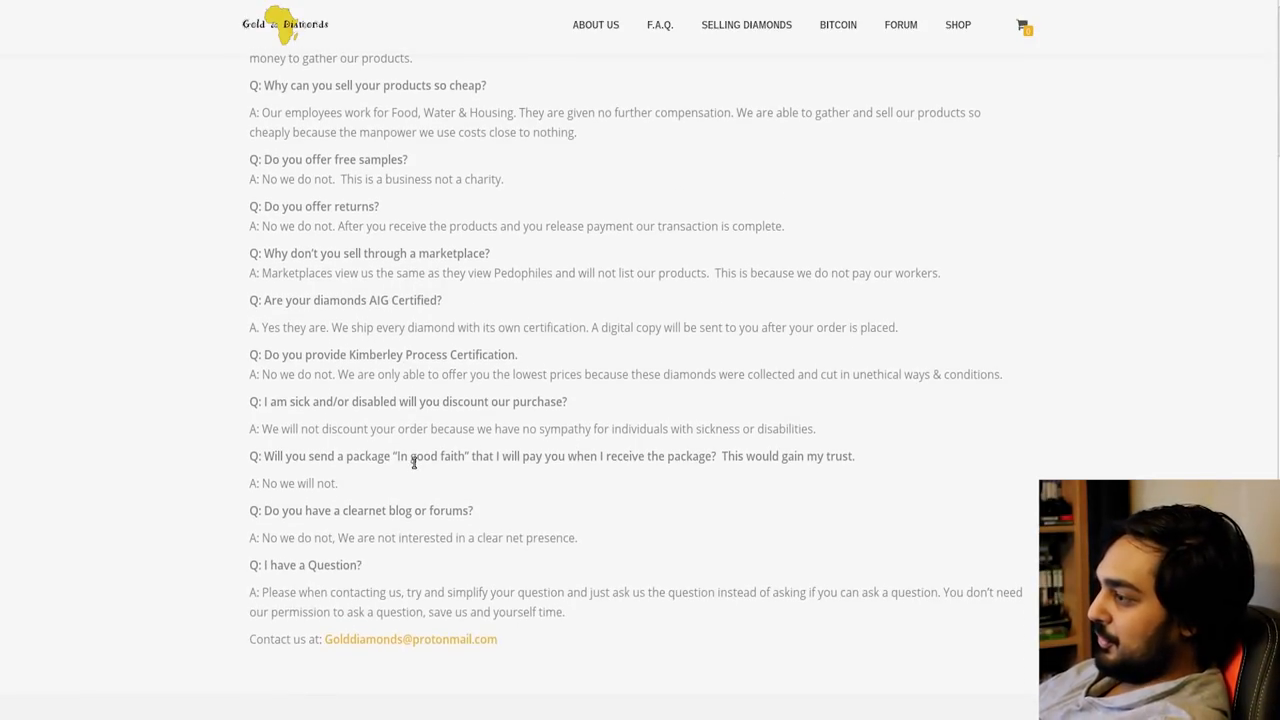
{"action": "scroll", "scroll_direction": "down", "scroll_amount": 3}
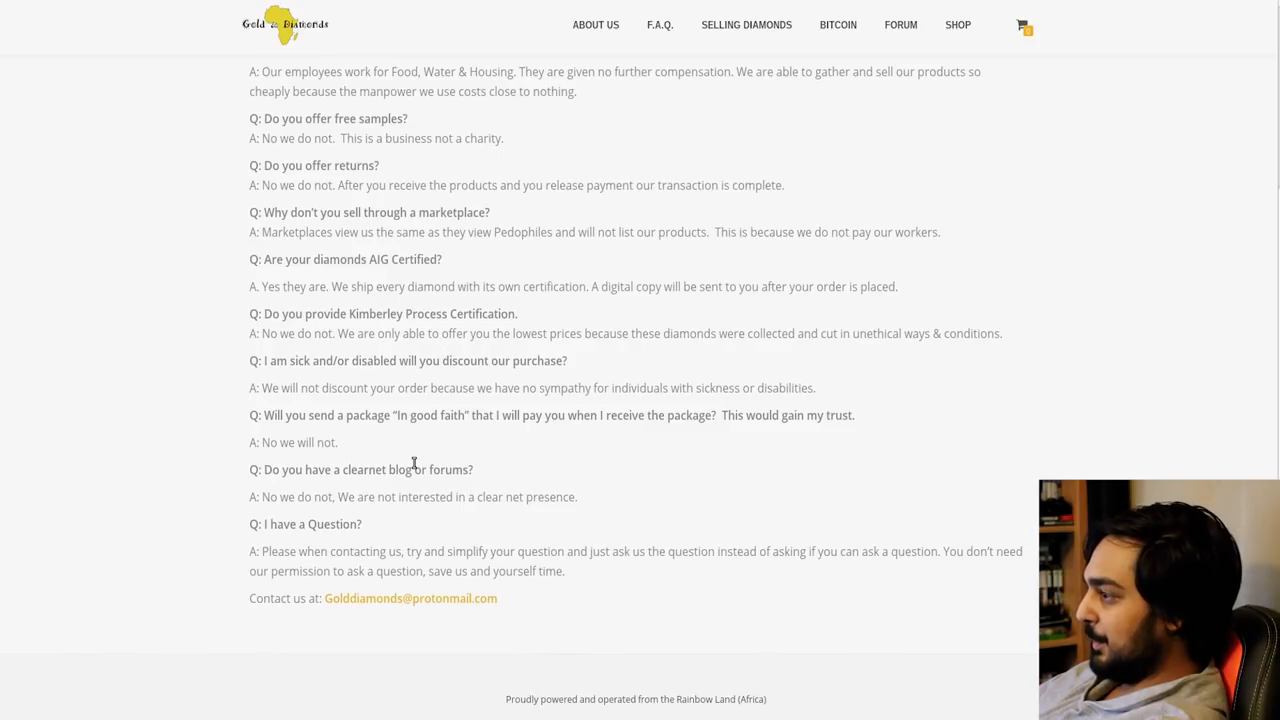
{"action": "mouse_move", "coordinate": [471, 551]}
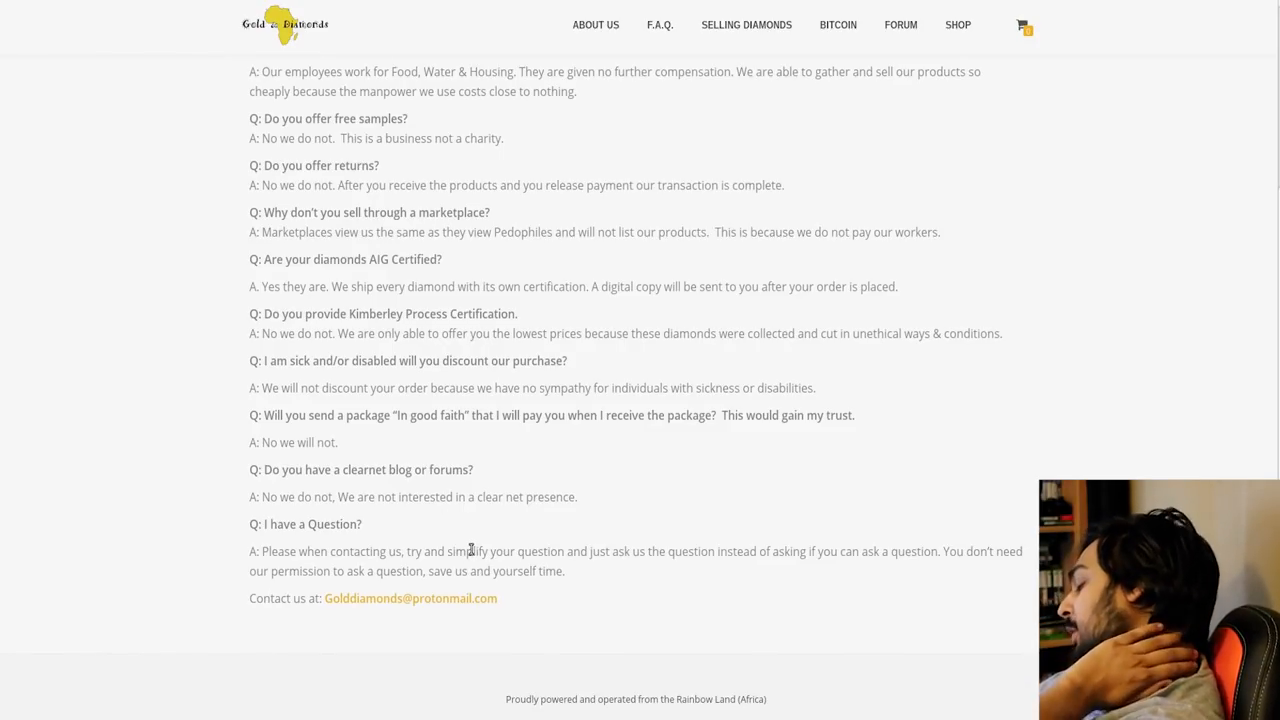
{"action": "mouse_move", "coordinate": [470, 531]}
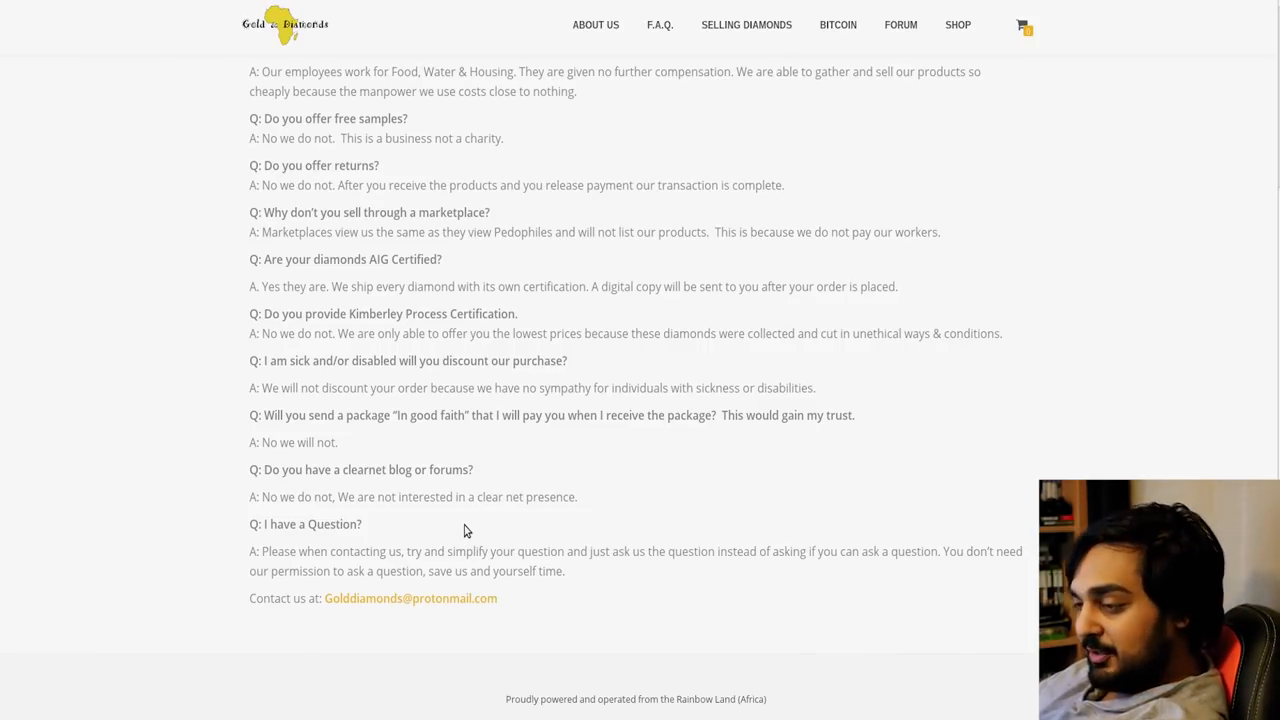
{"action": "mouse_move", "coordinate": [440, 595]}
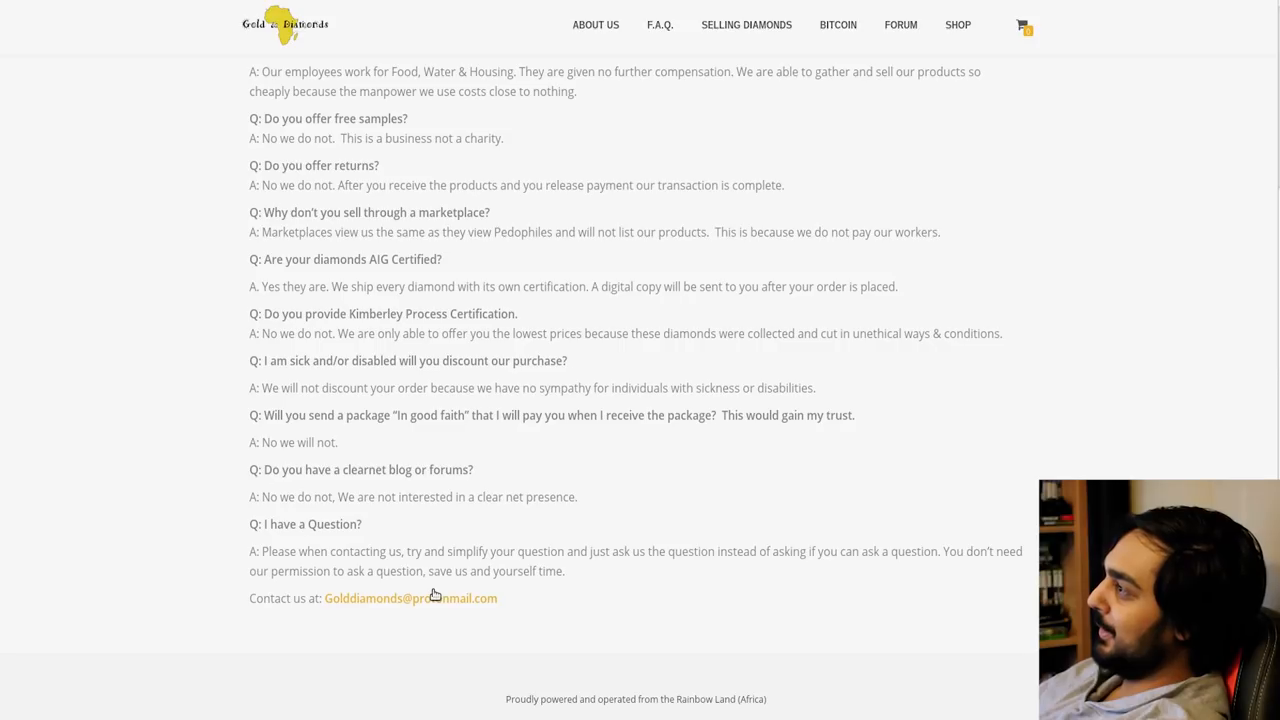
{"action": "mouse_move", "coordinate": [419, 624]}
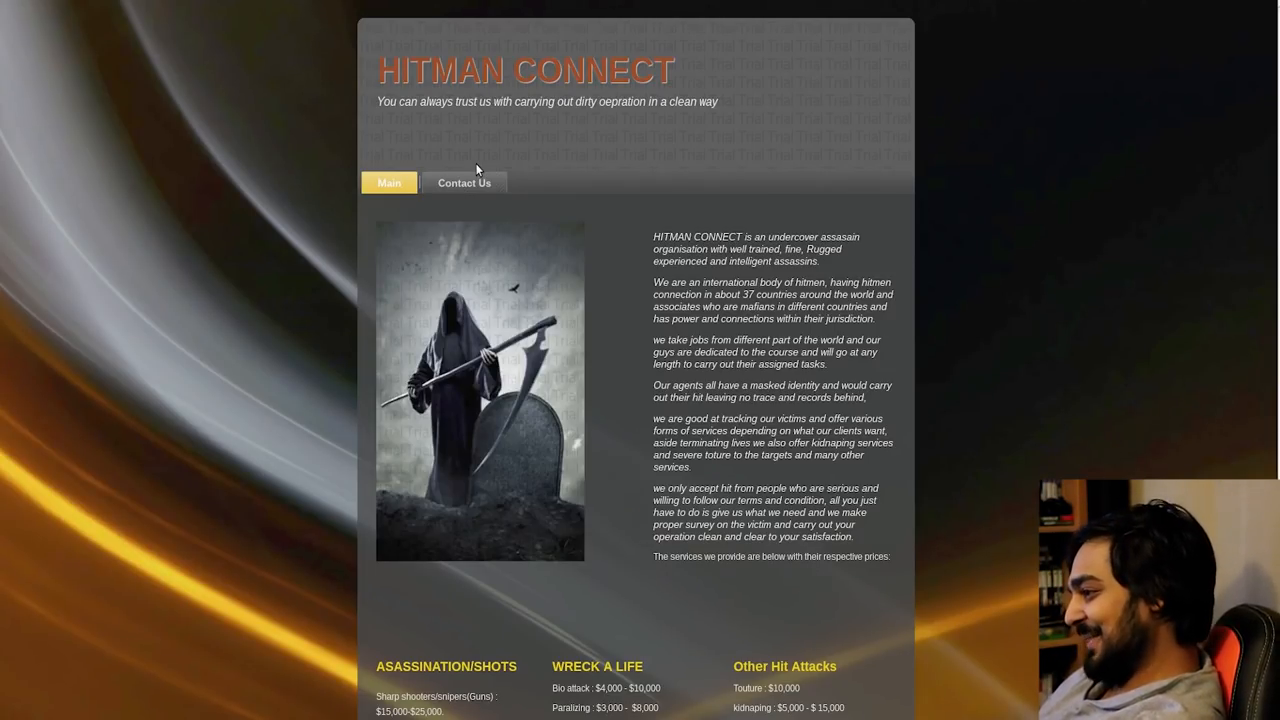
Scroll through Hitman Connect's main page of service descriptions and price lists.
{"action": "scroll", "scroll_direction": "down", "scroll_amount": 3}
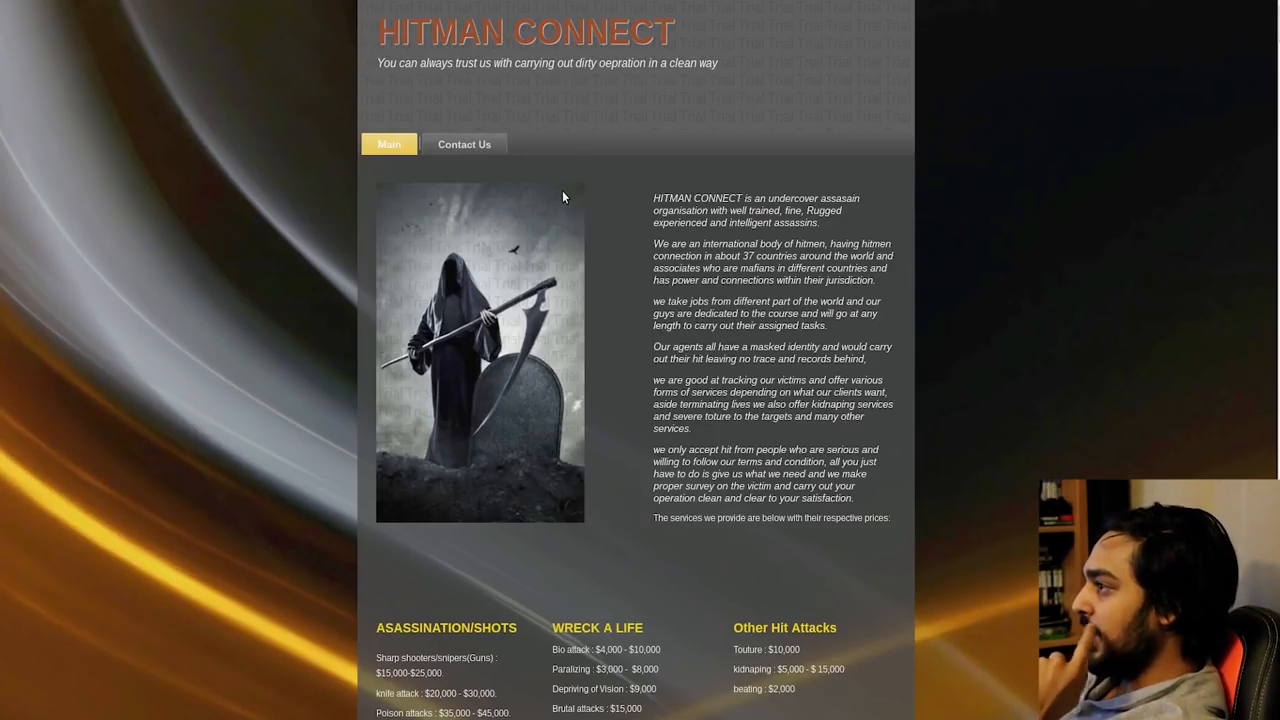
{"action": "mouse_move", "coordinate": [506, 228]}
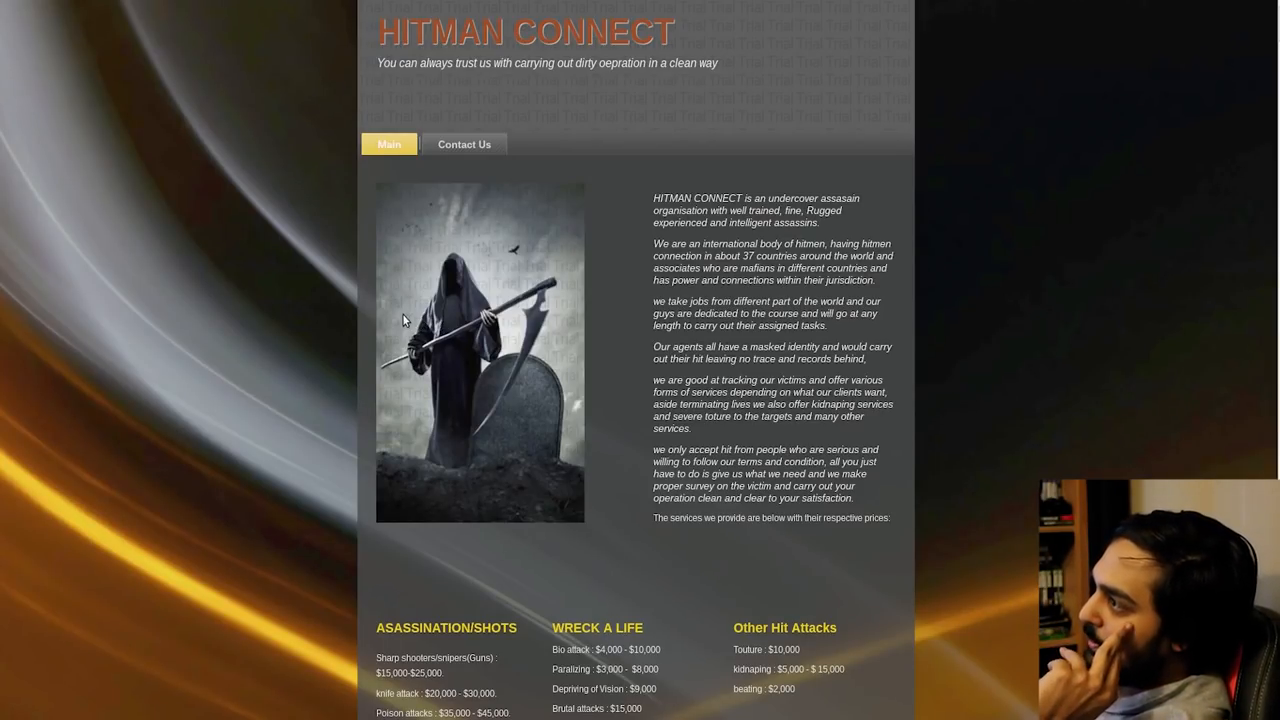
{"action": "mouse_move", "coordinate": [449, 376]}
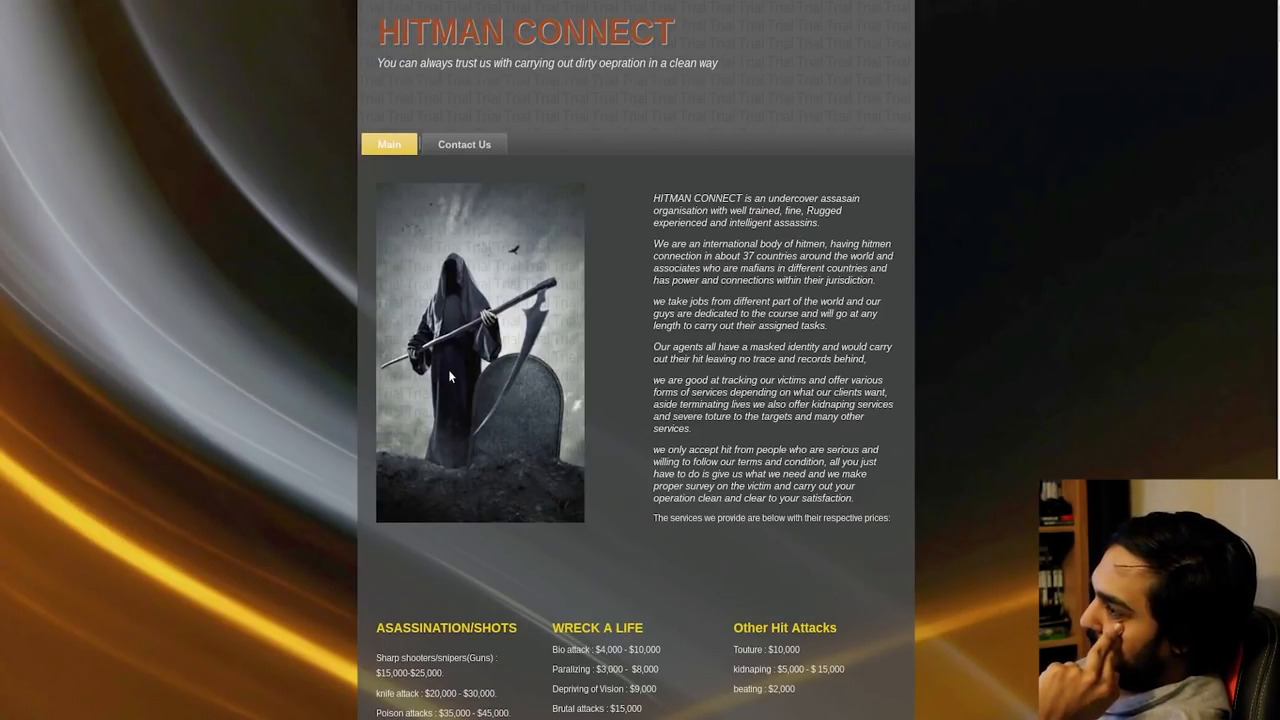
{"action": "mouse_move", "coordinate": [591, 492]}
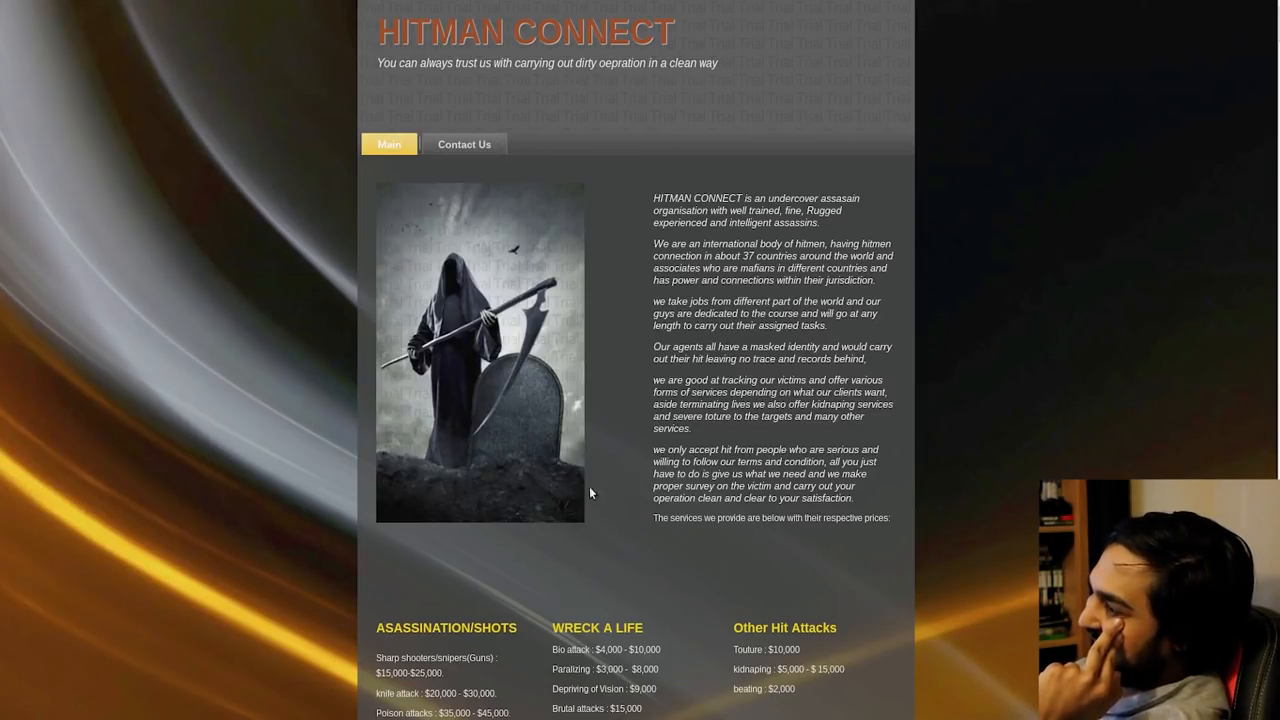
{"action": "mouse_move", "coordinate": [366, 453]}
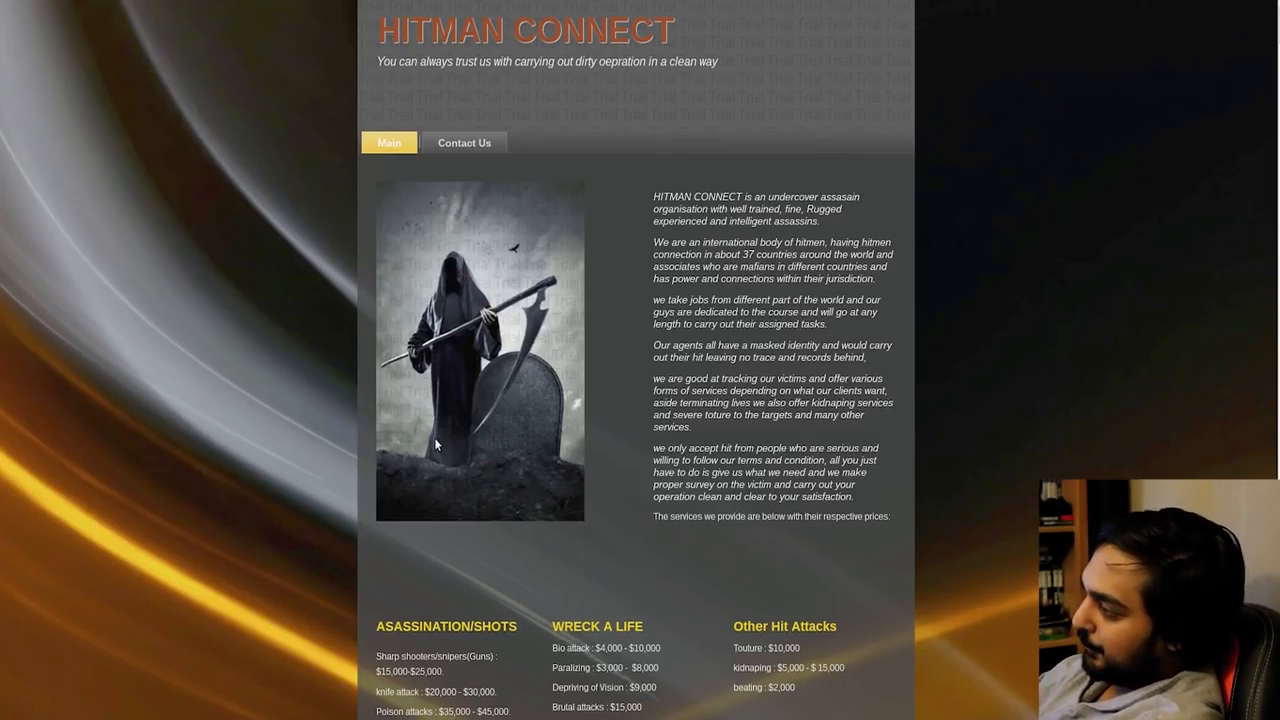
{"action": "scroll", "scroll_direction": "down", "scroll_amount": 3}
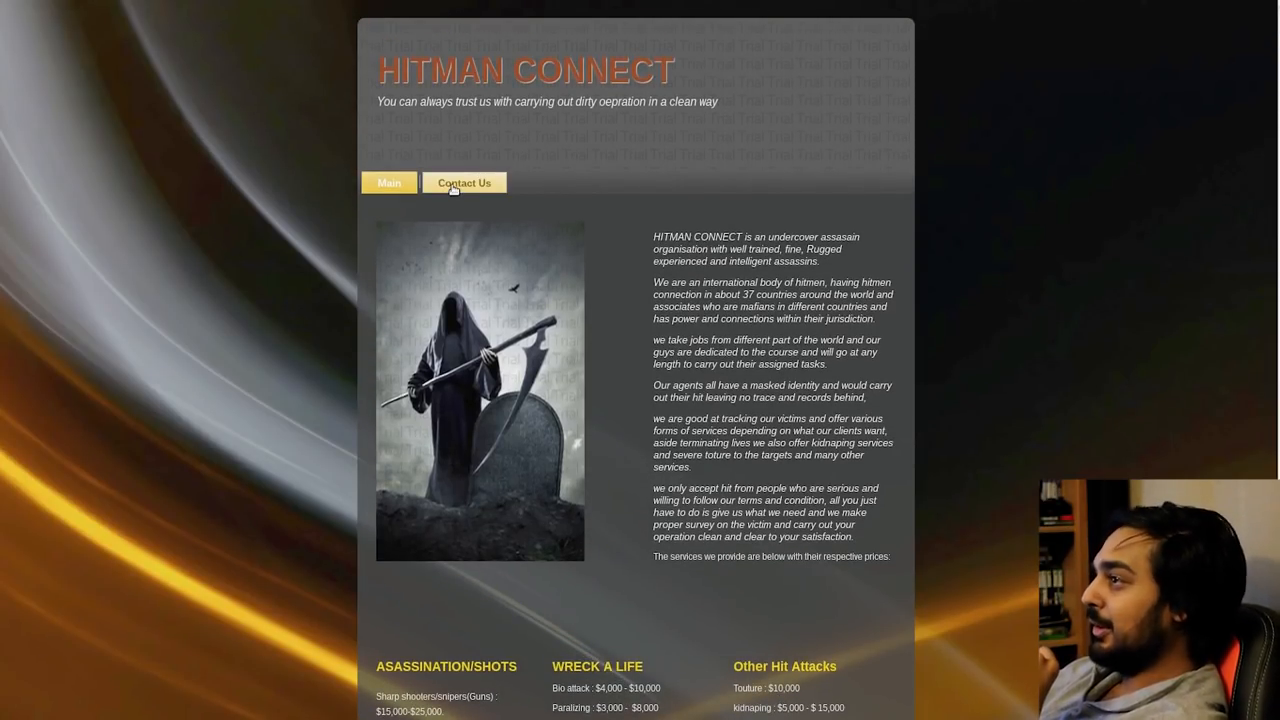
Open Hitman Connect's Contact Us page and read its bitcoin payment terms.
{"action": "left_click", "coordinate": [464, 183]}
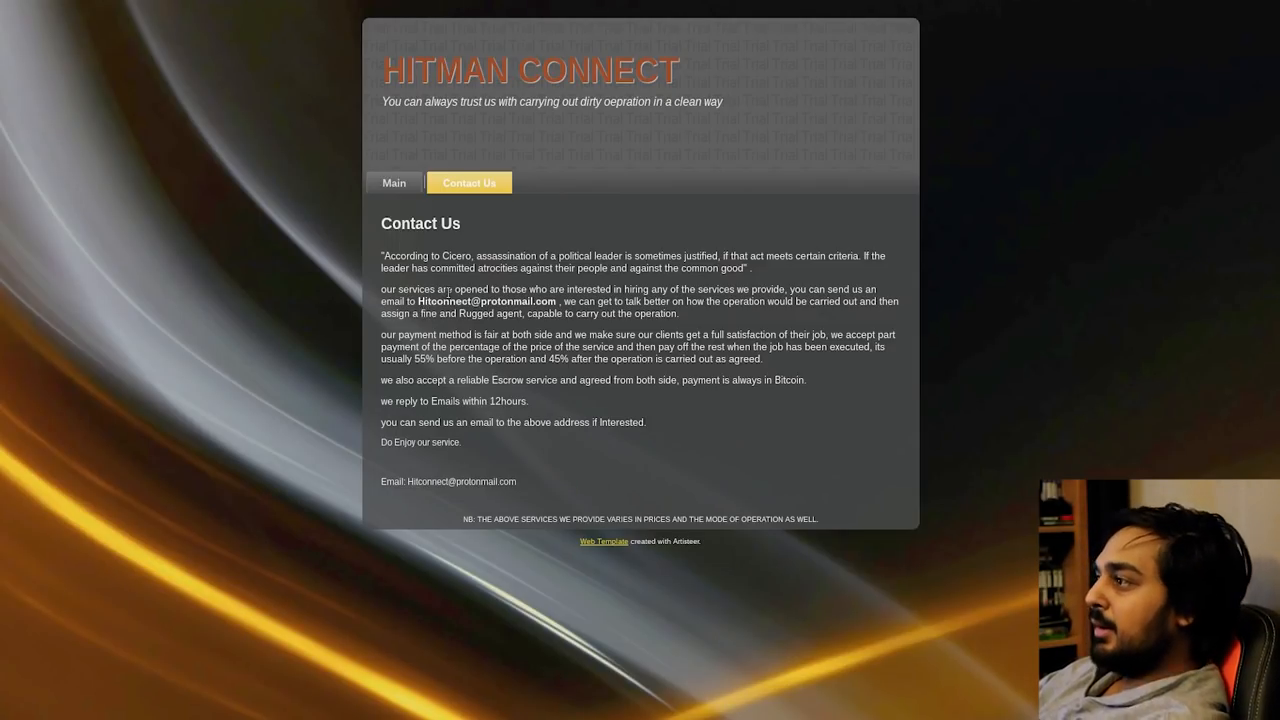
{"action": "mouse_move", "coordinate": [510, 224]}
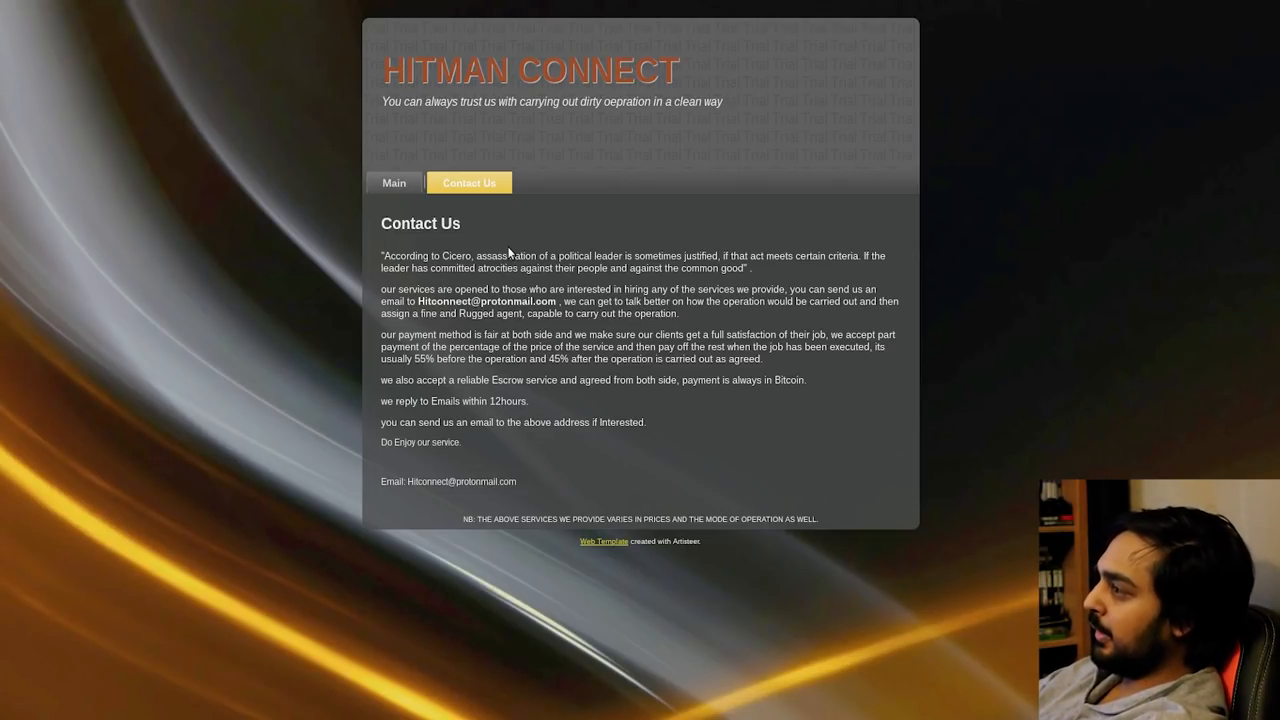
{"action": "mouse_move", "coordinate": [480, 328]}
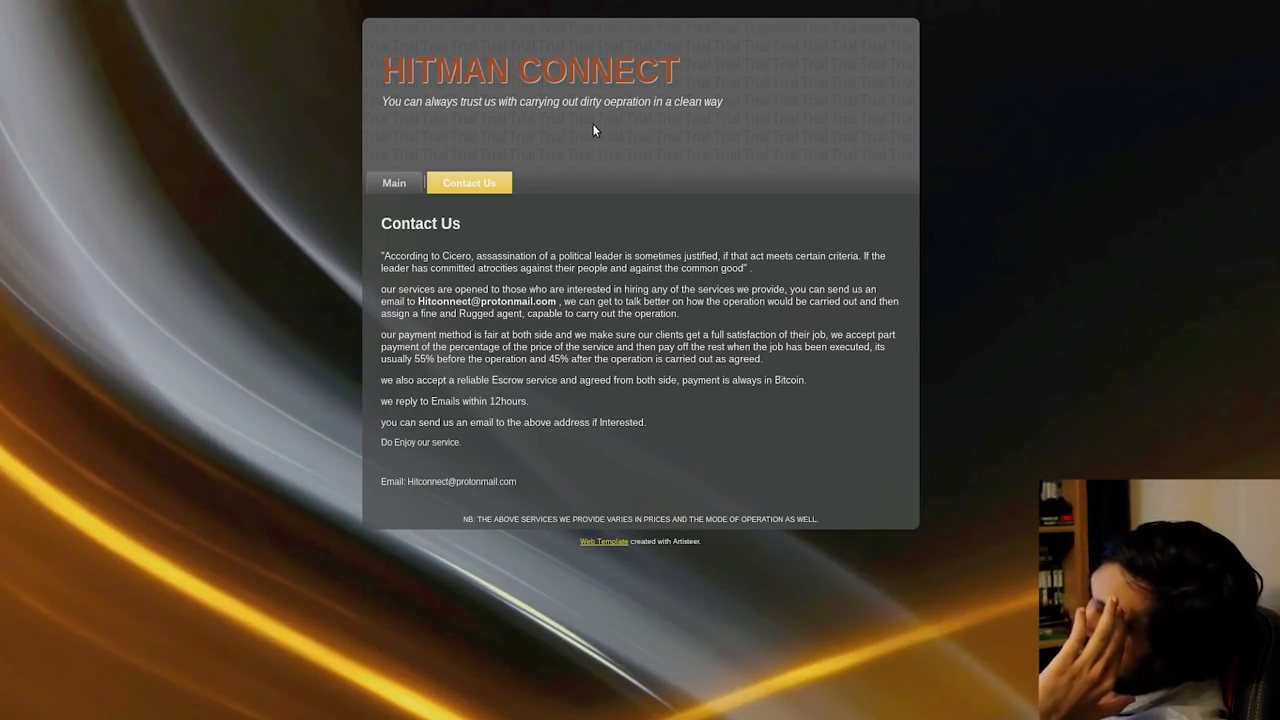
{"action": "mouse_move", "coordinate": [423, 170]}
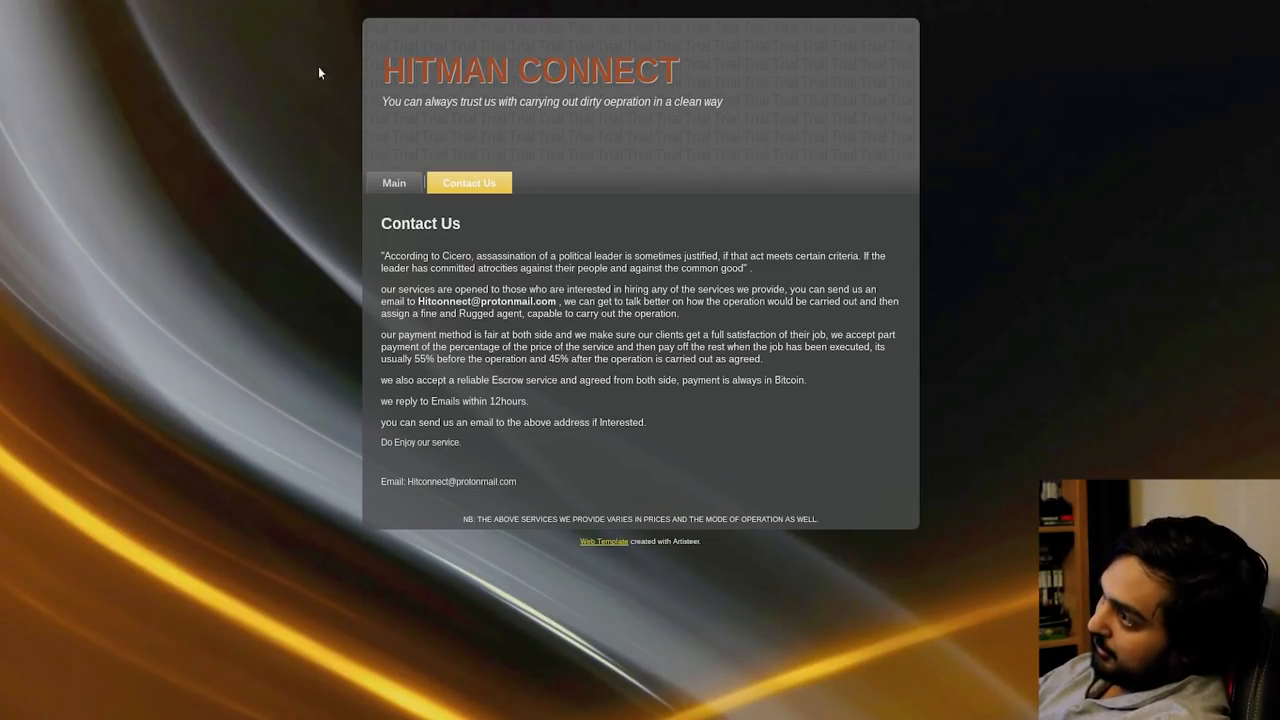
{"action": "left_click", "coordinate": [389, 182]}
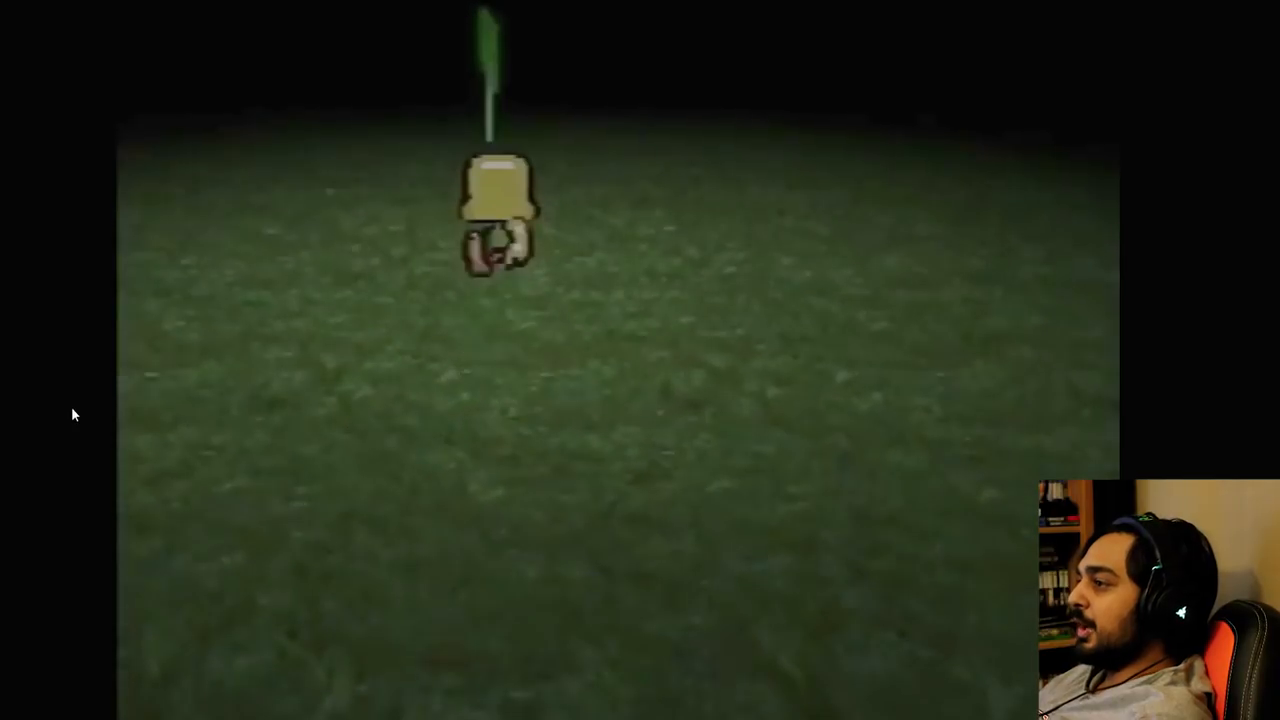
{"action": "mouse_move", "coordinate": [361, 688]}
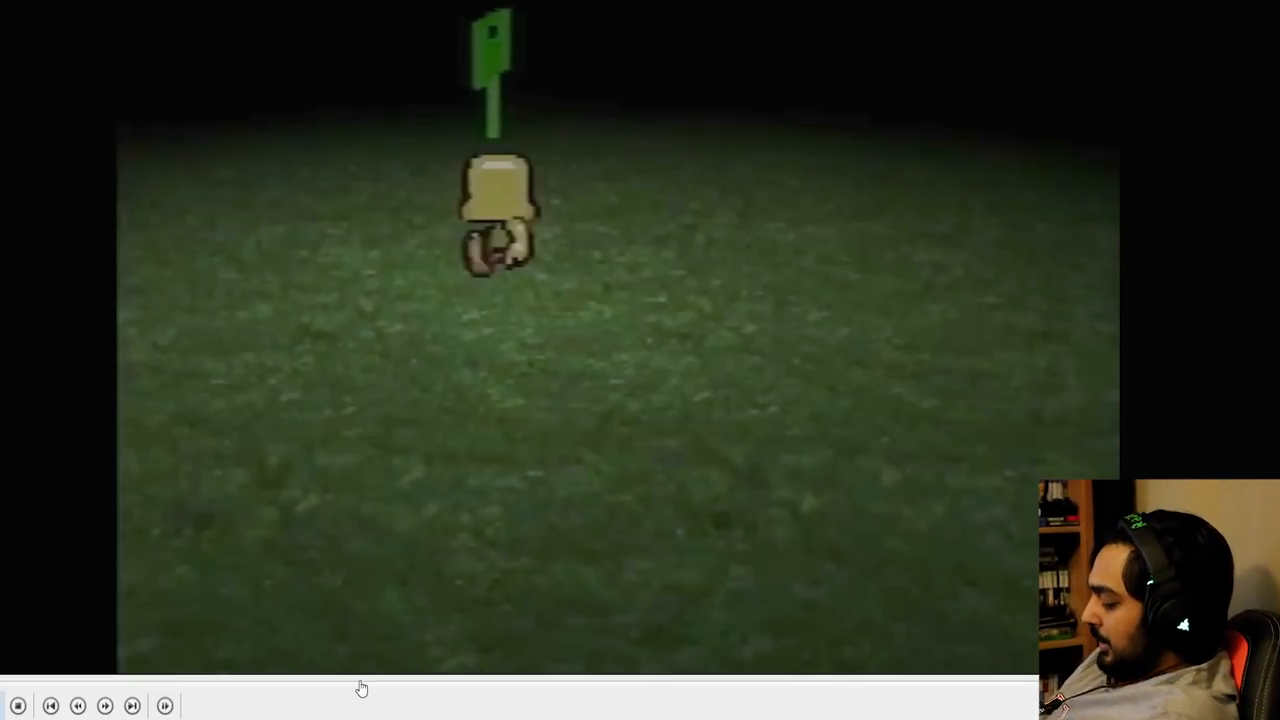
{"action": "mouse_move", "coordinate": [350, 626]}
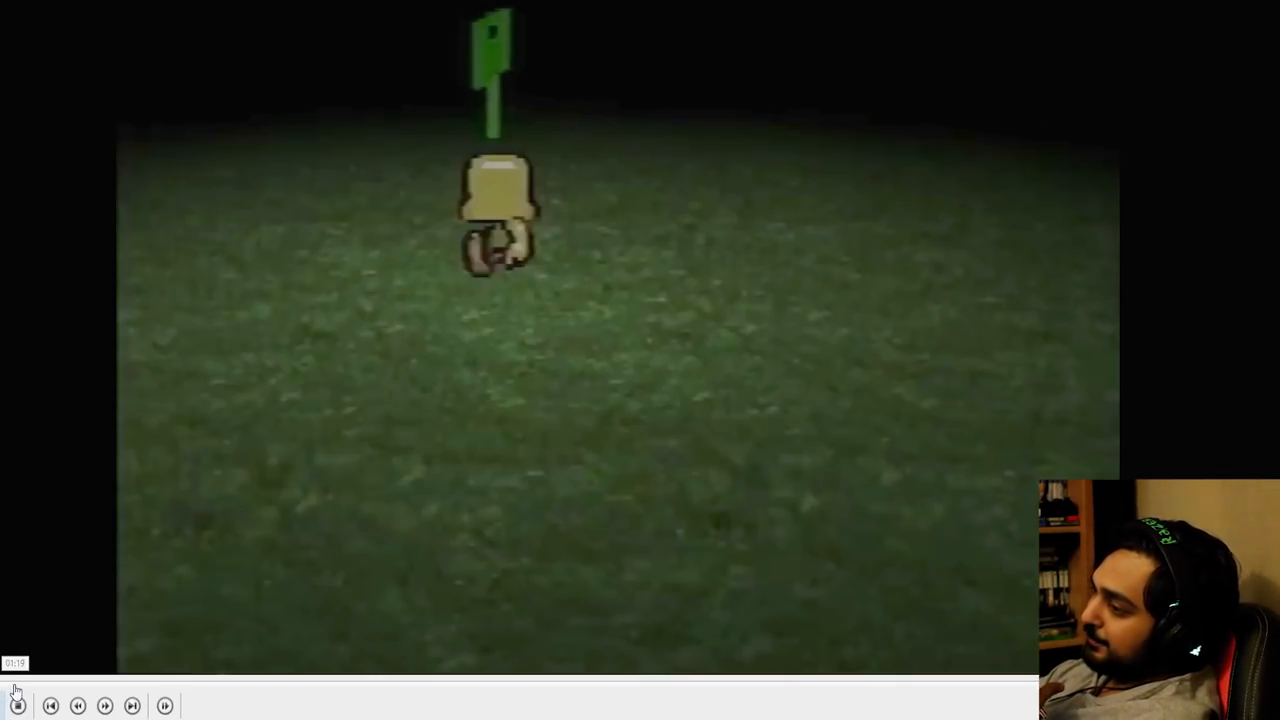
Jump the clip ahead to the November calendar with days 1-10 marked green.
{"action": "left_click", "coordinate": [17, 705]}
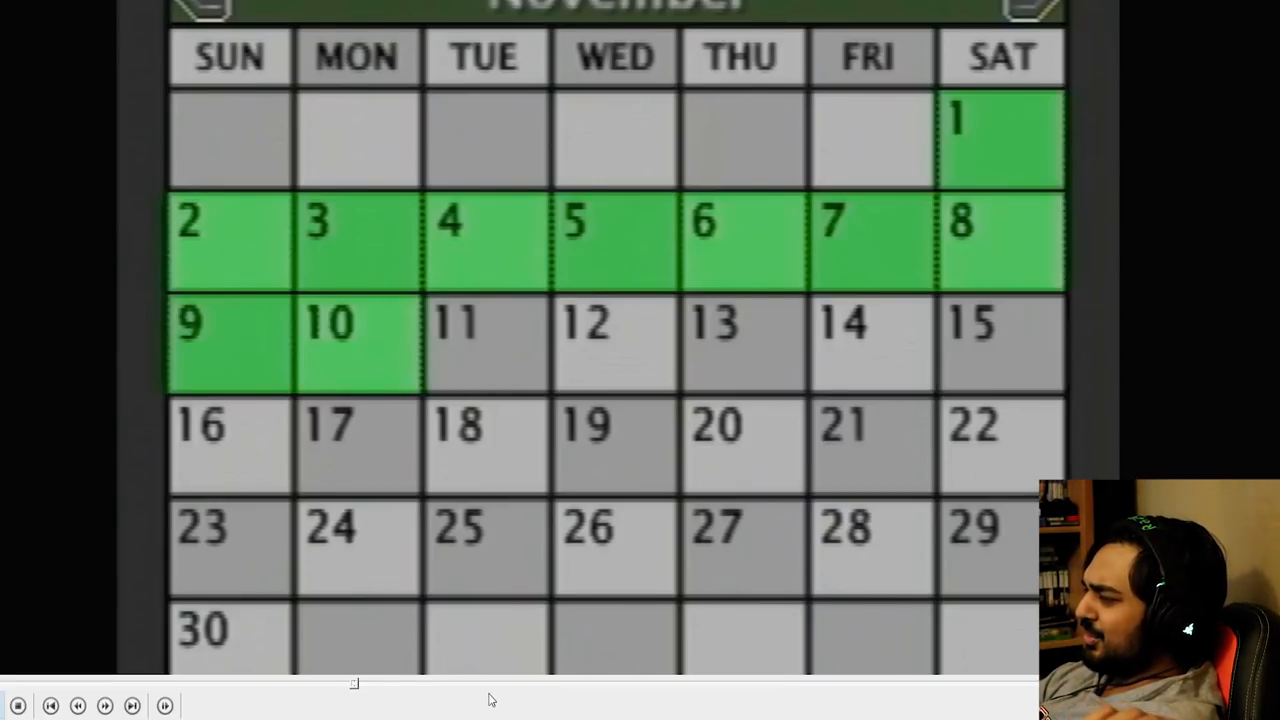
{"action": "mouse_move", "coordinate": [918, 180]}
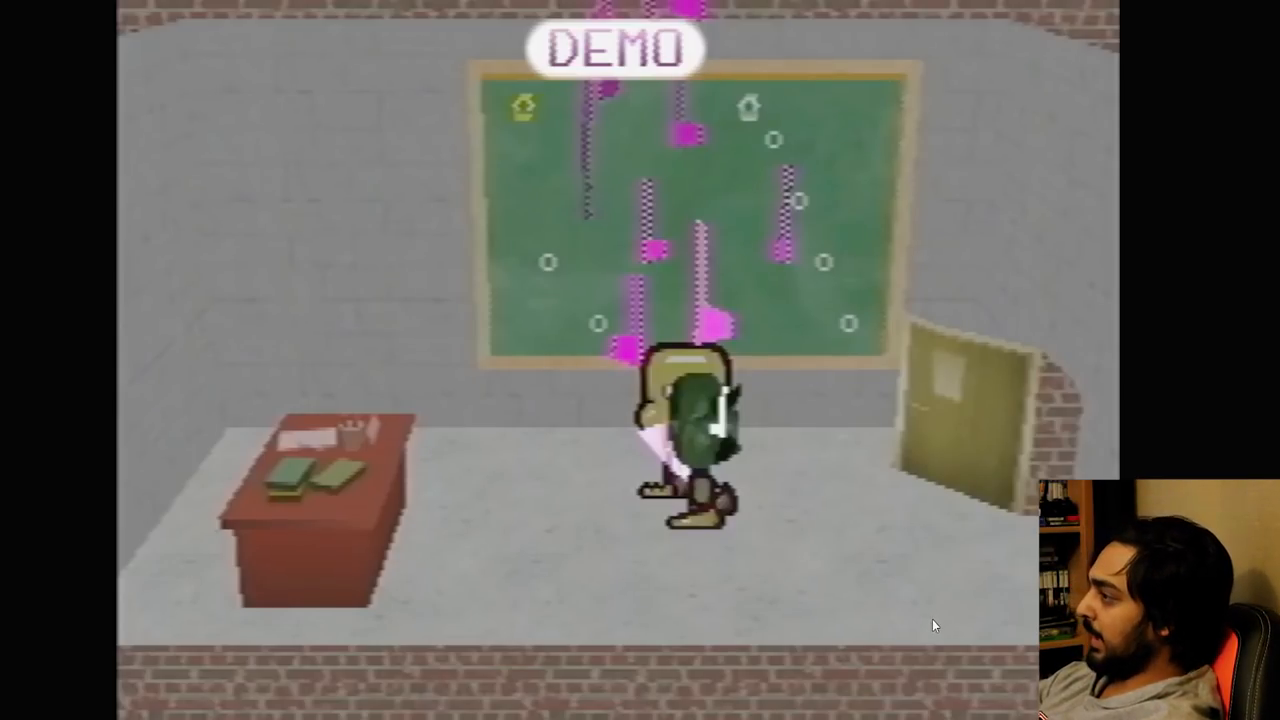
{"action": "mouse_move", "coordinate": [960, 630]}
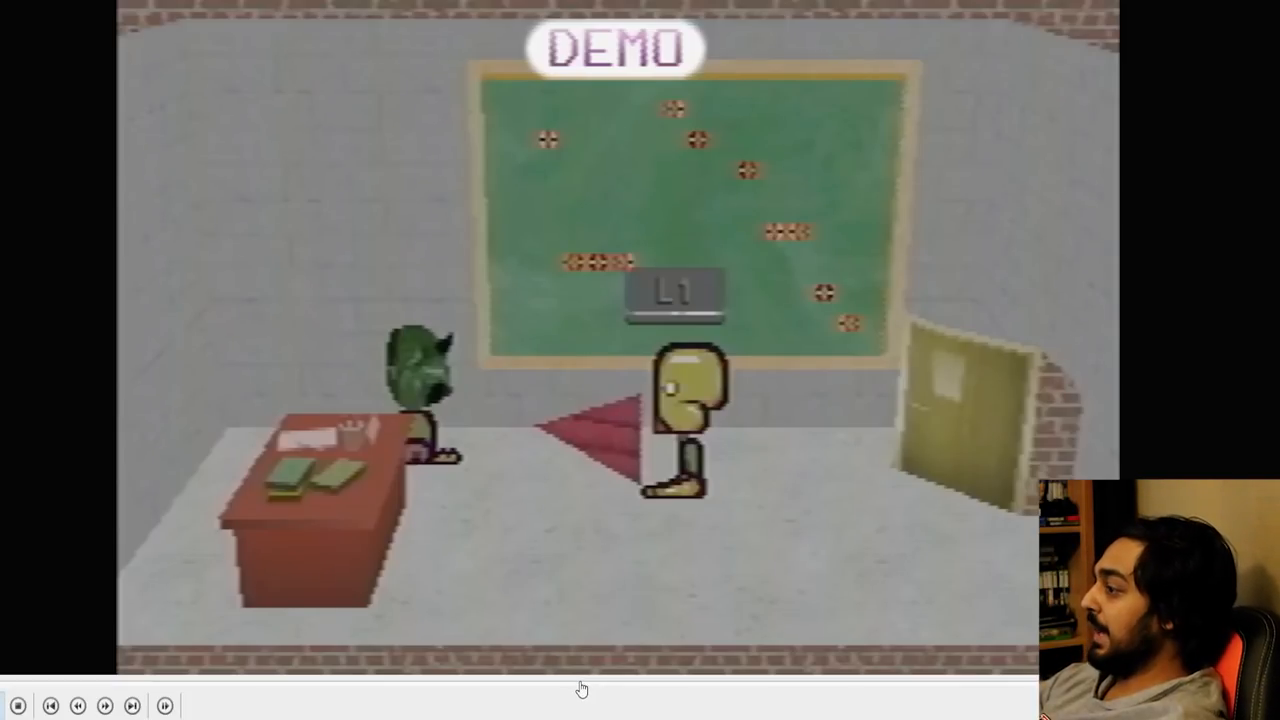
Drag the seek slider forward to the chalkboard classroom demo scene.
{"action": "left_click_drag", "start_coordinate": [580, 683], "coordinate": [805, 683]}
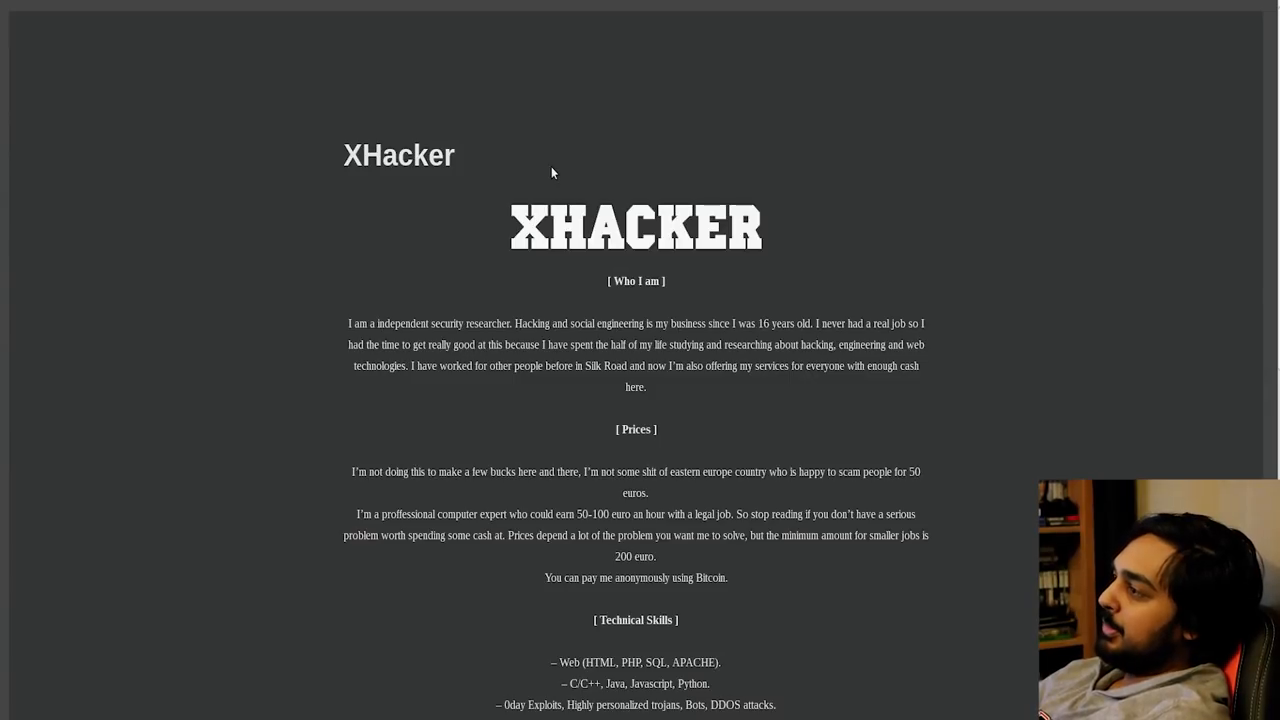
{"action": "mouse_move", "coordinate": [519, 205]}
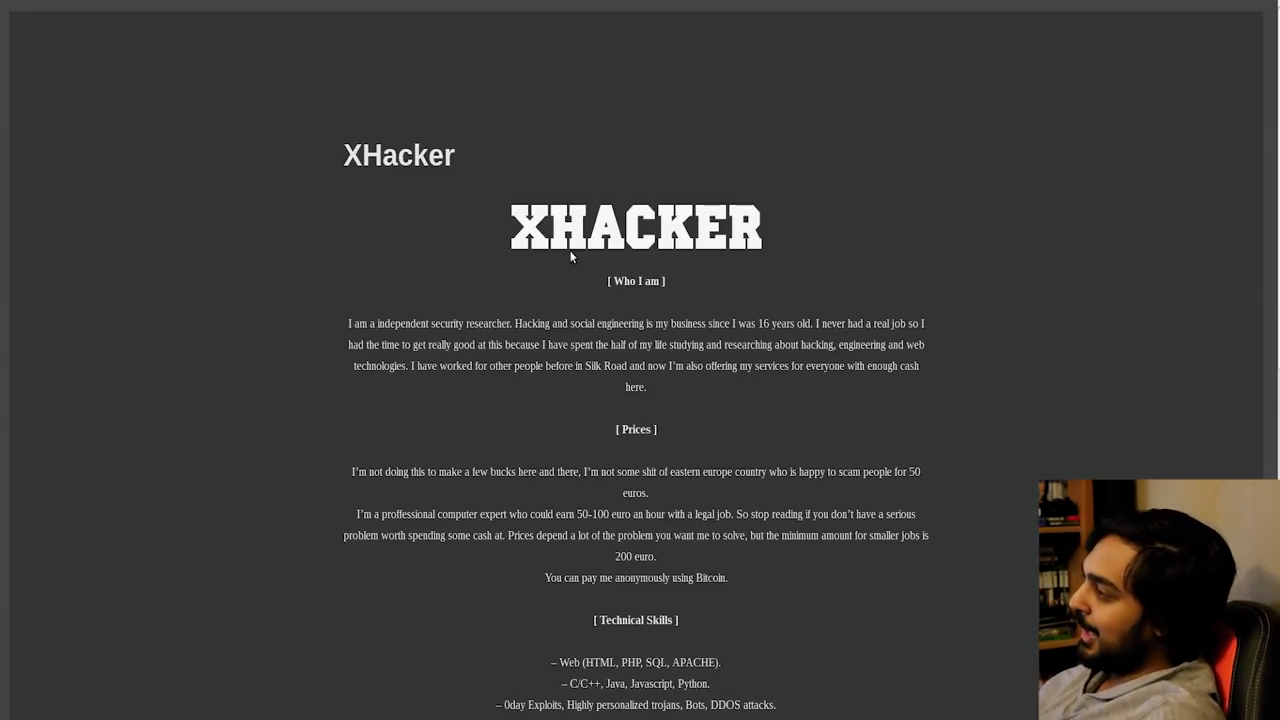
{"action": "mouse_move", "coordinate": [218, 662]}
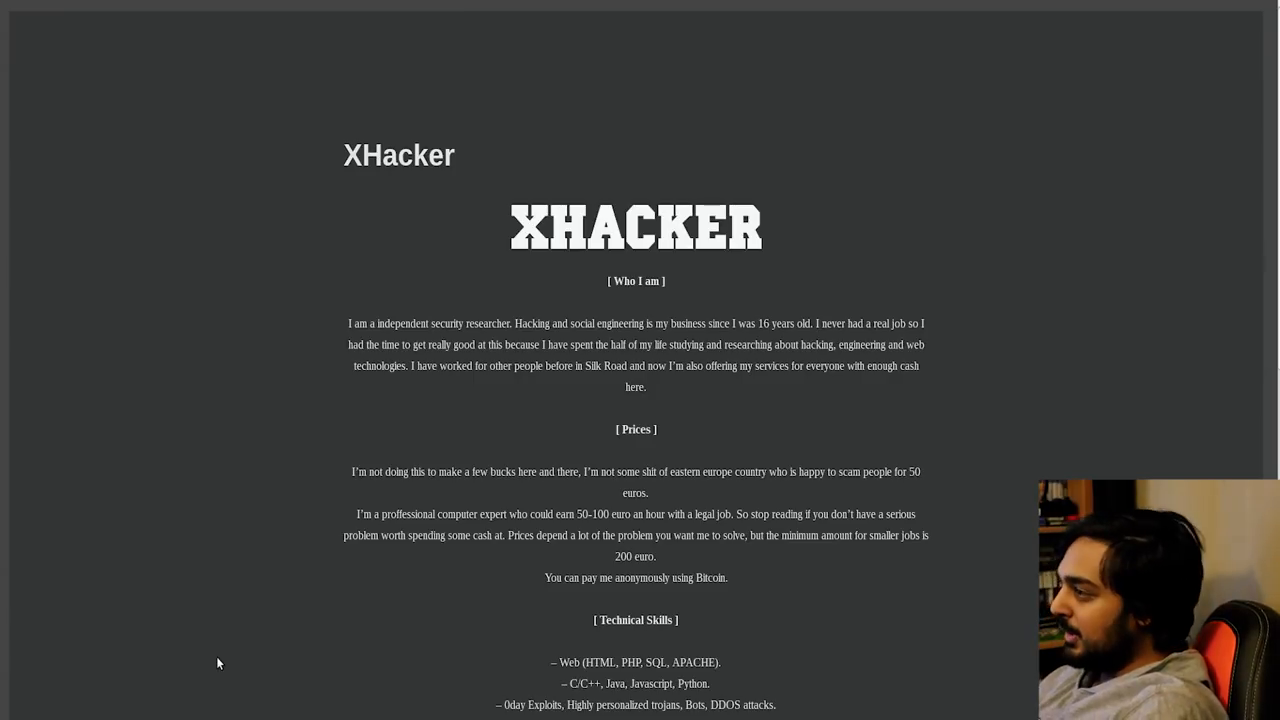
{"action": "mouse_move", "coordinate": [201, 534]}
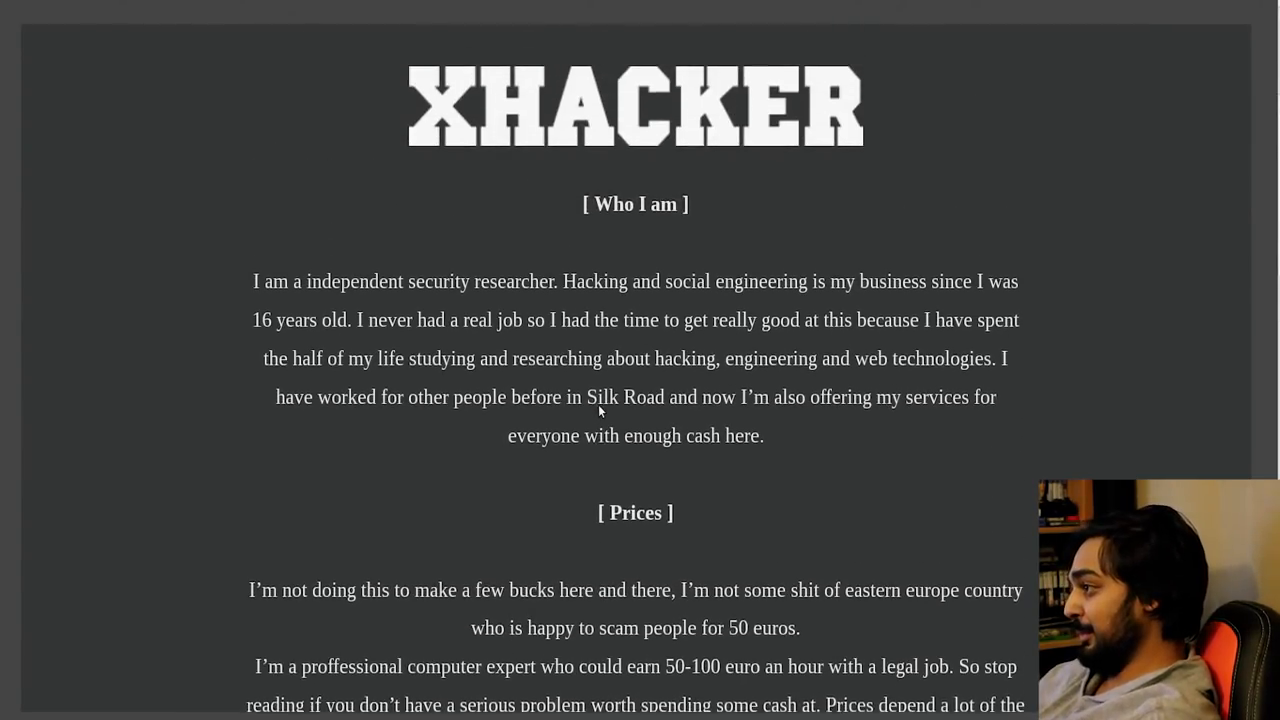
{"action": "scroll", "scroll_direction": "down", "scroll_amount": 3}
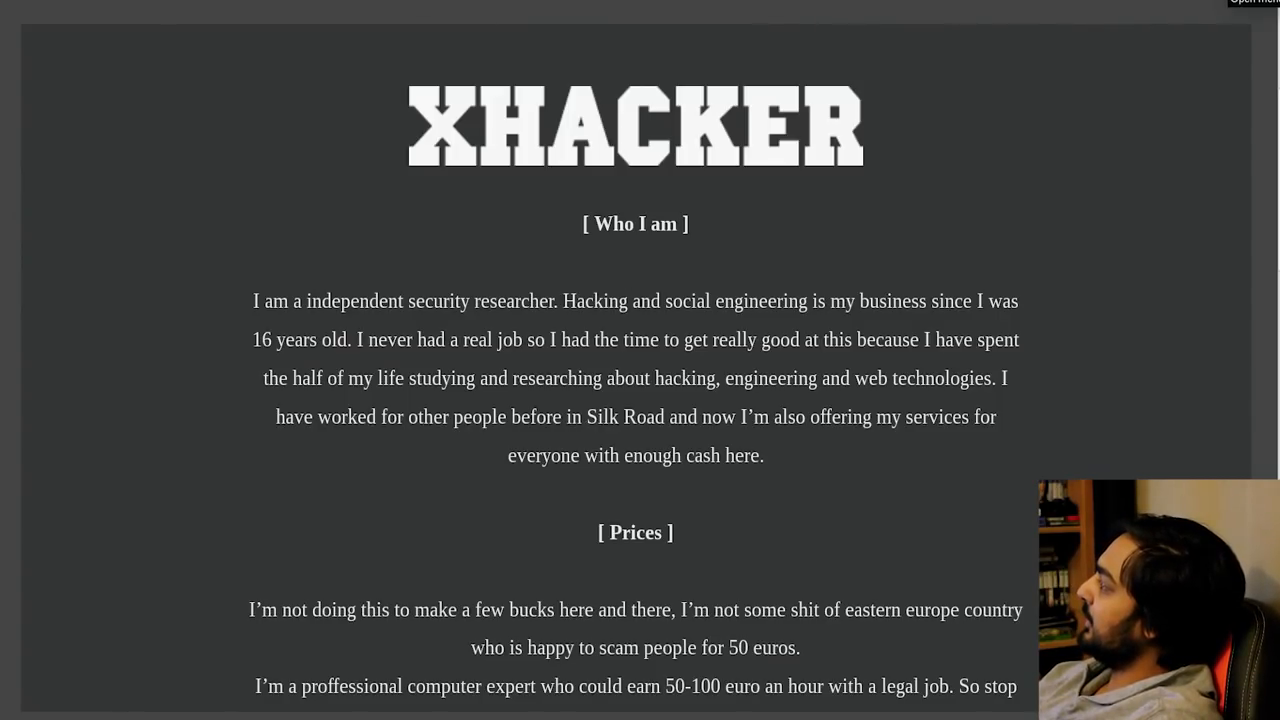
{"action": "mouse_move", "coordinate": [1033, 226]}
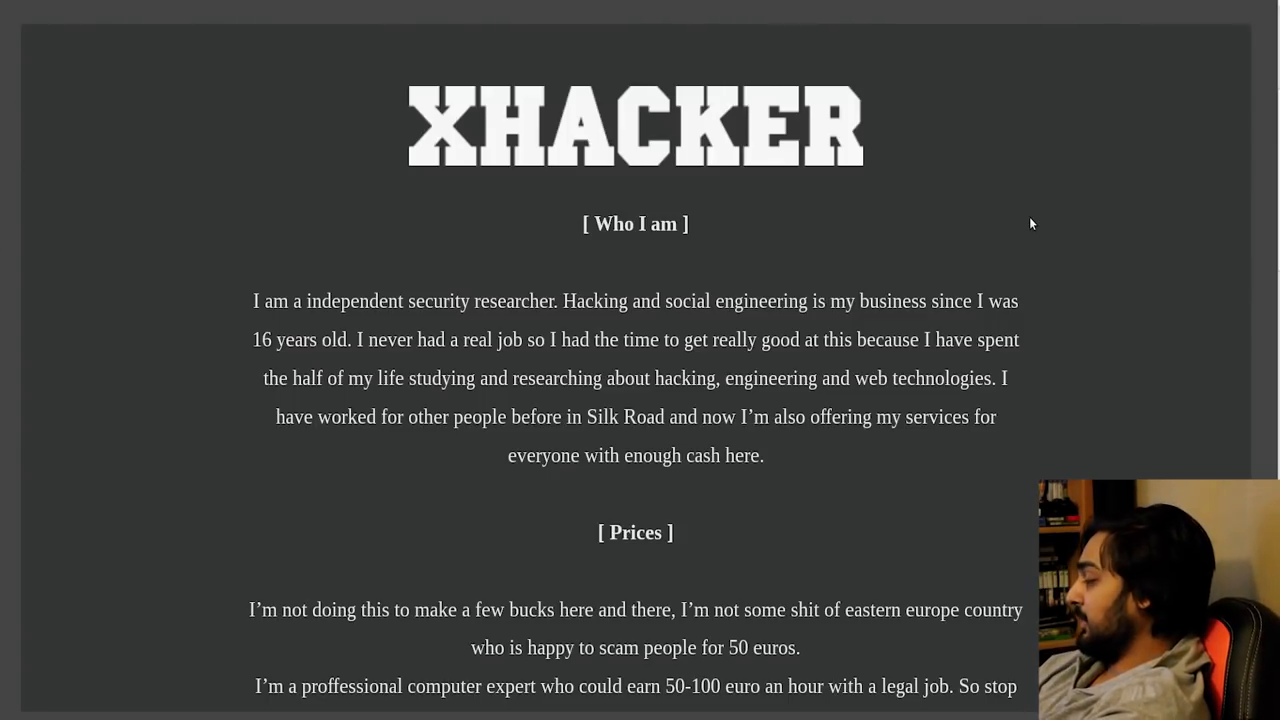
Scroll the XHACKER page to its Prices section with the 200-euro minimum.
{"action": "scroll", "scroll_direction": "down", "scroll_amount": 3}
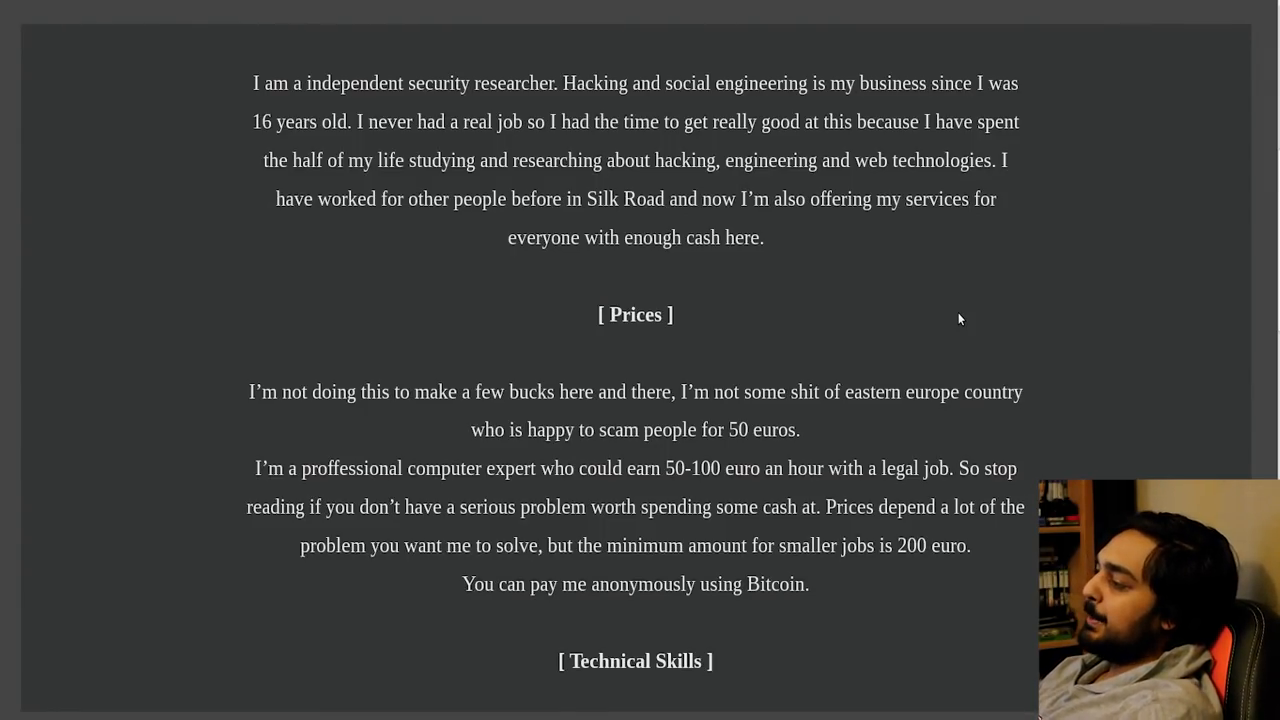
Scroll the XHACKER page down to Technical Skills, Social Engineering and the start of 'What I'll do'.
{"action": "scroll", "scroll_direction": "down", "scroll_amount": 3}
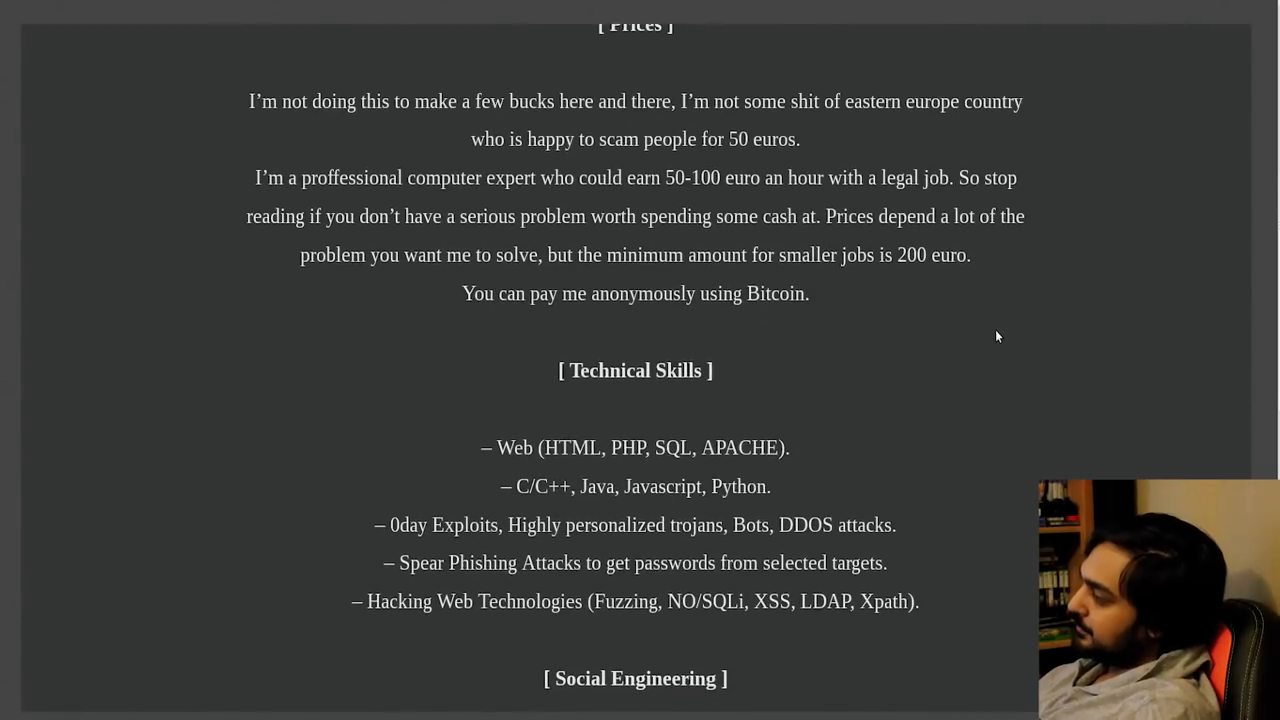
{"action": "scroll", "scroll_direction": "down", "scroll_amount": 3}
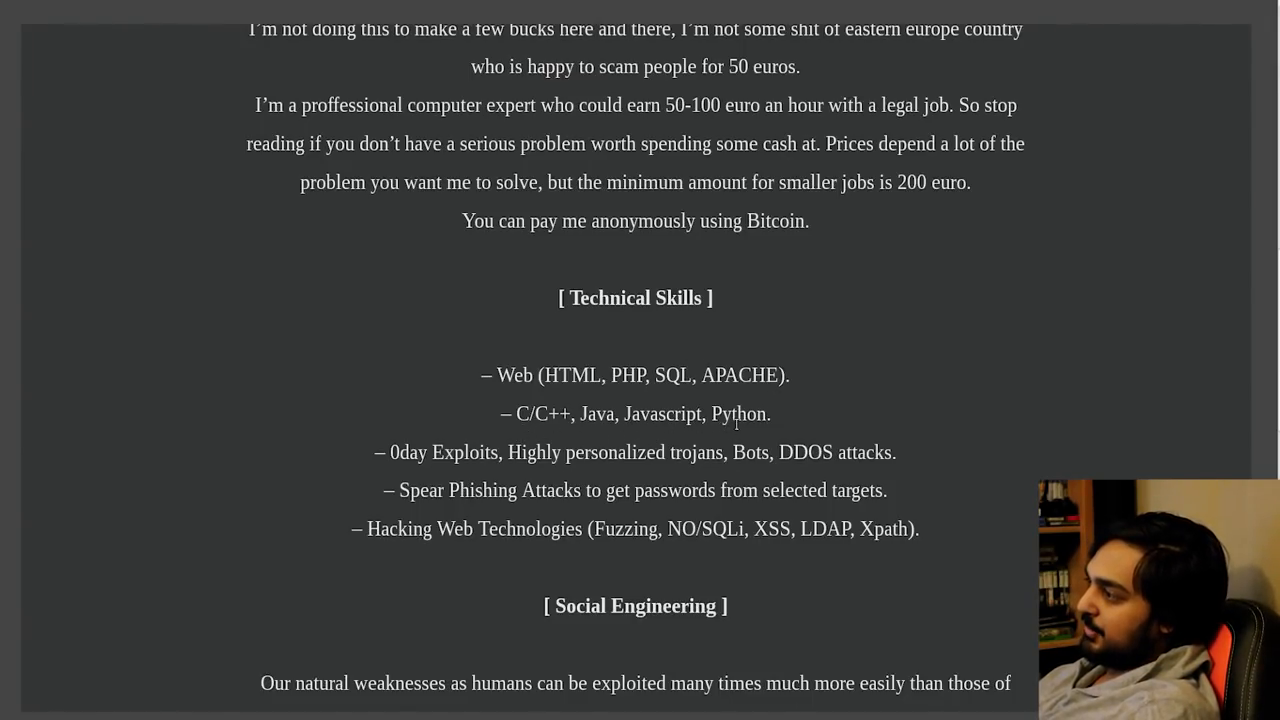
{"action": "mouse_move", "coordinate": [500, 510]}
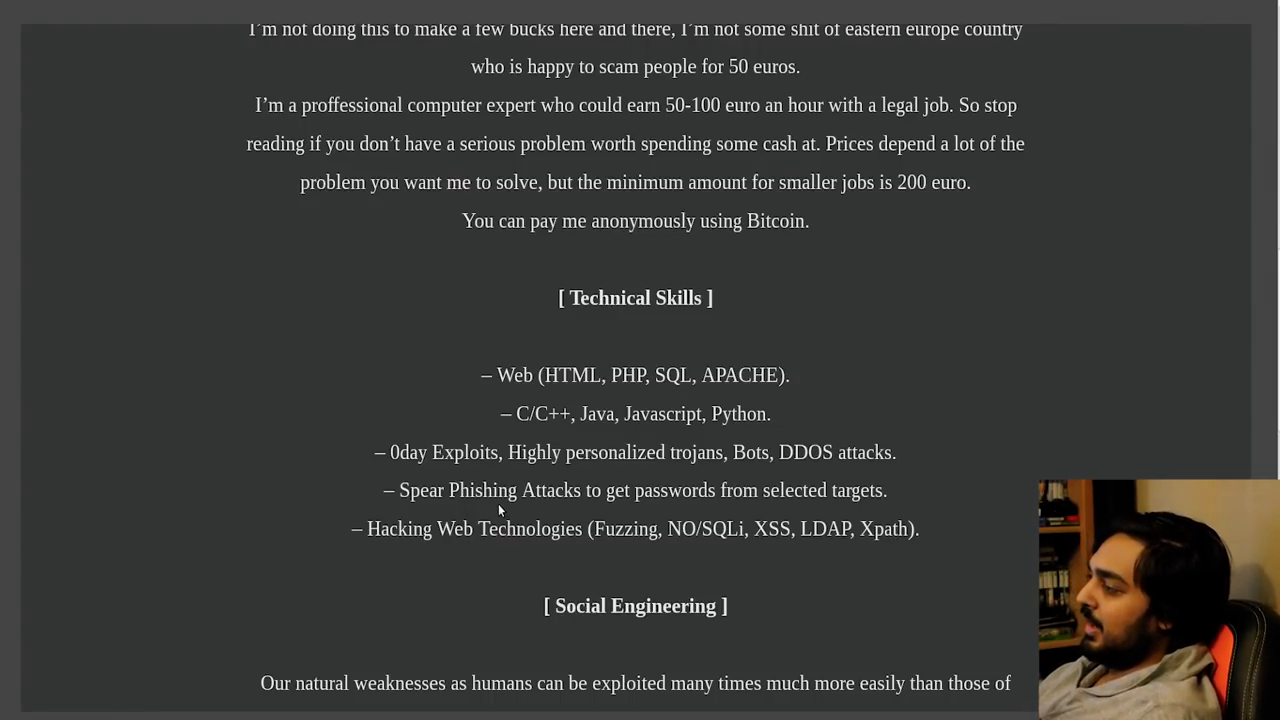
{"action": "scroll", "scroll_direction": "down", "scroll_amount": 3}
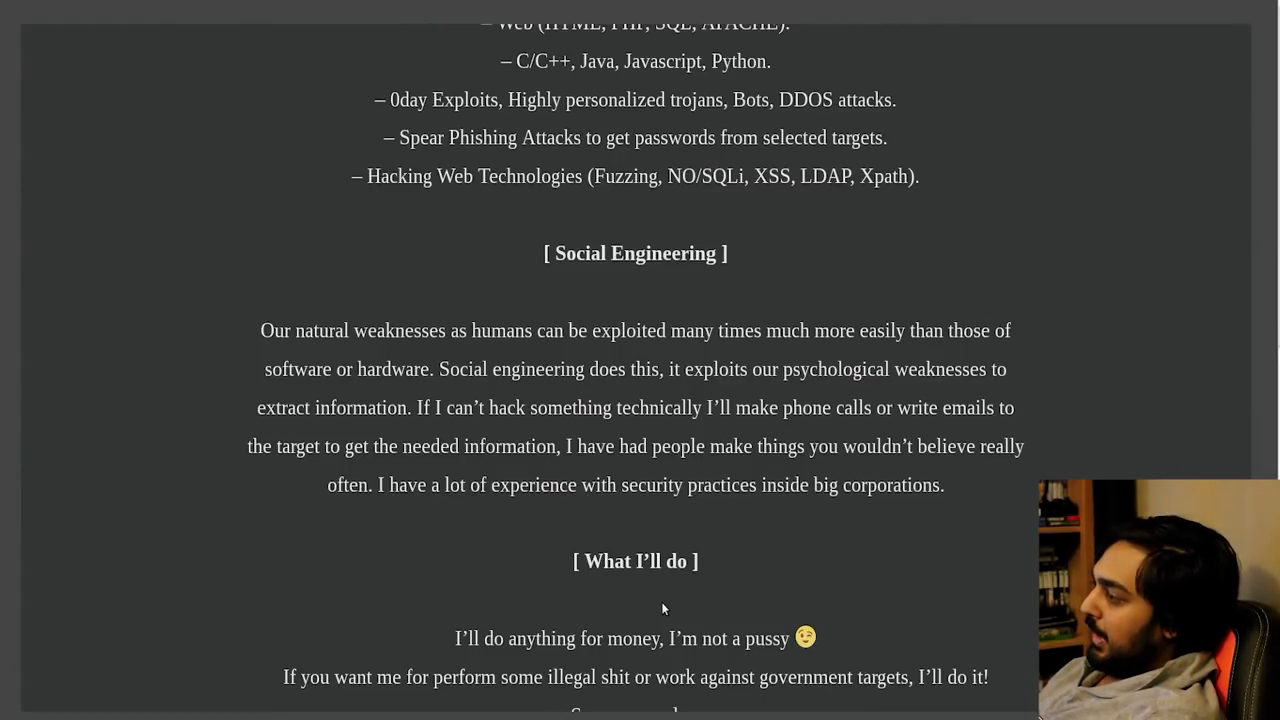
Scroll past the 'What I'll do' service list to the hacker's contact line.
{"action": "scroll", "scroll_direction": "down", "scroll_amount": 3}
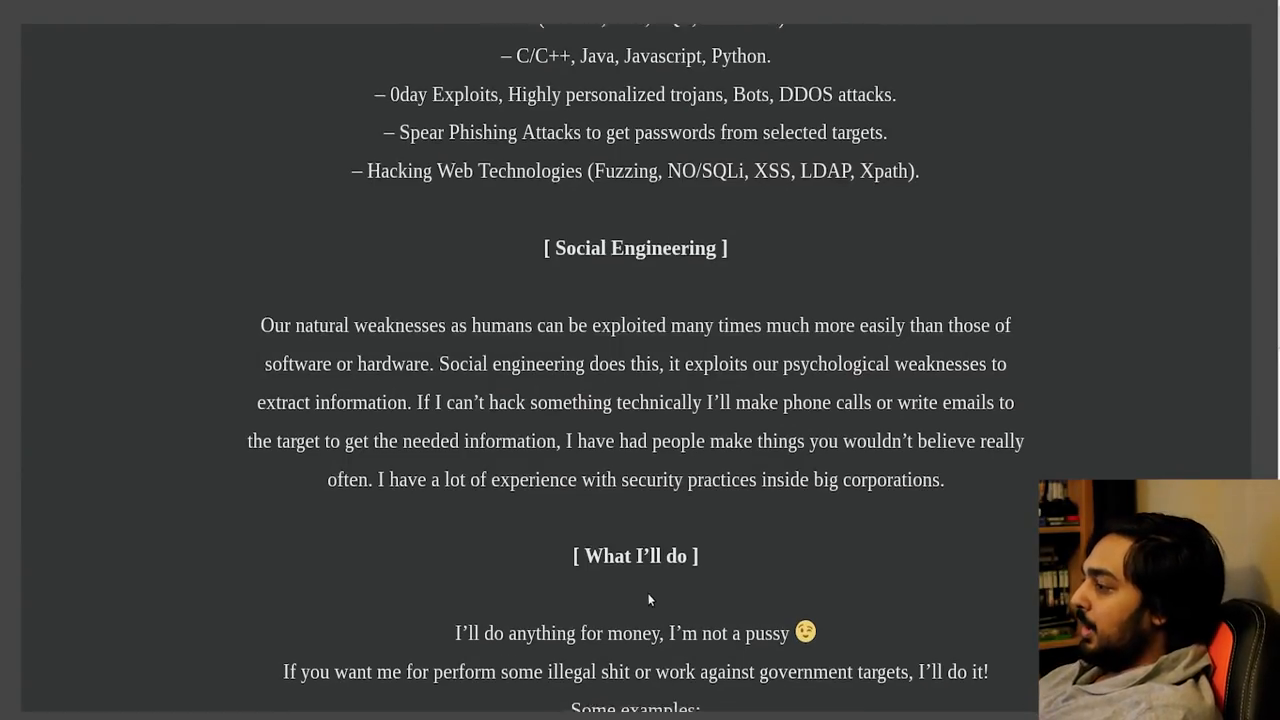
{"action": "scroll", "scroll_direction": "down", "scroll_amount": 3}
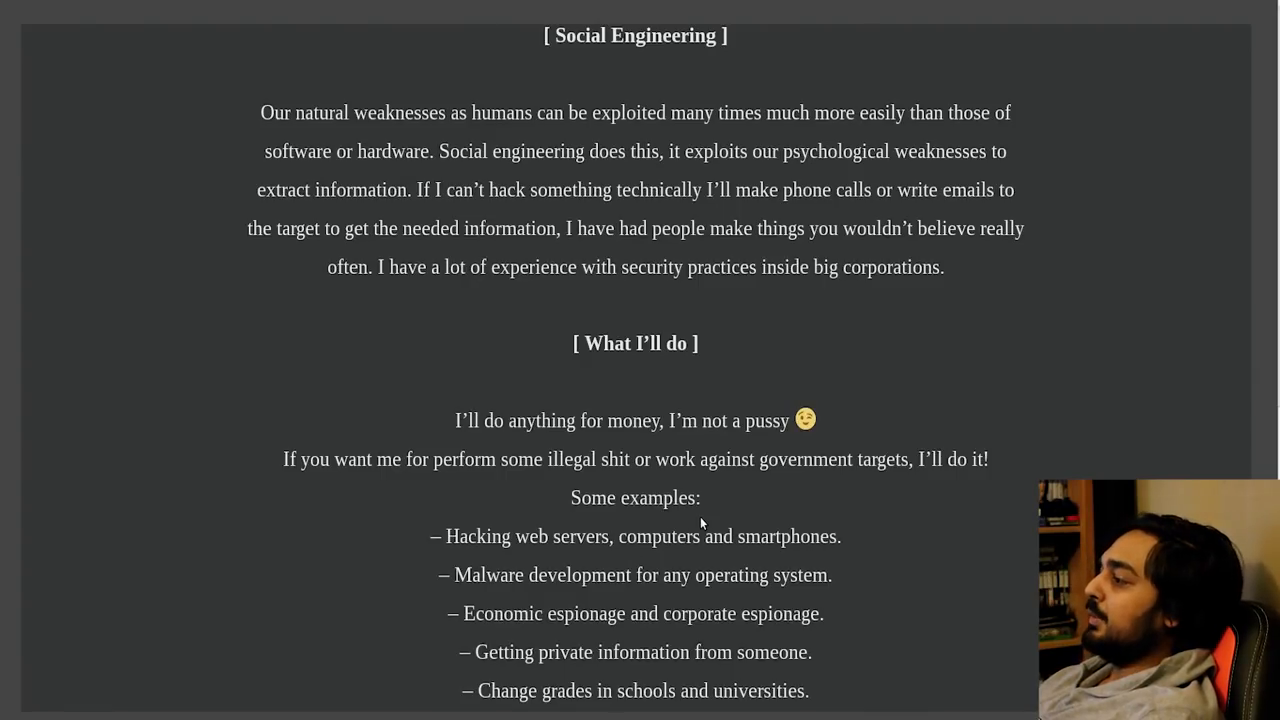
{"action": "scroll", "scroll_direction": "down", "scroll_amount": 3}
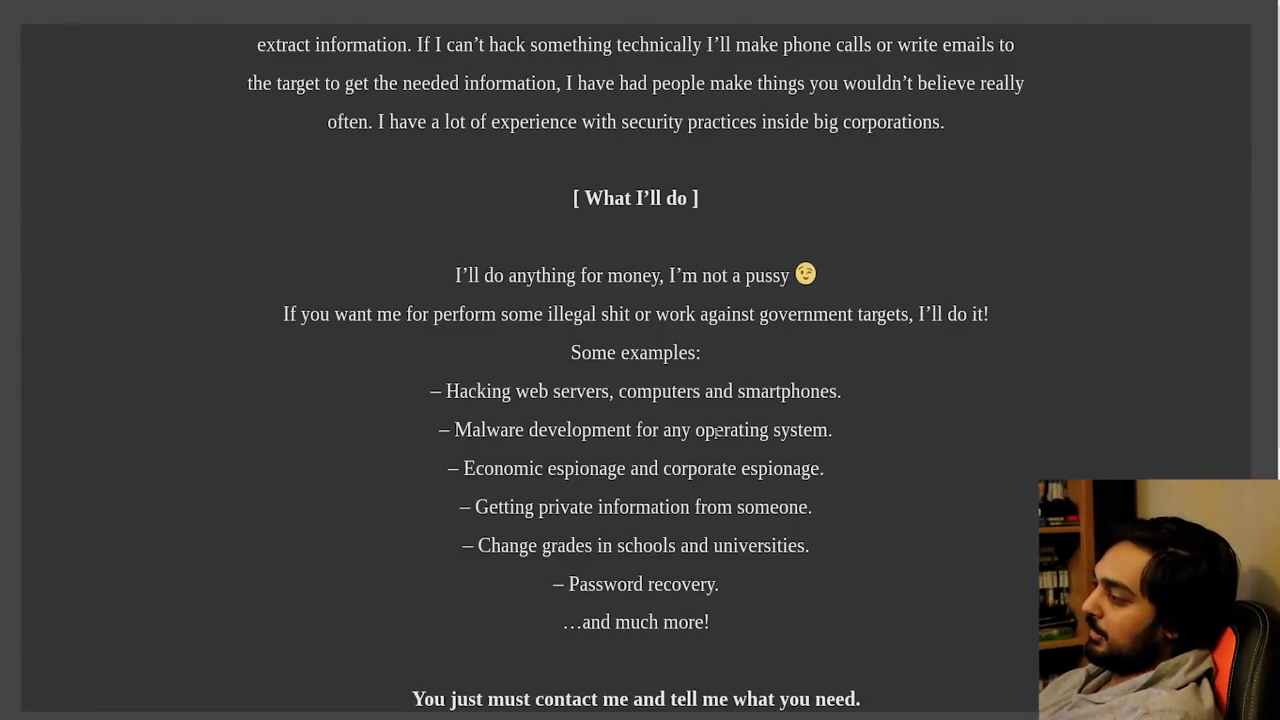
{"action": "scroll", "scroll_direction": "down", "scroll_amount": 3}
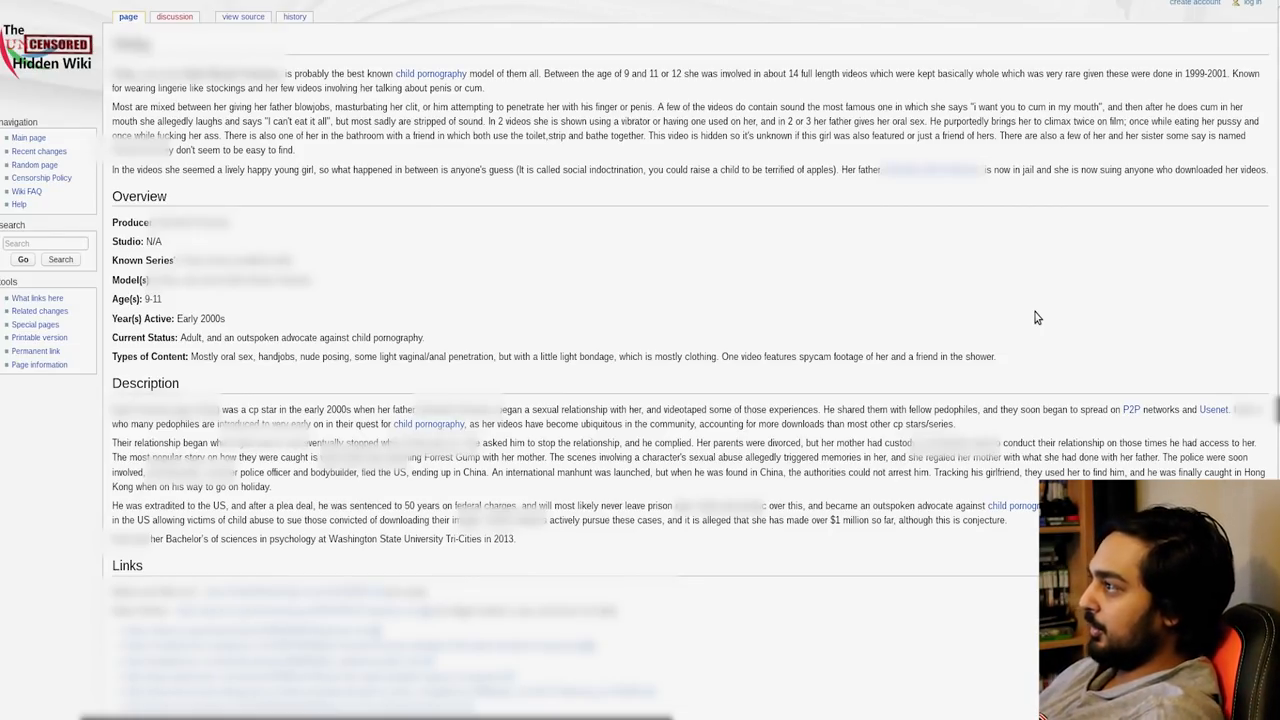
{"action": "mouse_move", "coordinate": [905, 160]}
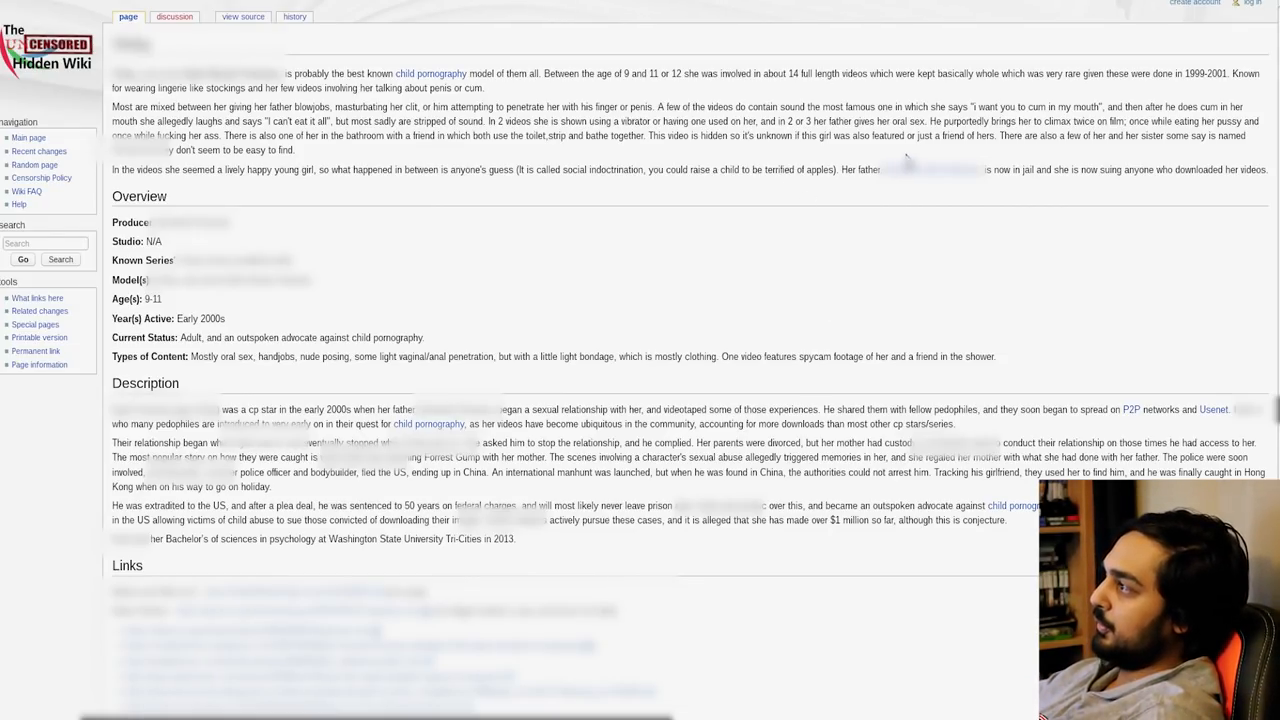
{"action": "mouse_move", "coordinate": [1085, 165]}
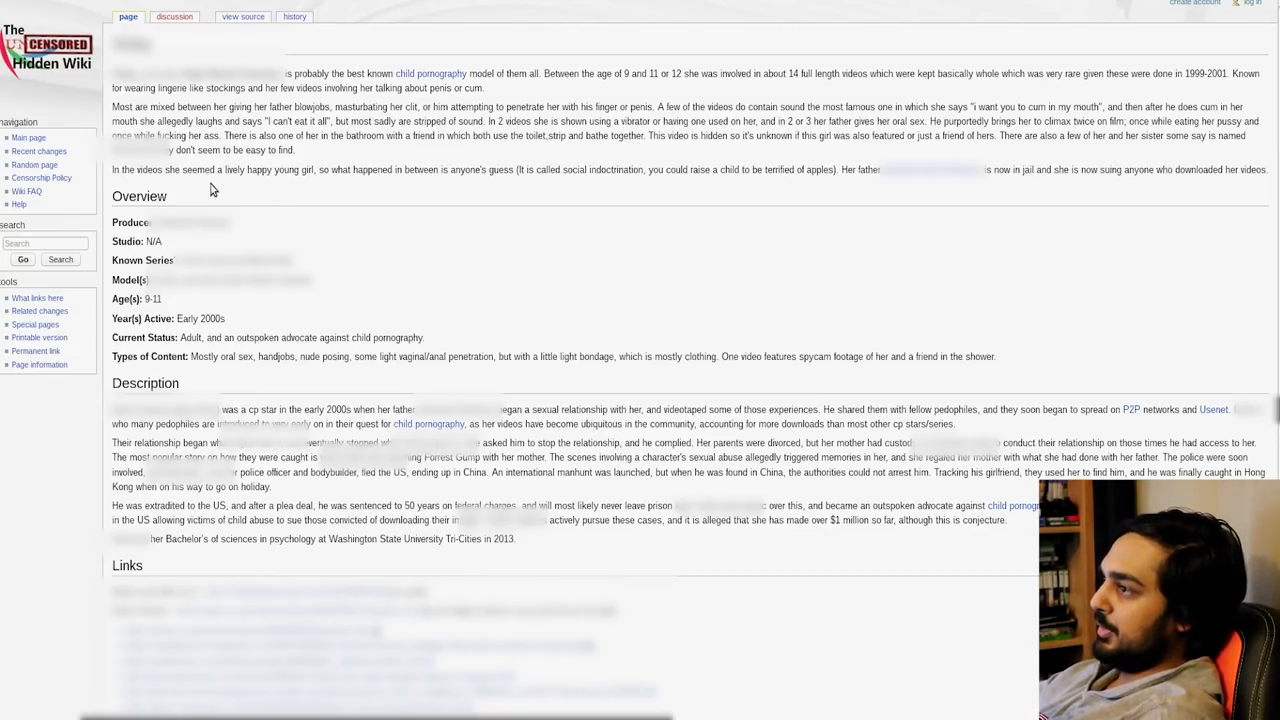
{"action": "mouse_move", "coordinate": [150, 237]}
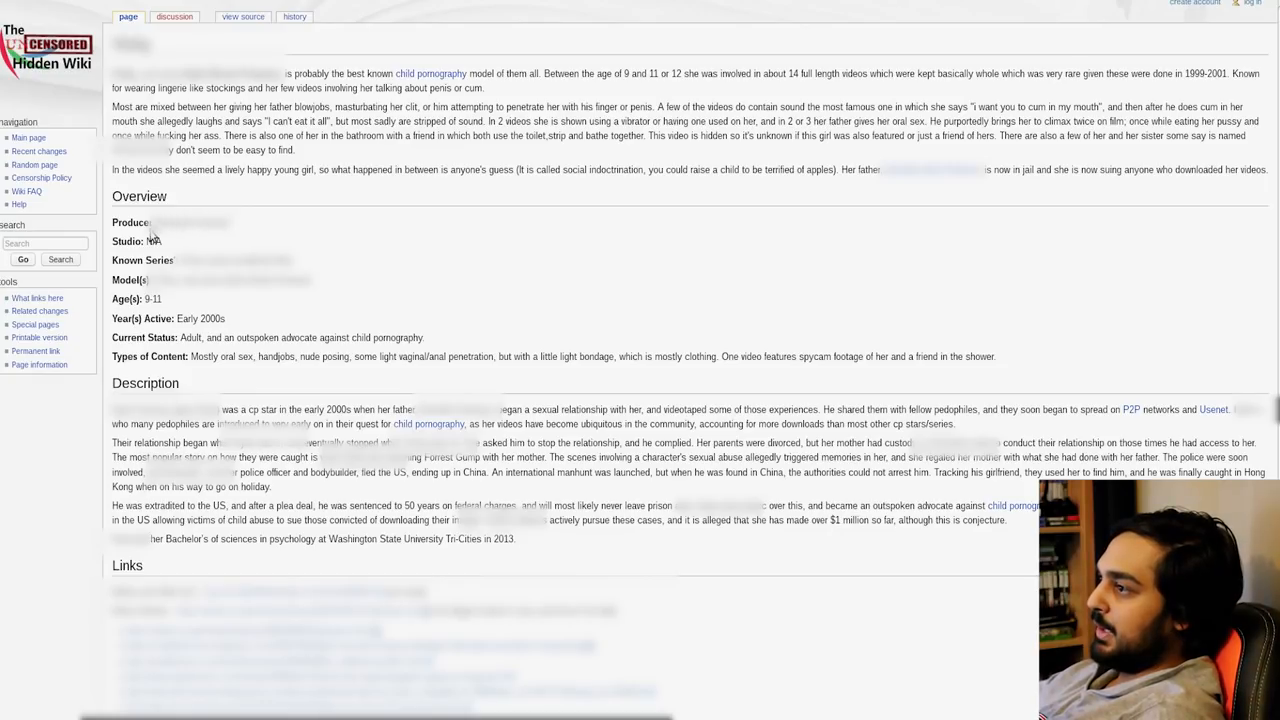
{"action": "mouse_move", "coordinate": [140, 187]}
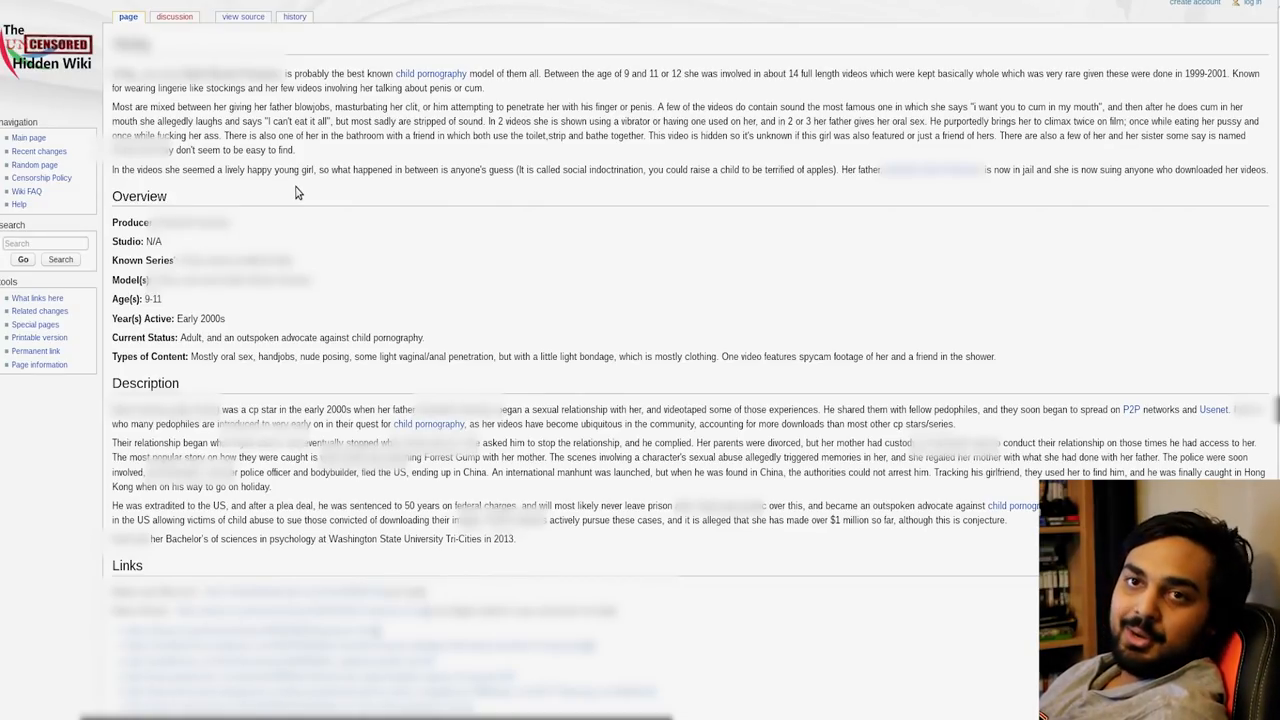
{"action": "mouse_move", "coordinate": [295, 223]}
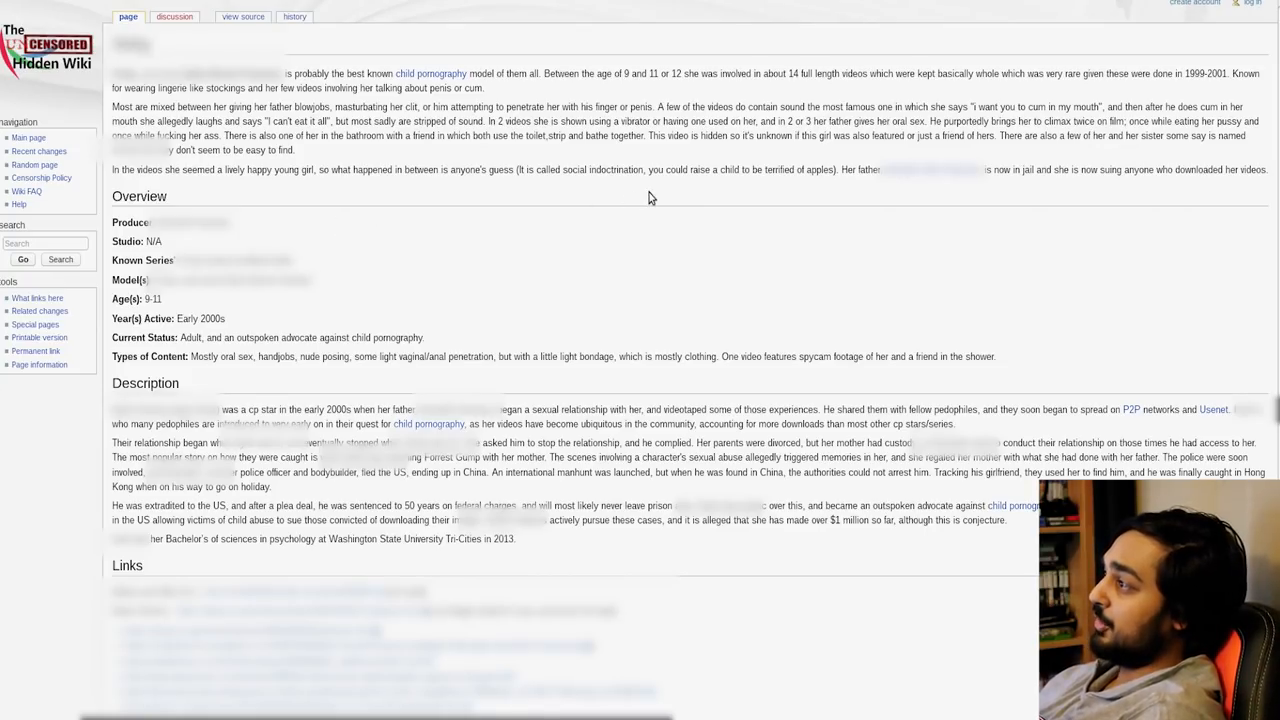
{"action": "mouse_move", "coordinate": [787, 237]}
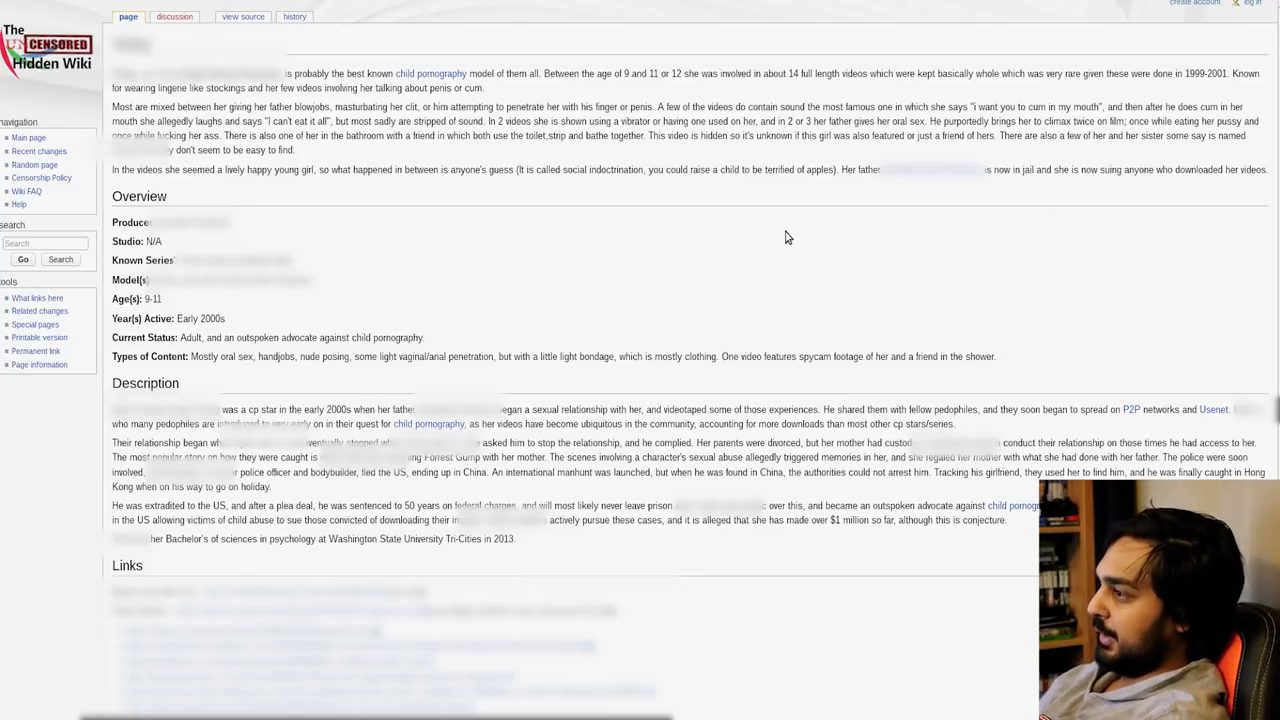
{"action": "mouse_move", "coordinate": [783, 209]}
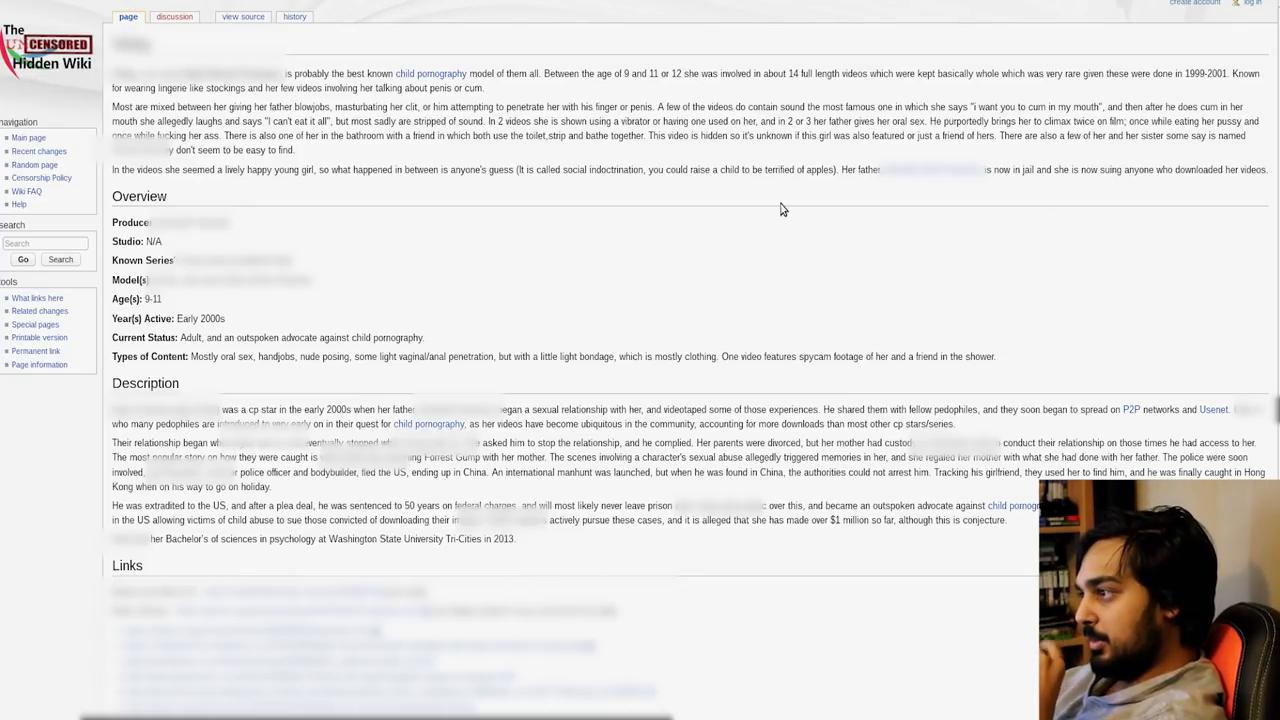
{"action": "mouse_move", "coordinate": [785, 205]}
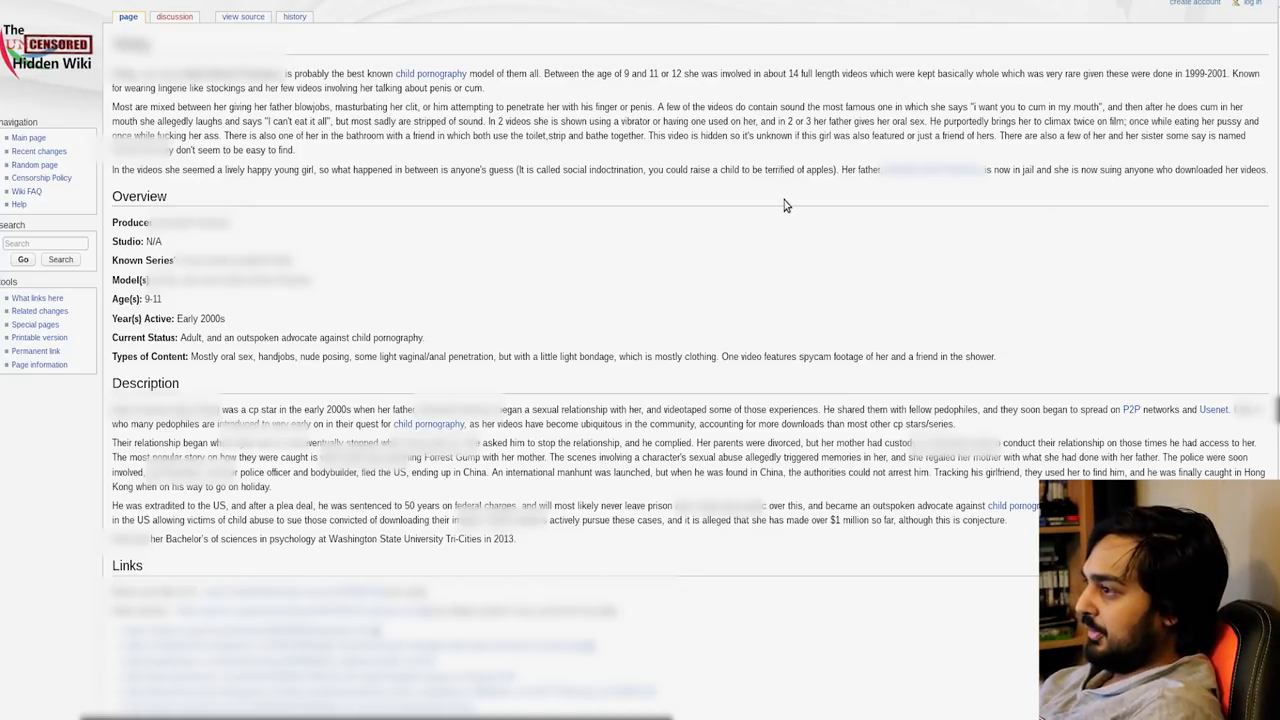
{"action": "mouse_move", "coordinate": [508, 563]}
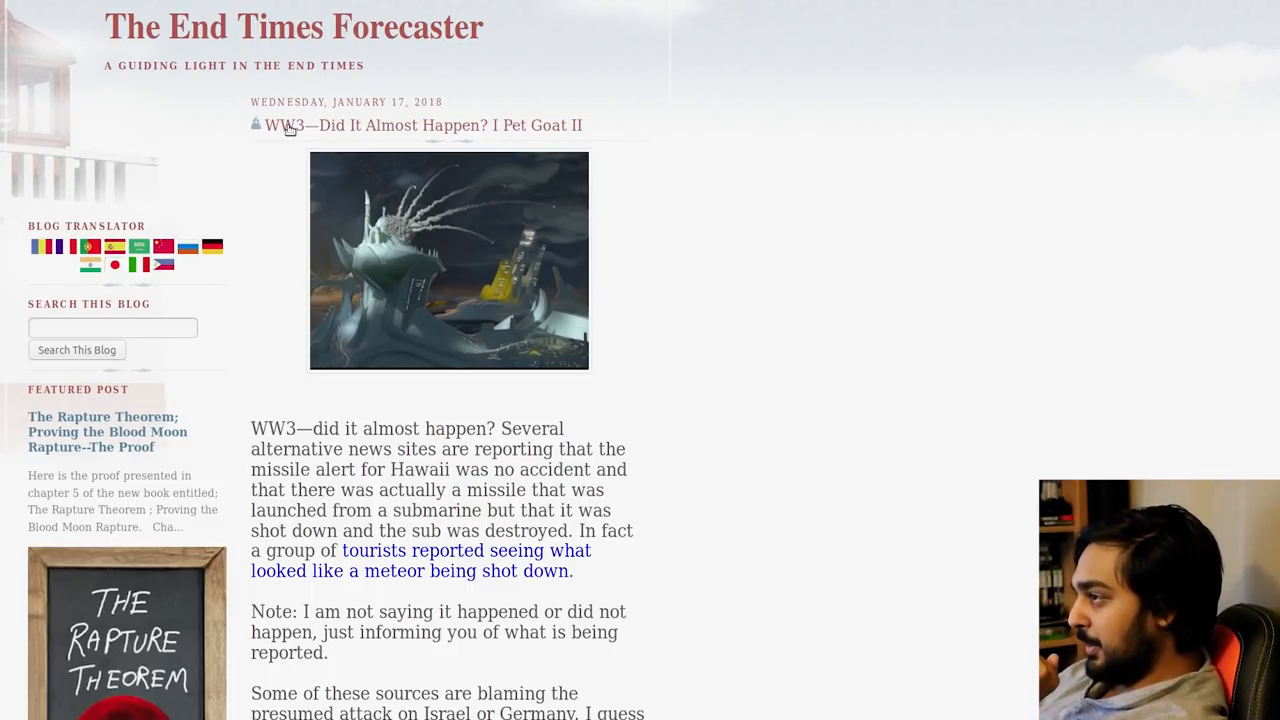
{"action": "mouse_move", "coordinate": [295, 148]}
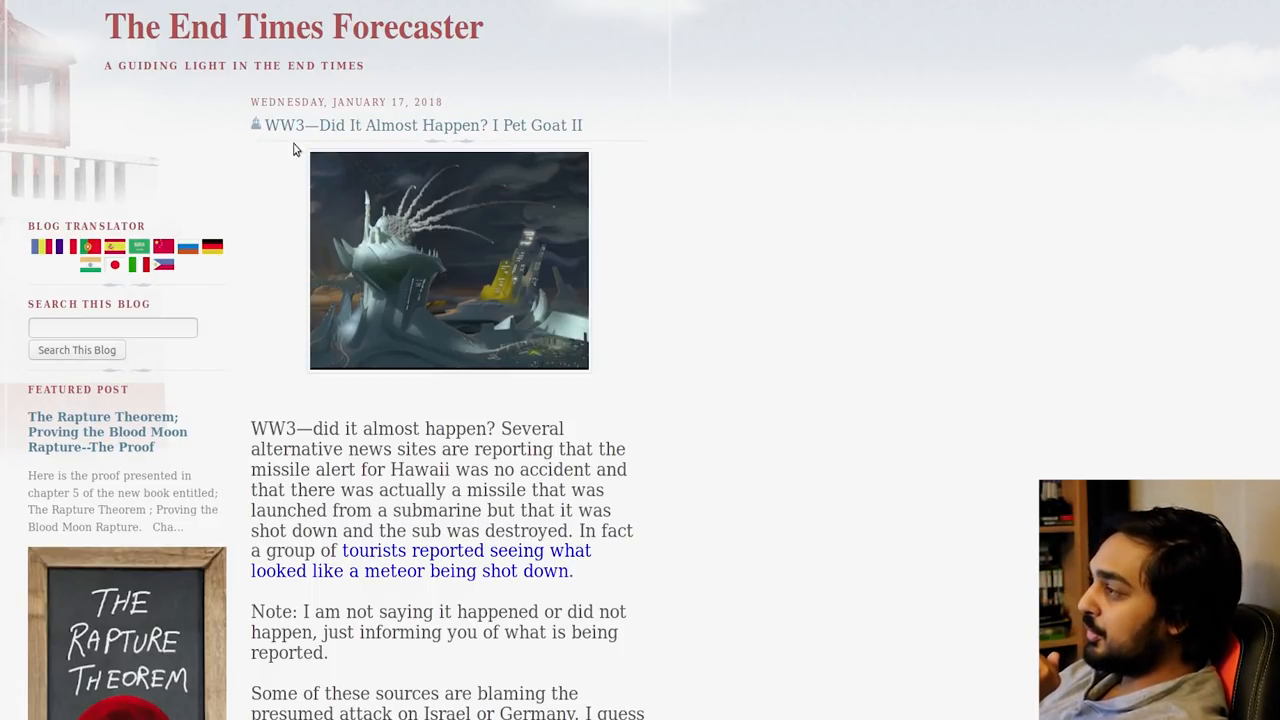
{"action": "mouse_move", "coordinate": [545, 132]}
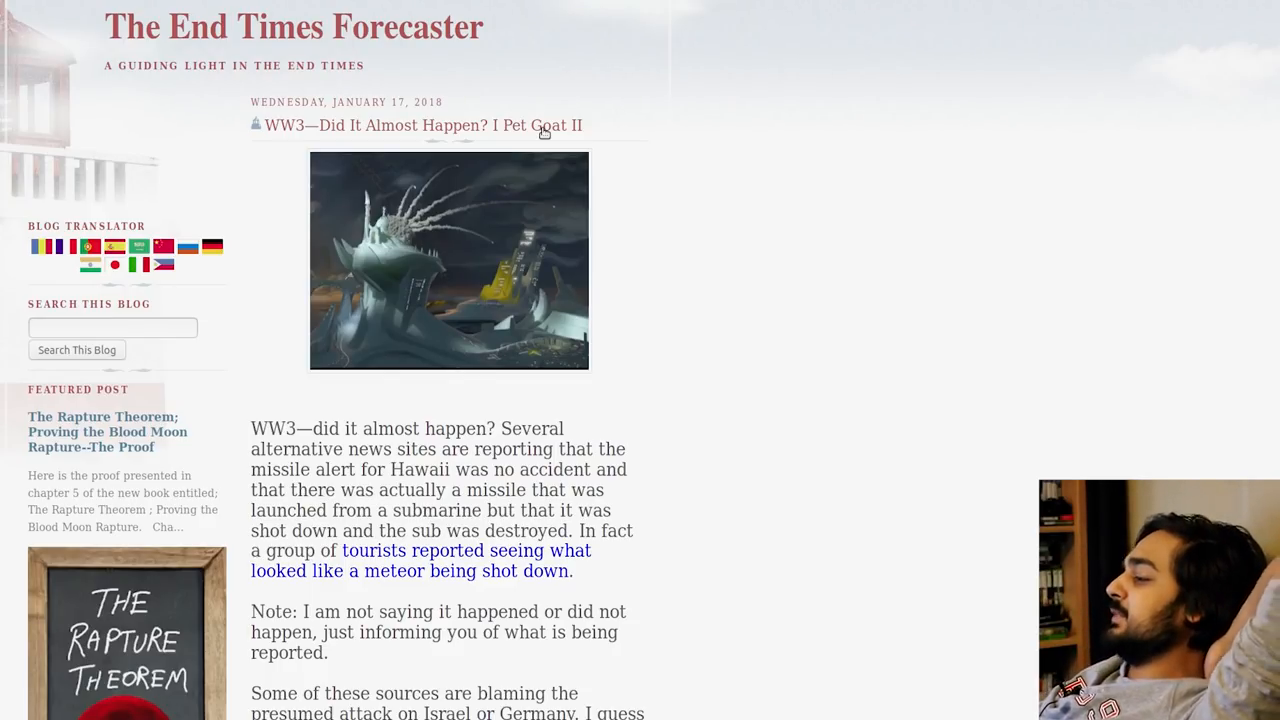
{"action": "scroll", "scroll_direction": "down", "scroll_amount": 3}
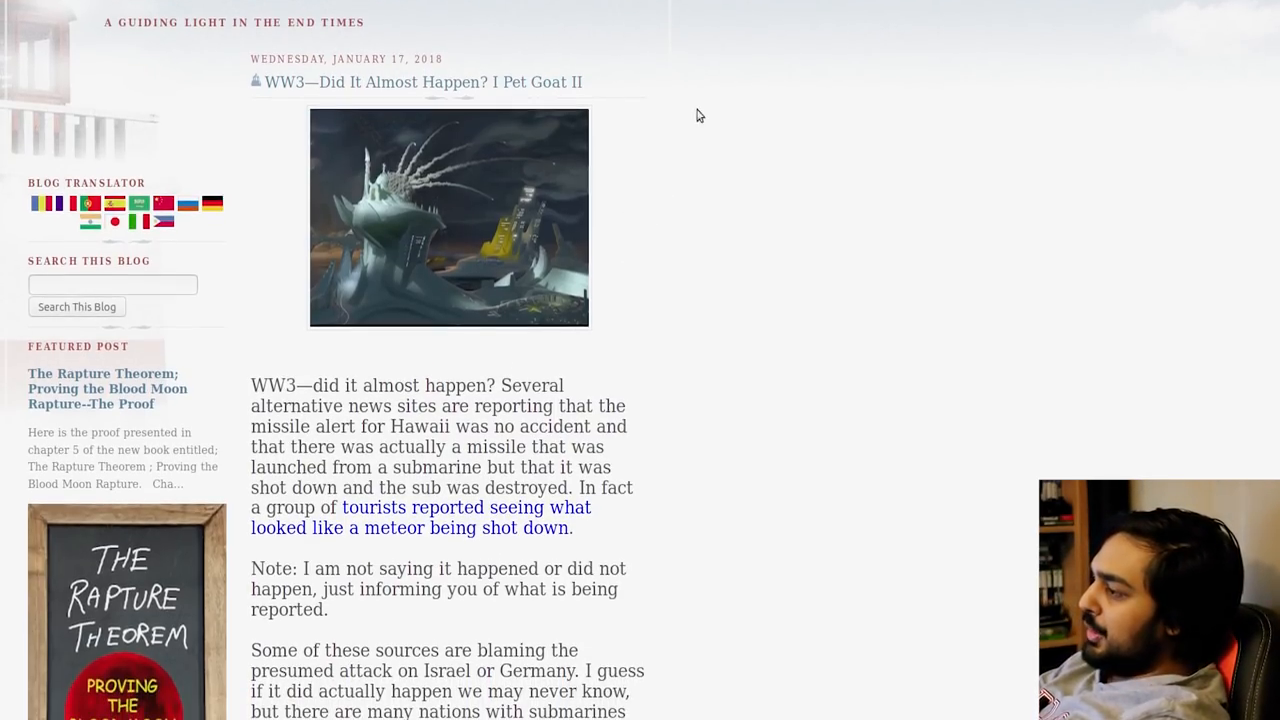
{"action": "mouse_move", "coordinate": [770, 166]}
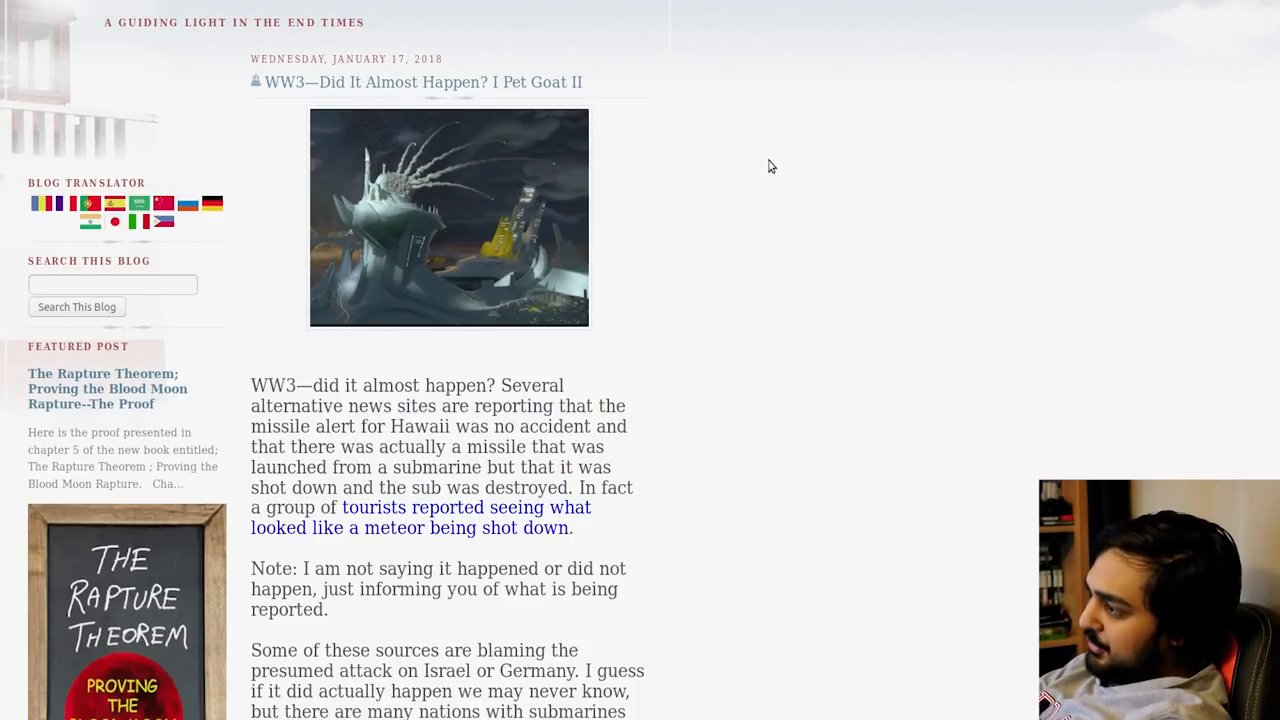
{"action": "scroll", "scroll_direction": "down", "scroll_amount": 3}
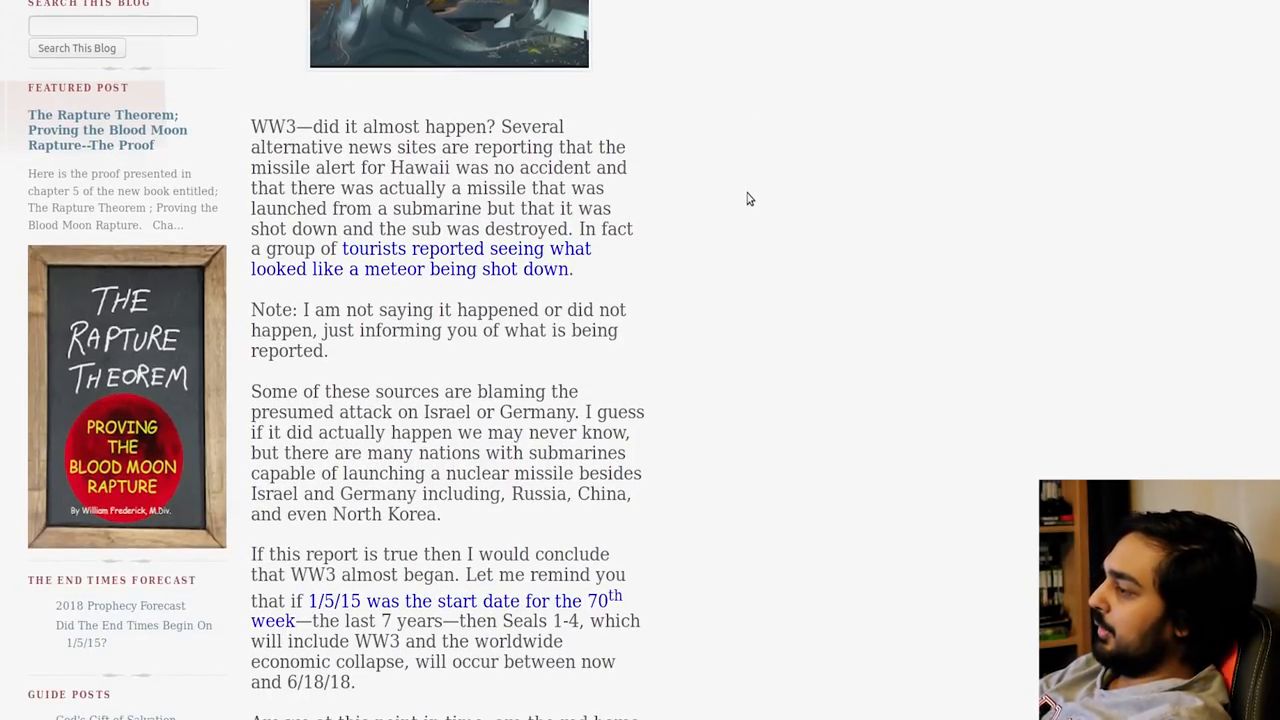
{"action": "mouse_move", "coordinate": [722, 246]}
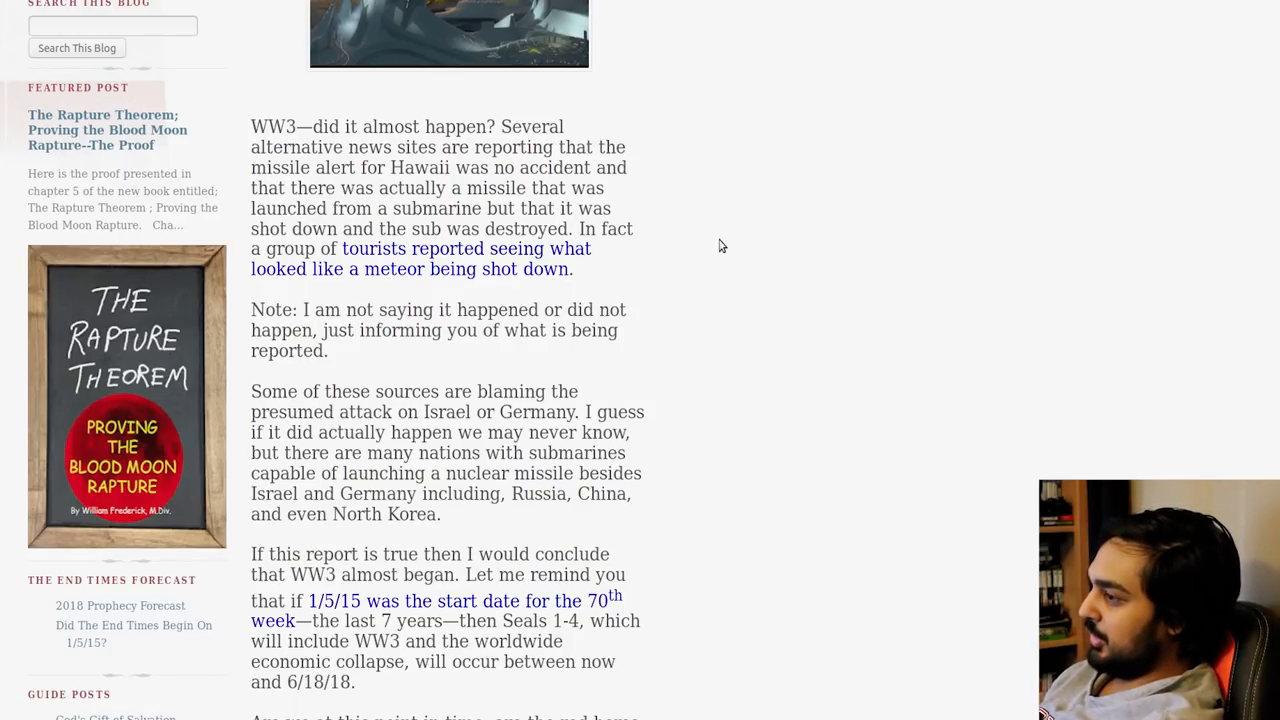
{"action": "mouse_move", "coordinate": [165, 494]}
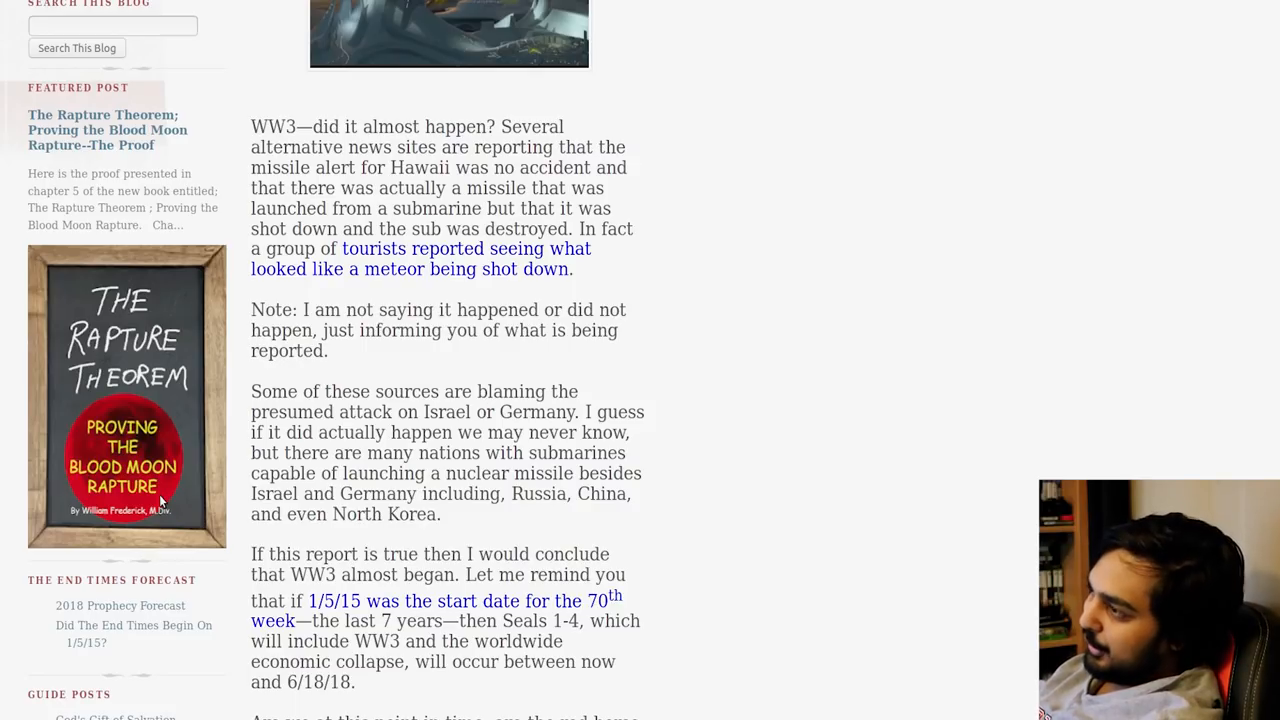
Scroll the WW3 post to the sweating-Obama remark and the first I Pet Goat II still.
{"action": "scroll", "scroll_direction": "down", "scroll_amount": 3}
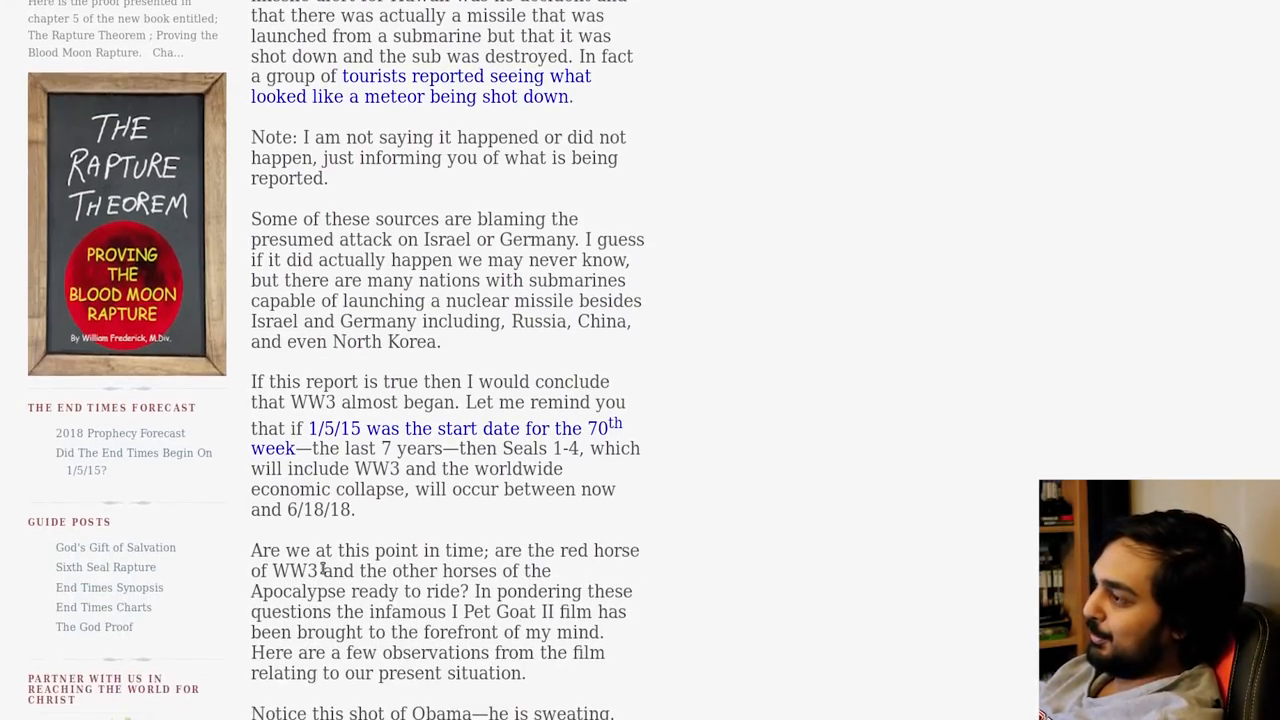
{"action": "scroll", "scroll_direction": "down", "scroll_amount": 3}
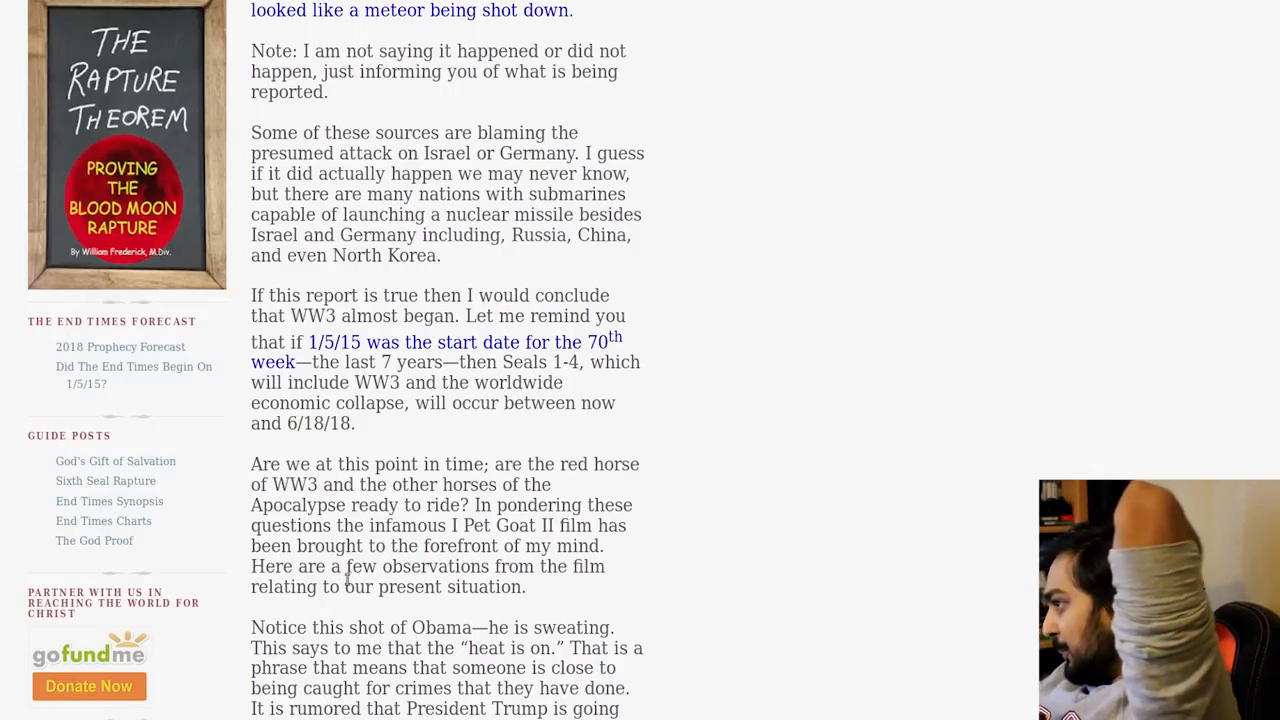
{"action": "mouse_move", "coordinate": [340, 608]}
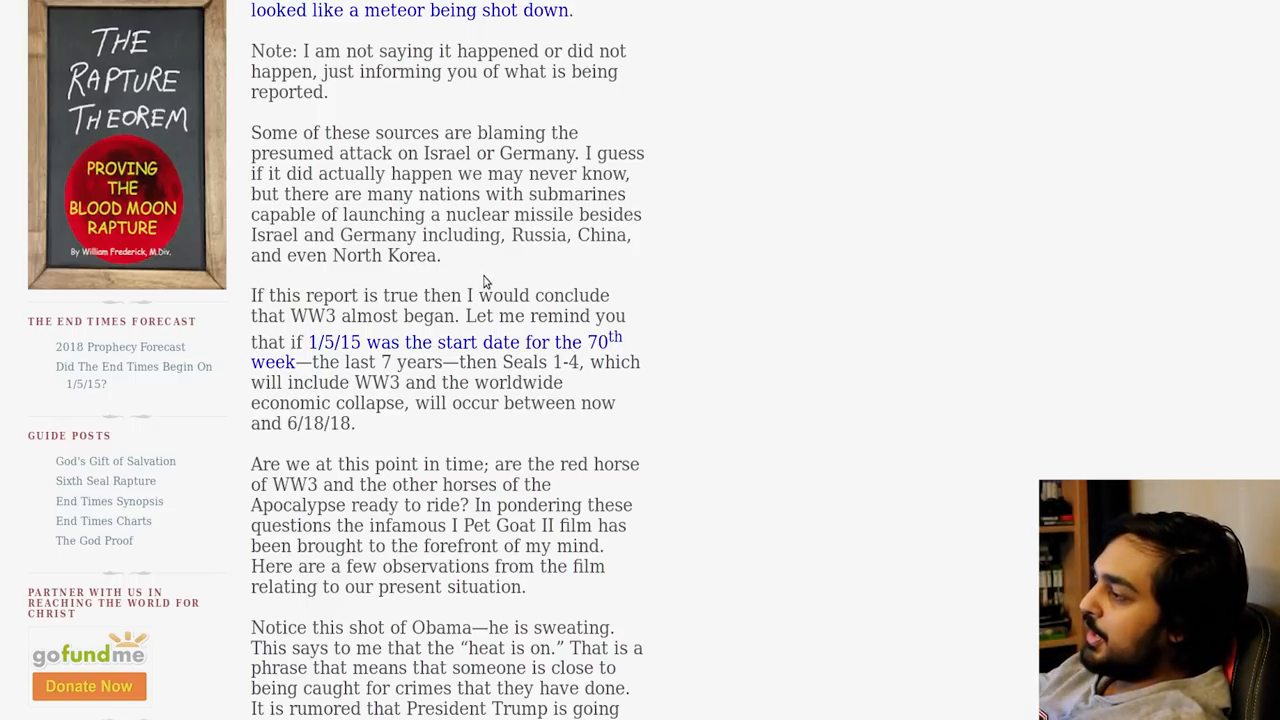
{"action": "mouse_move", "coordinate": [490, 277]}
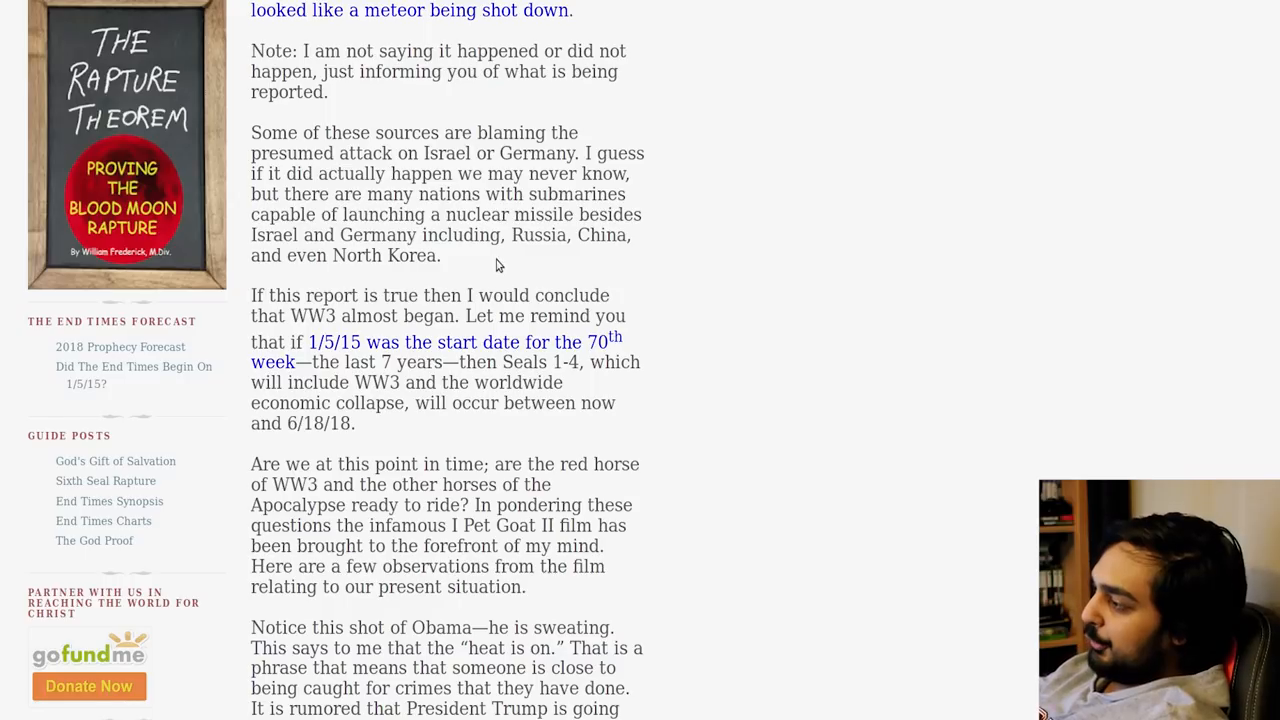
{"action": "scroll", "scroll_direction": "down", "scroll_amount": 3}
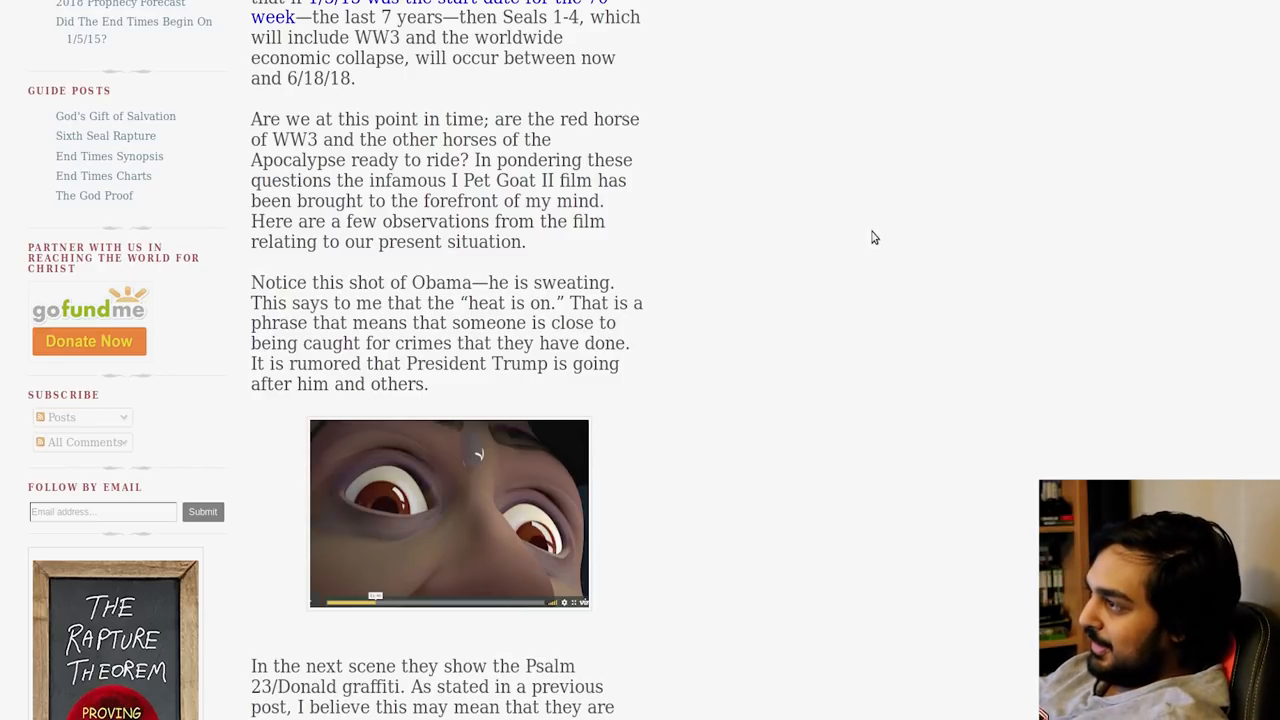
{"action": "mouse_move", "coordinate": [847, 247]}
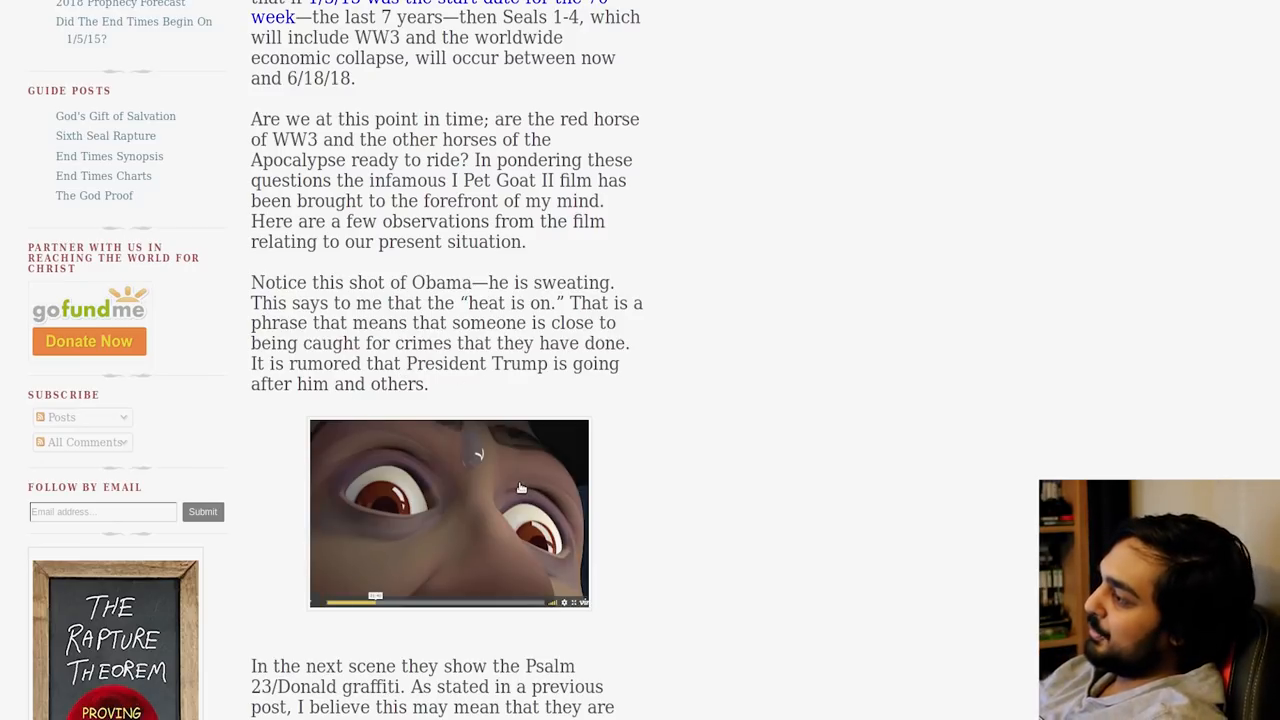
Scroll past the Donald graffiti and Simpsons coffin stills to the 119 and 666 gematria remarks.
{"action": "scroll", "scroll_direction": "down", "scroll_amount": 3}
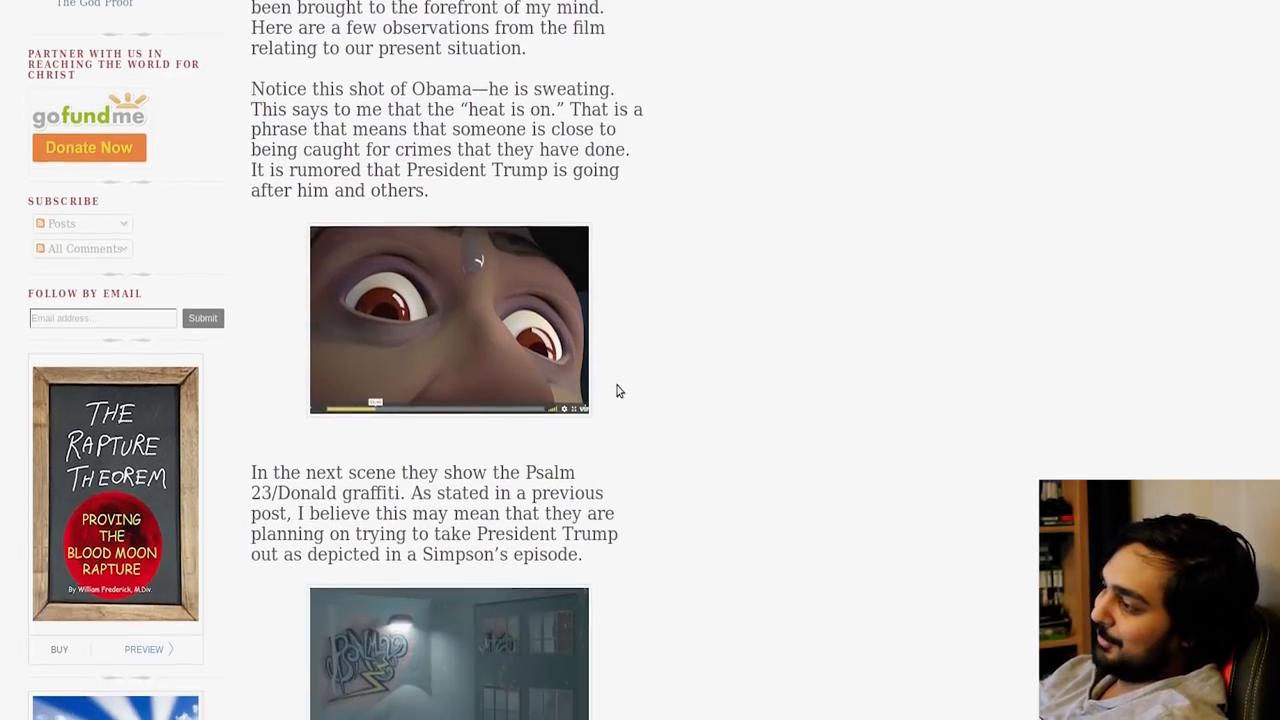
{"action": "scroll", "scroll_direction": "down", "scroll_amount": 3}
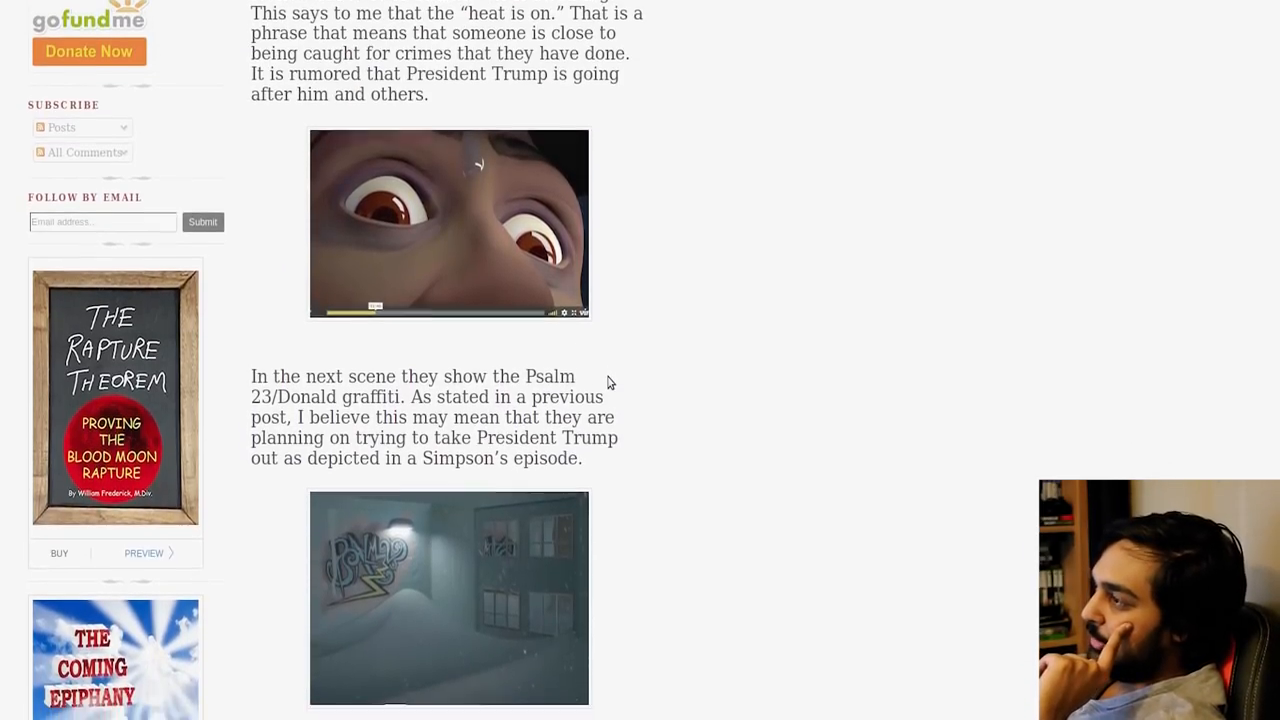
{"action": "scroll", "scroll_direction": "down", "scroll_amount": 3}
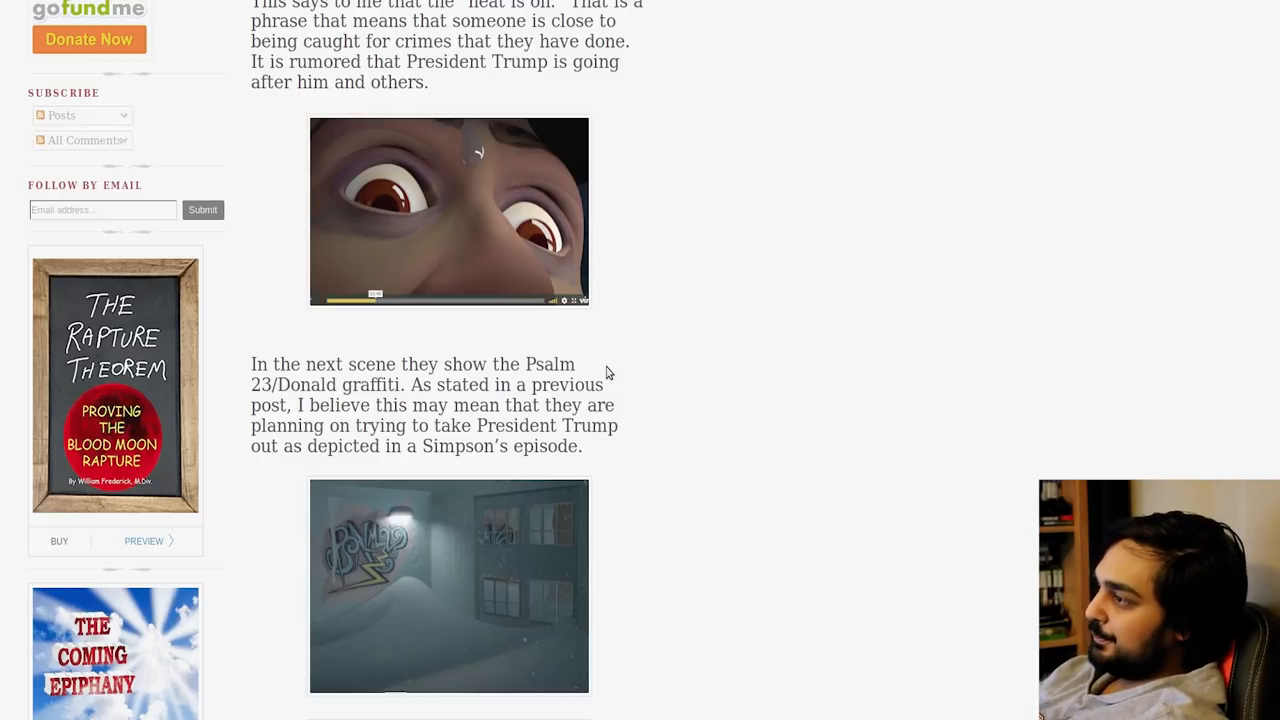
{"action": "scroll", "scroll_direction": "down", "scroll_amount": 3}
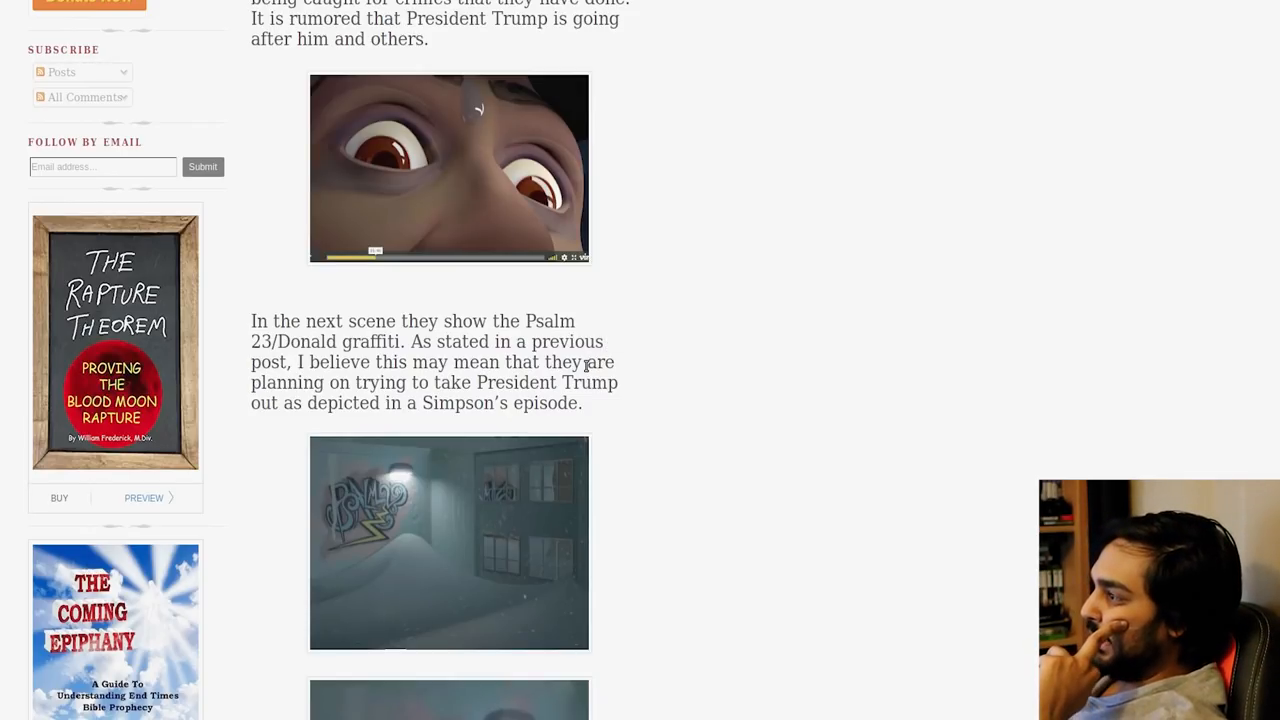
{"action": "scroll", "scroll_direction": "down", "scroll_amount": 3}
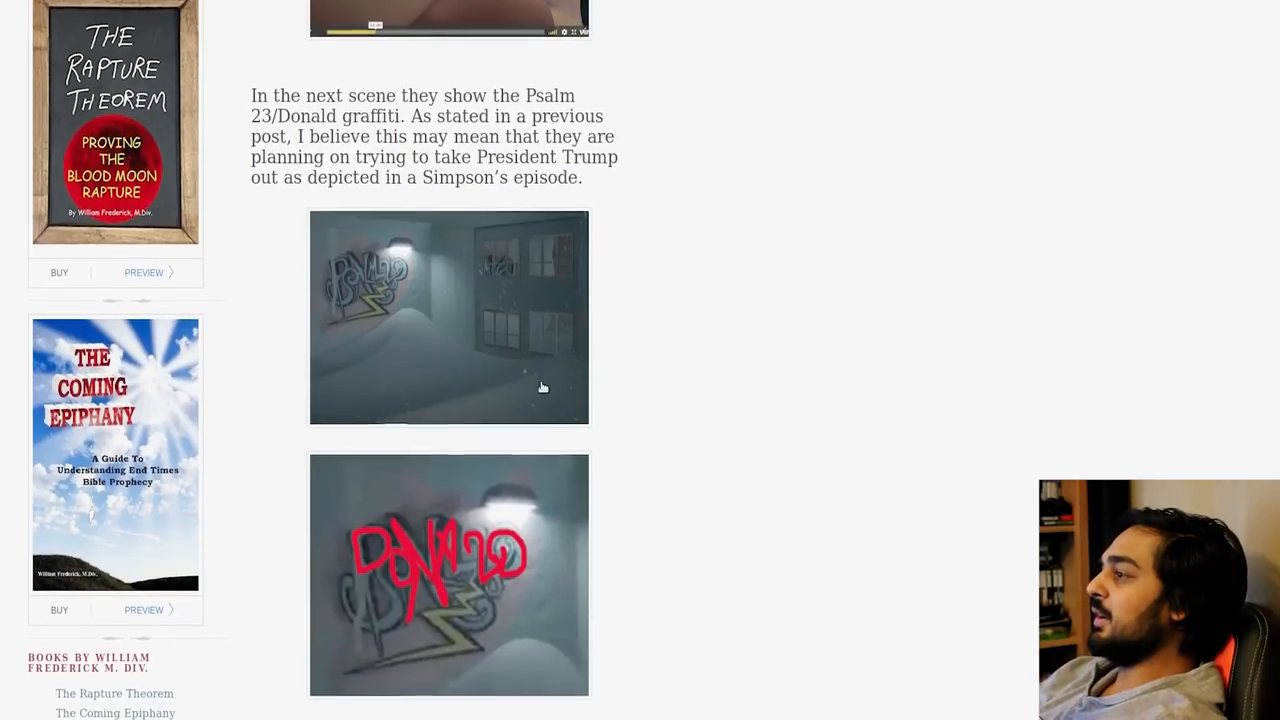
{"action": "scroll", "scroll_direction": "down", "scroll_amount": 3}
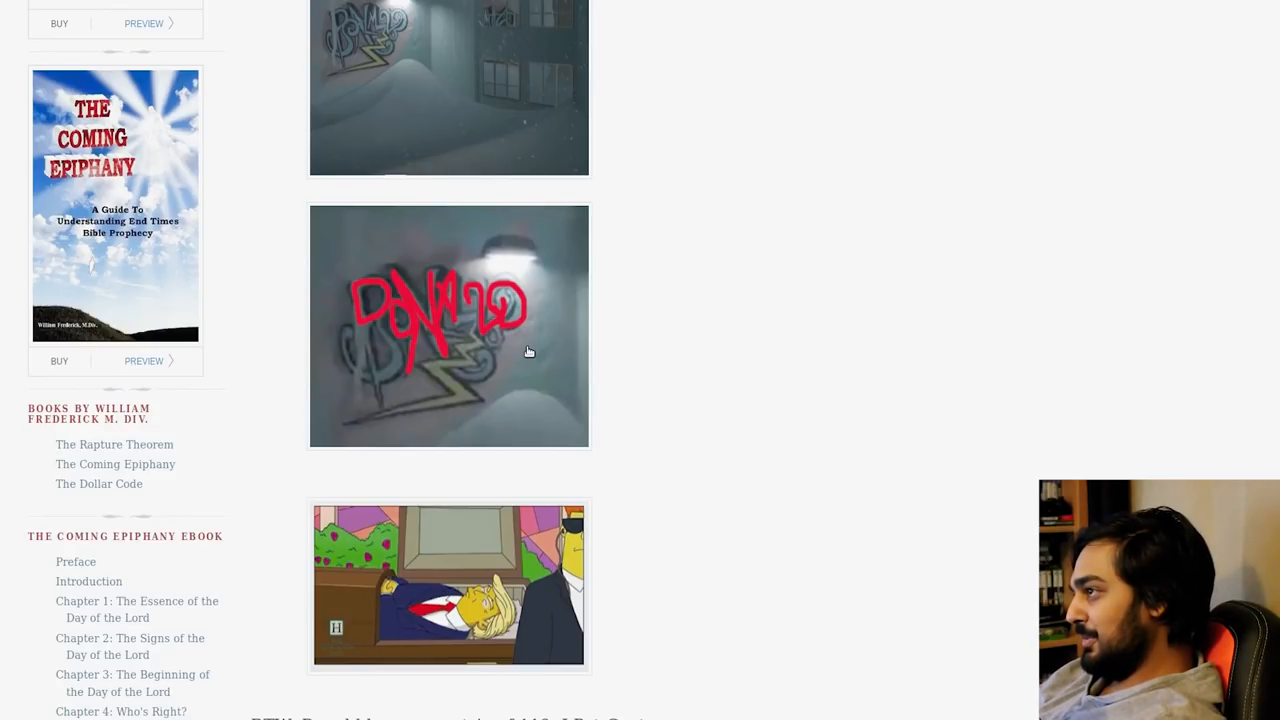
{"action": "mouse_move", "coordinate": [476, 318]}
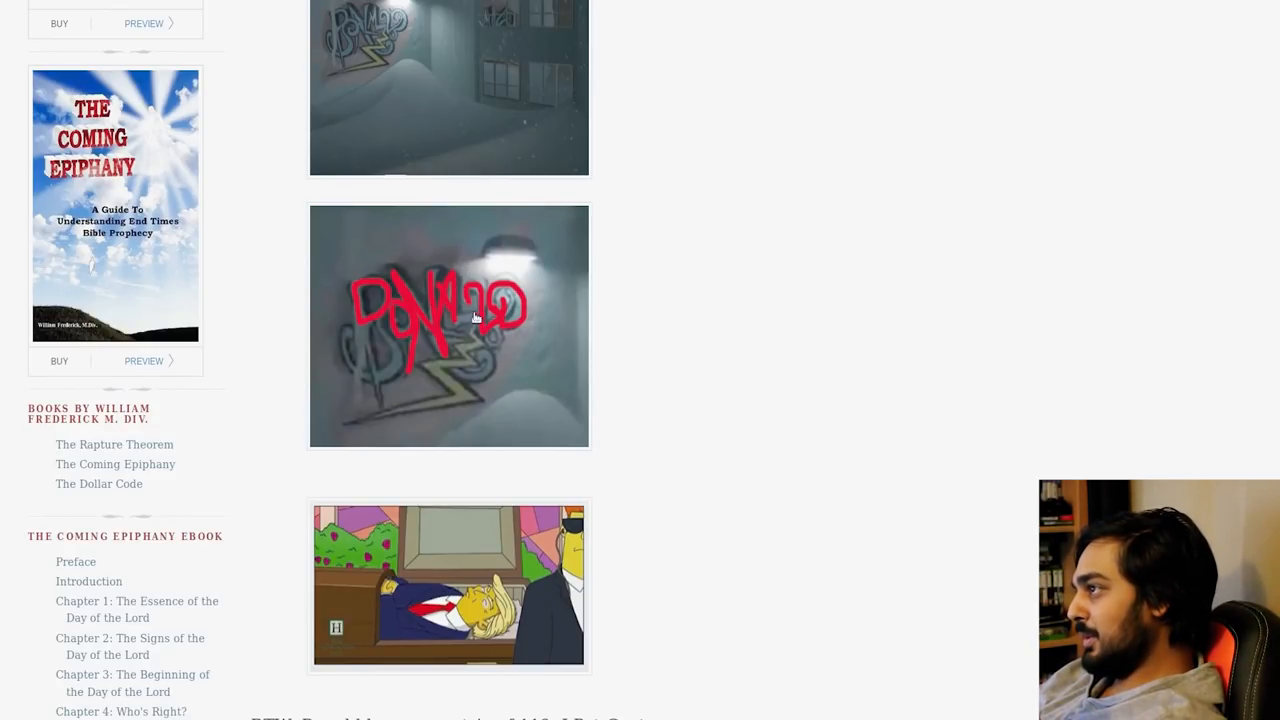
{"action": "scroll", "scroll_direction": "down", "scroll_amount": 3}
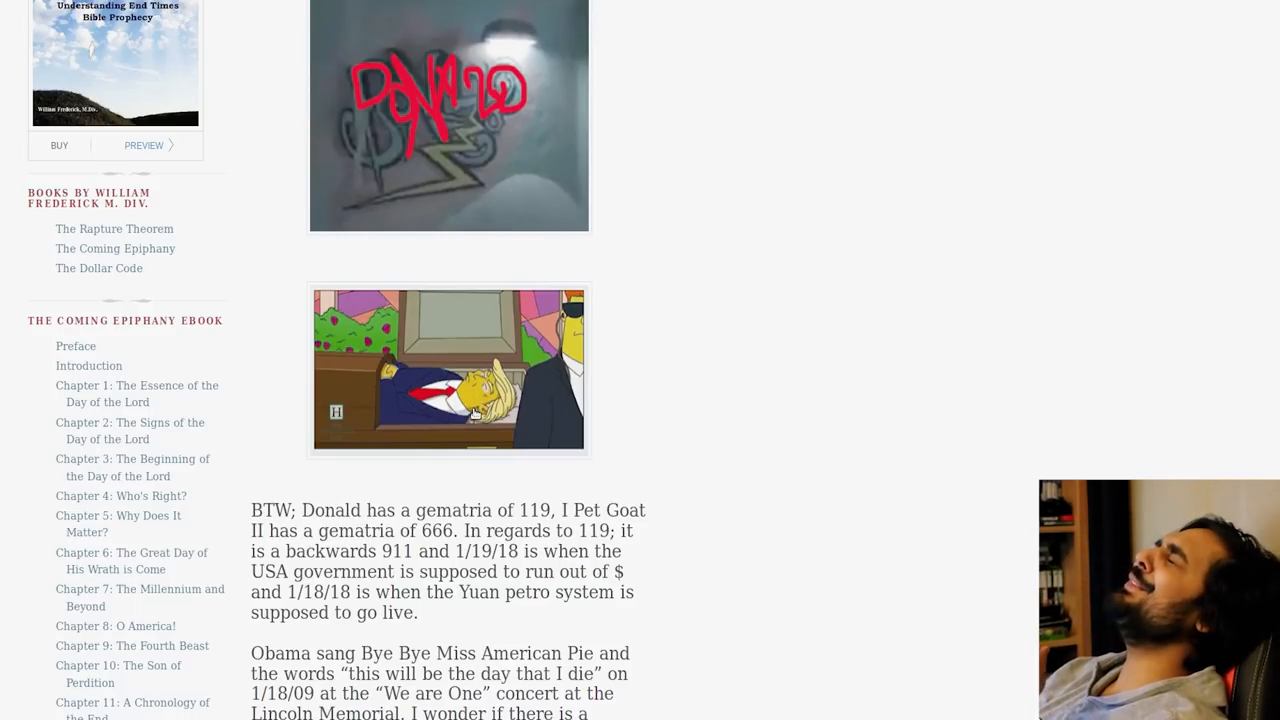
Scroll to the jail-tower Hillary passage about Hurricanes Harvey and Irma and the Irma graffiti still.
{"action": "scroll", "scroll_direction": "down", "scroll_amount": 3}
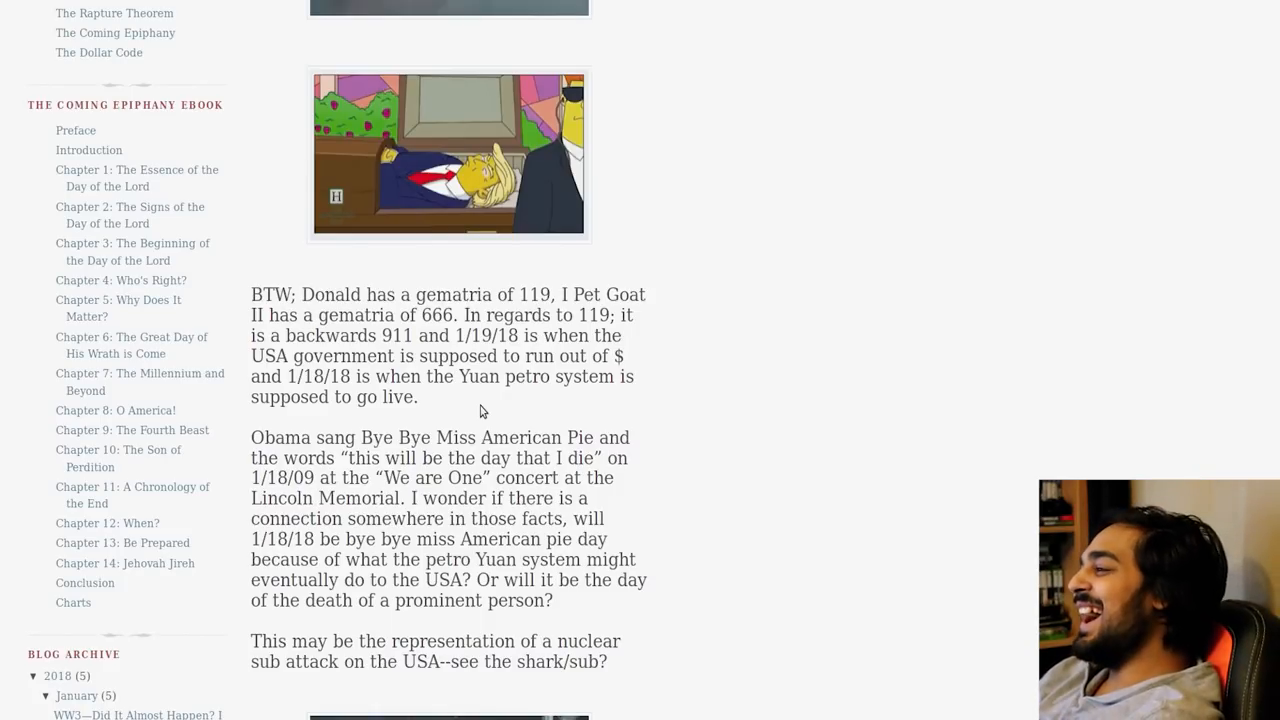
{"action": "scroll", "scroll_direction": "down", "scroll_amount": 3}
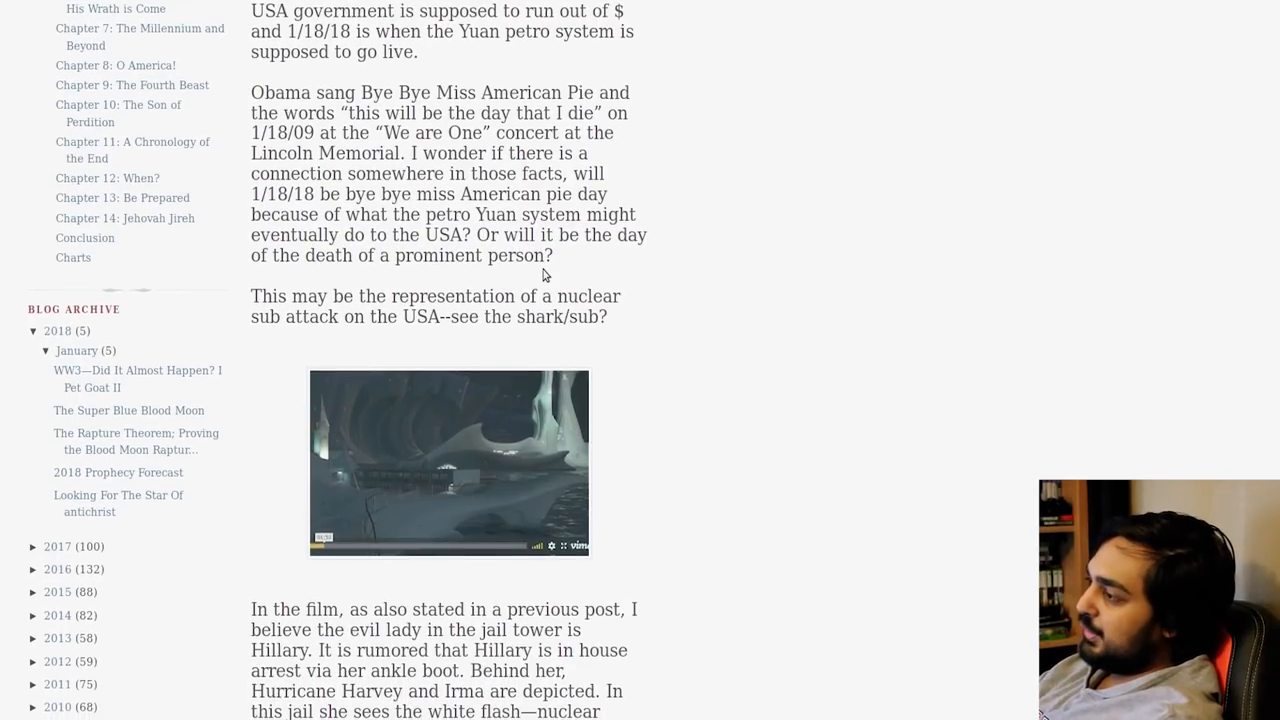
{"action": "mouse_move", "coordinate": [517, 263]}
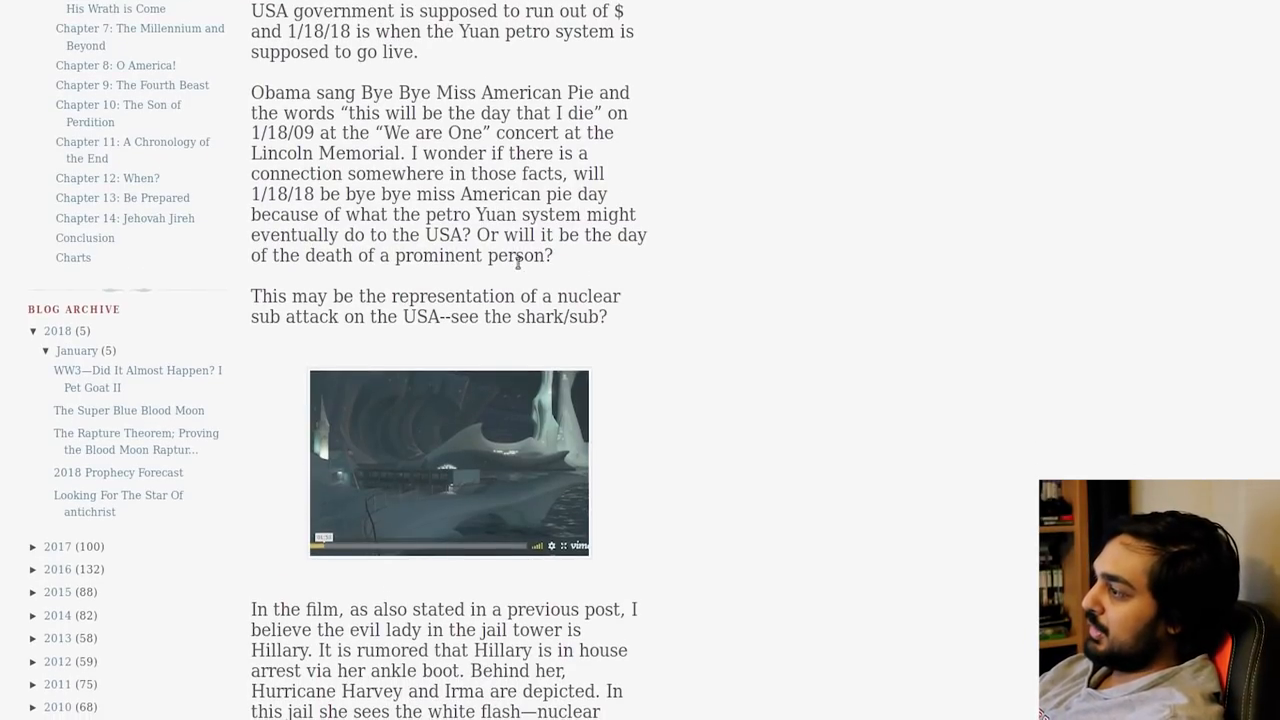
{"action": "scroll", "scroll_direction": "down", "scroll_amount": 3}
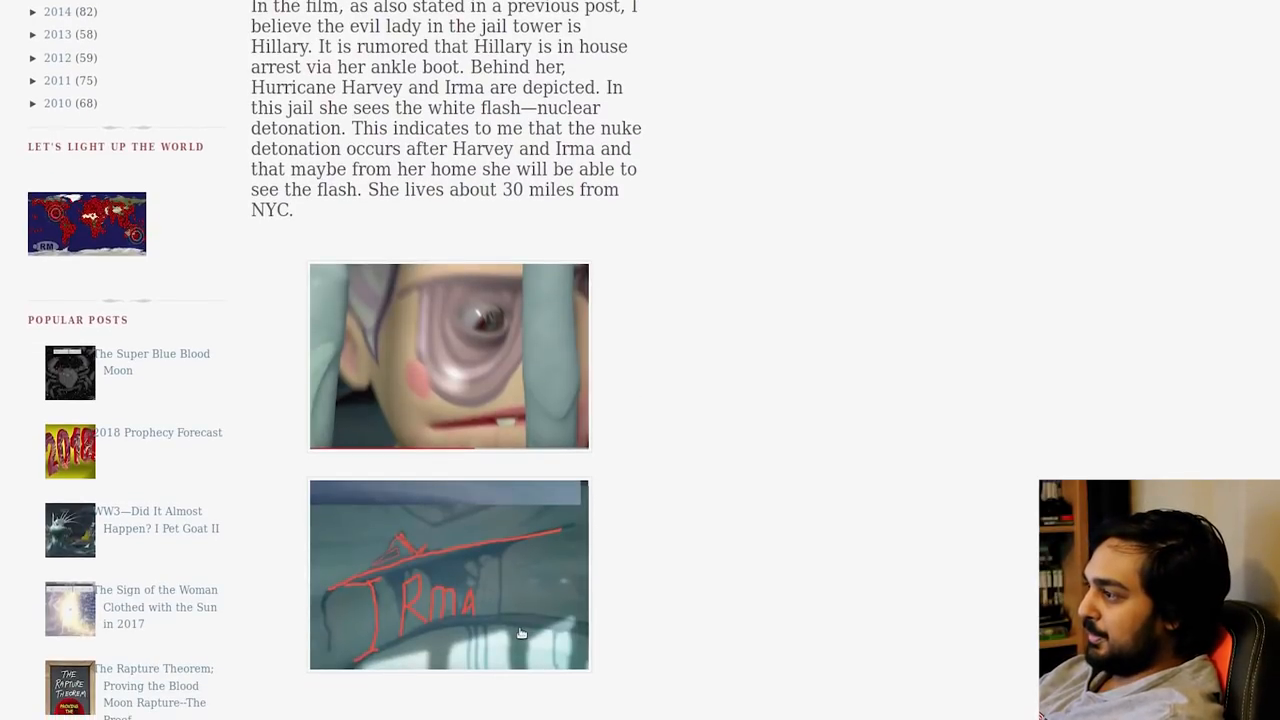
{"action": "mouse_move", "coordinate": [398, 521]}
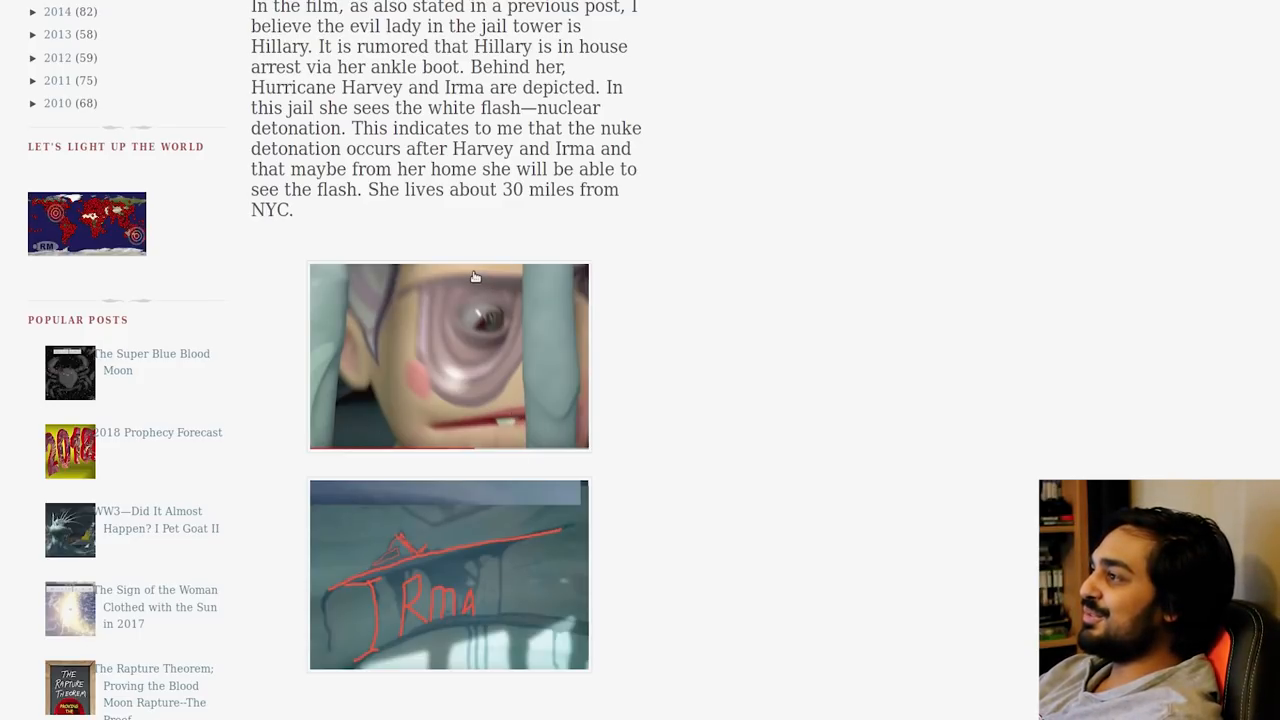
{"action": "scroll", "scroll_direction": "down", "scroll_amount": 3}
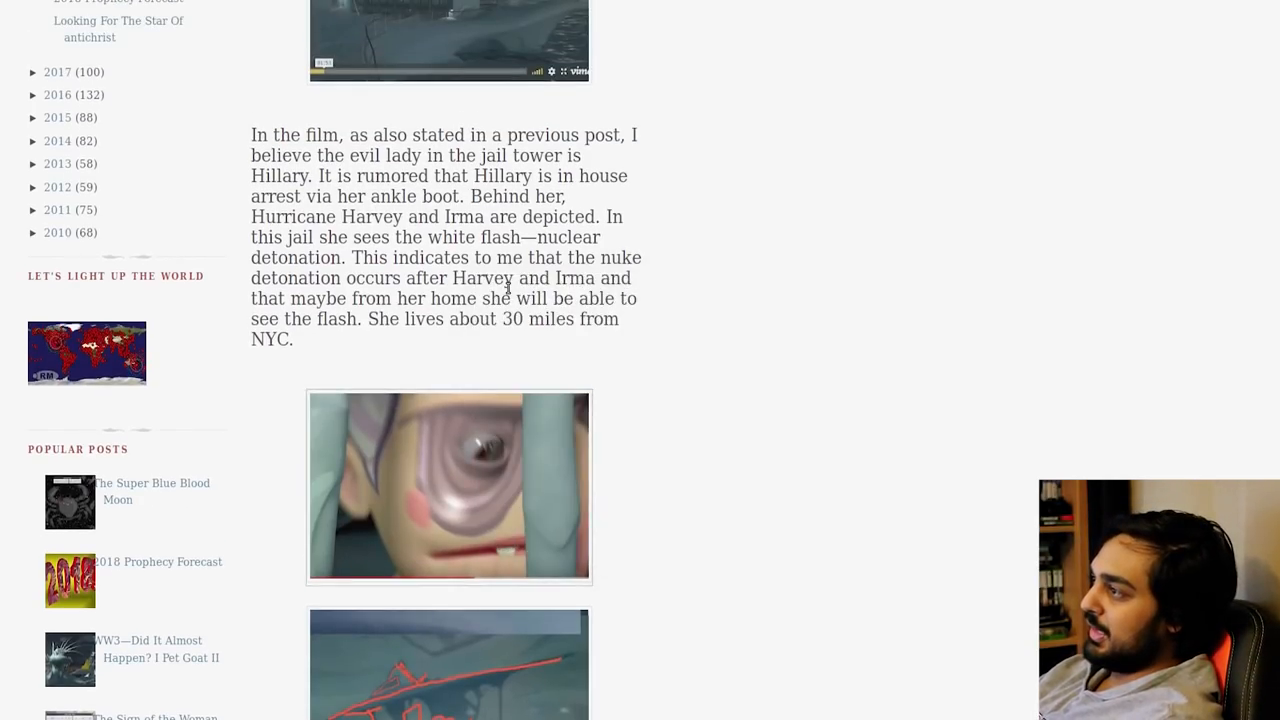
Scroll past the Hurricane Maria and Sheepshead fish images to the Statue of Liberty destruction image.
{"action": "scroll", "scroll_direction": "down", "scroll_amount": 3}
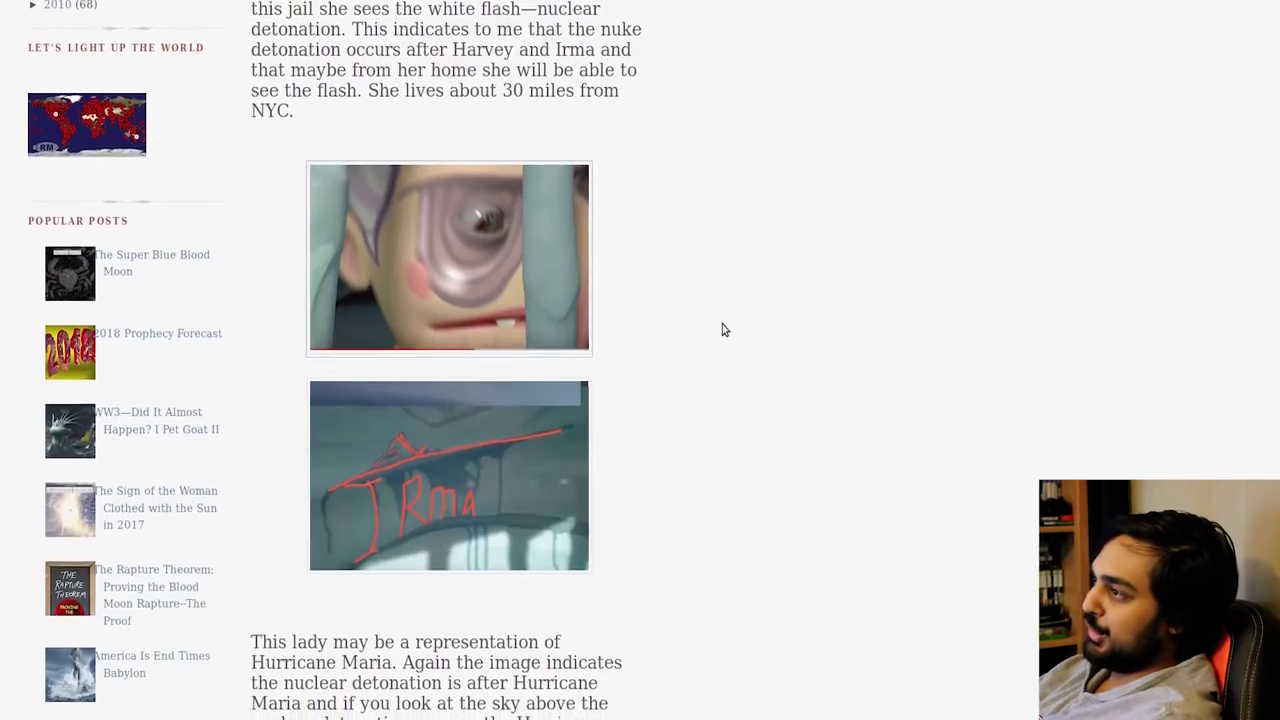
{"action": "scroll", "scroll_direction": "down", "scroll_amount": 3}
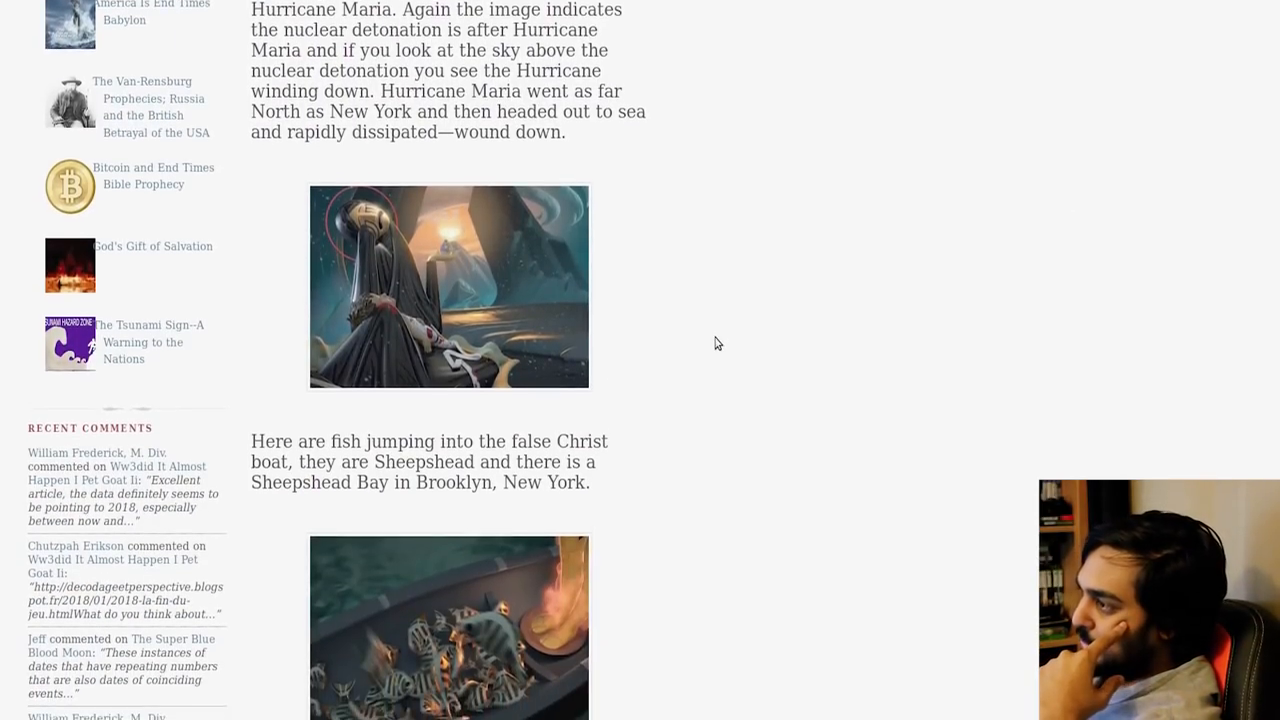
{"action": "scroll", "scroll_direction": "down", "scroll_amount": 3}
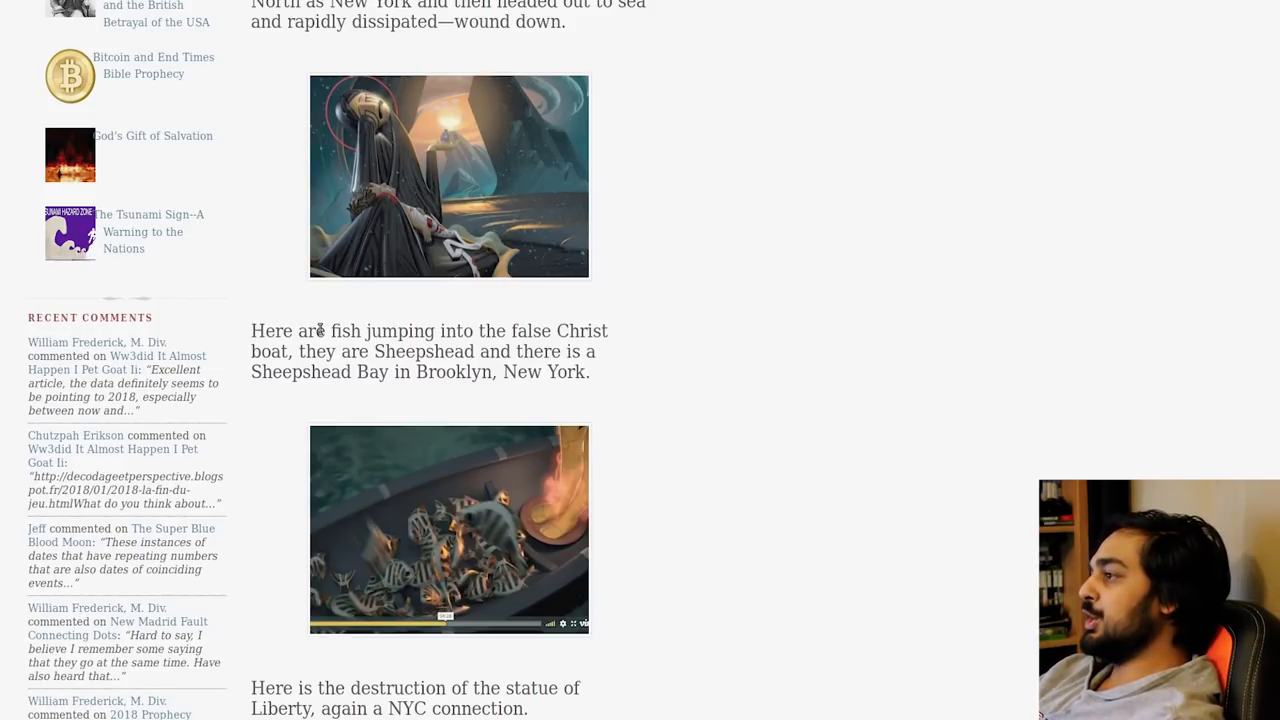
{"action": "mouse_move", "coordinate": [398, 413]}
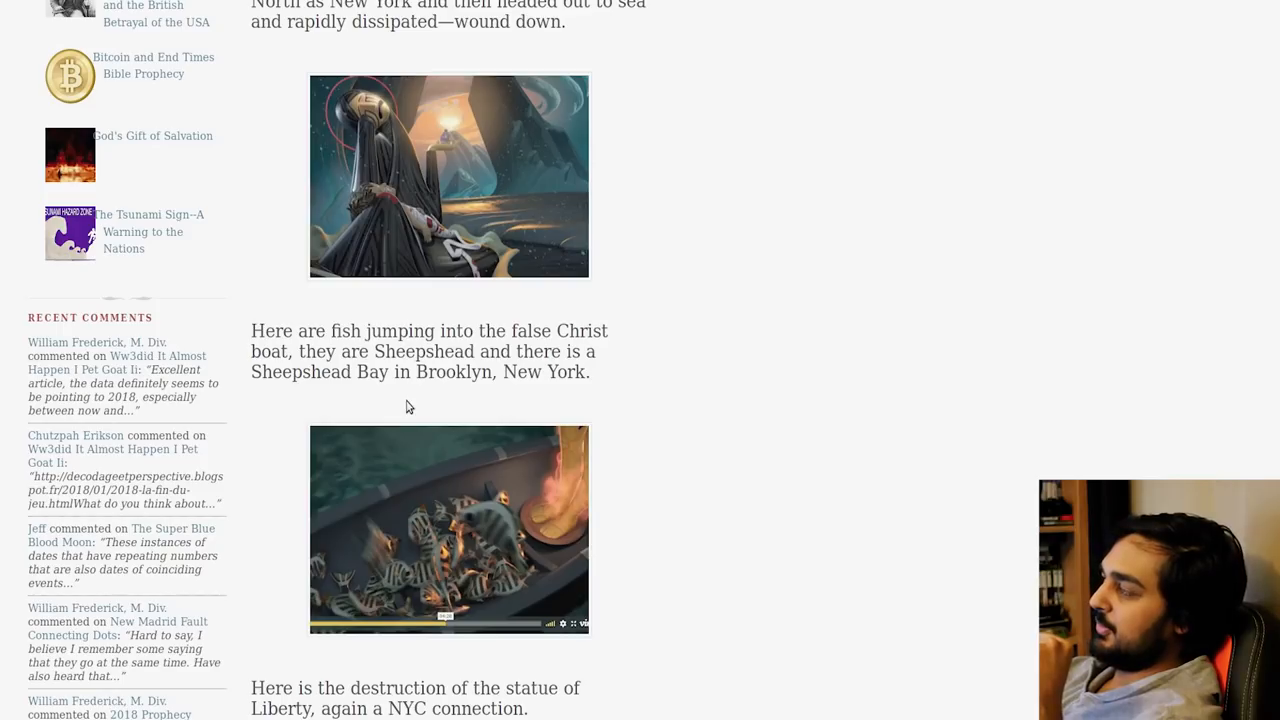
{"action": "scroll", "scroll_direction": "down", "scroll_amount": 3}
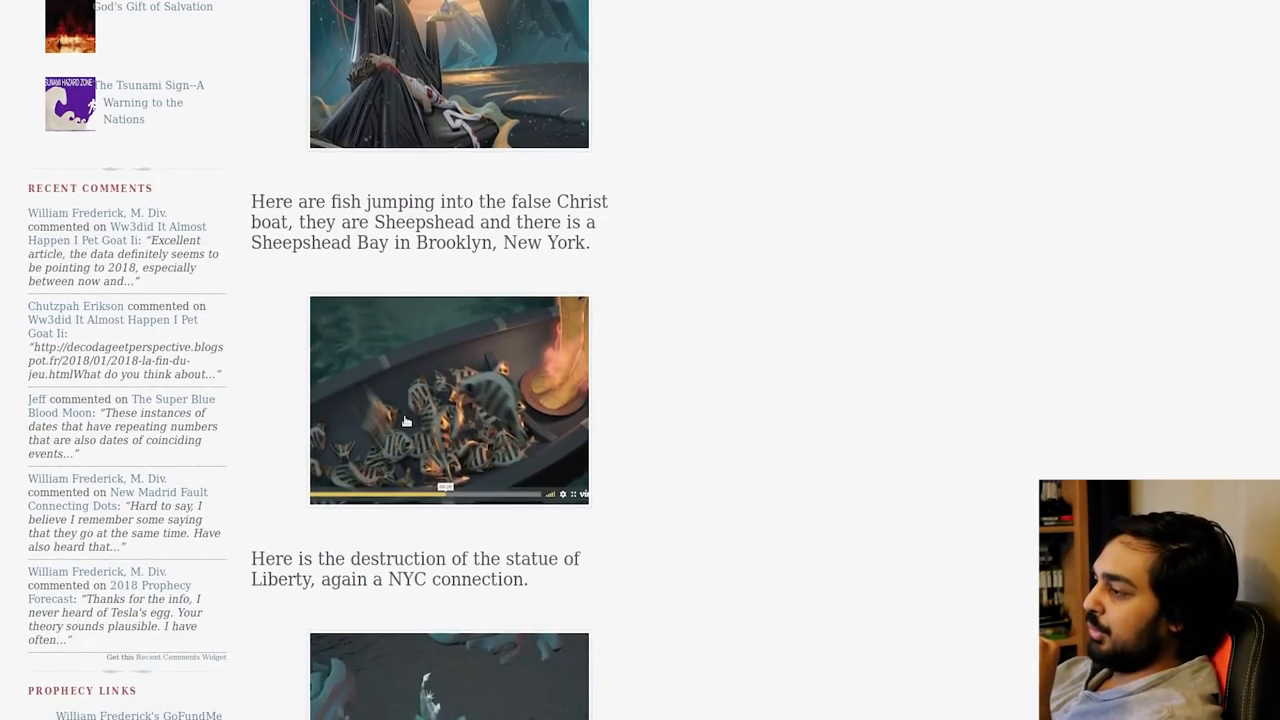
{"action": "scroll", "scroll_direction": "down", "scroll_amount": 3}
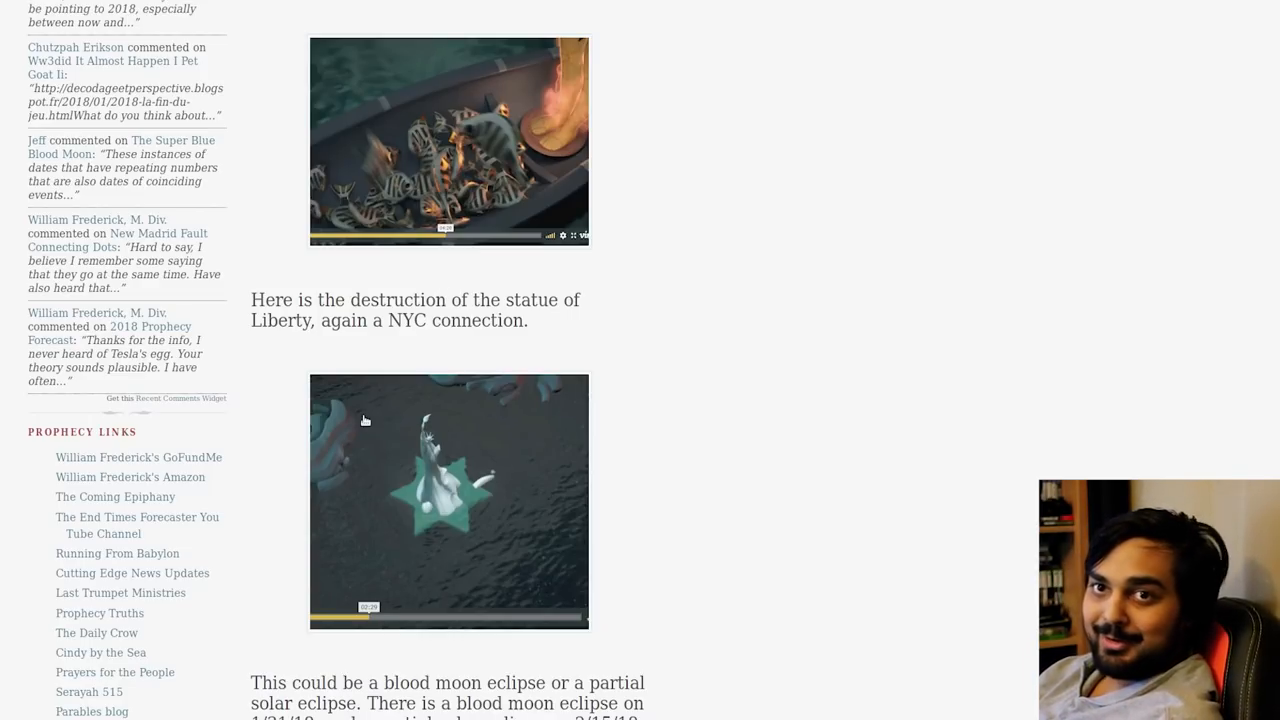
Scroll past the eclipse, B2 bomber and WW3 missile stills to the 'To summarize' paragraph.
{"action": "scroll", "scroll_direction": "down", "scroll_amount": 3}
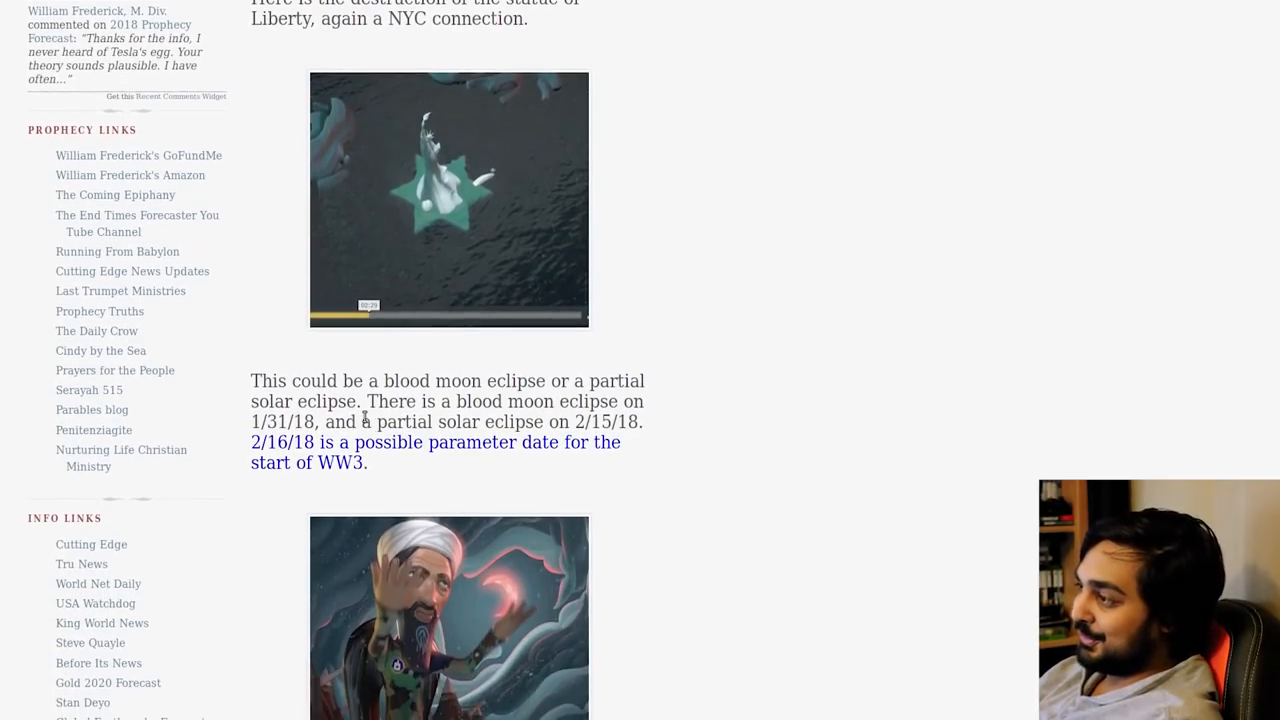
{"action": "scroll", "scroll_direction": "down", "scroll_amount": 3}
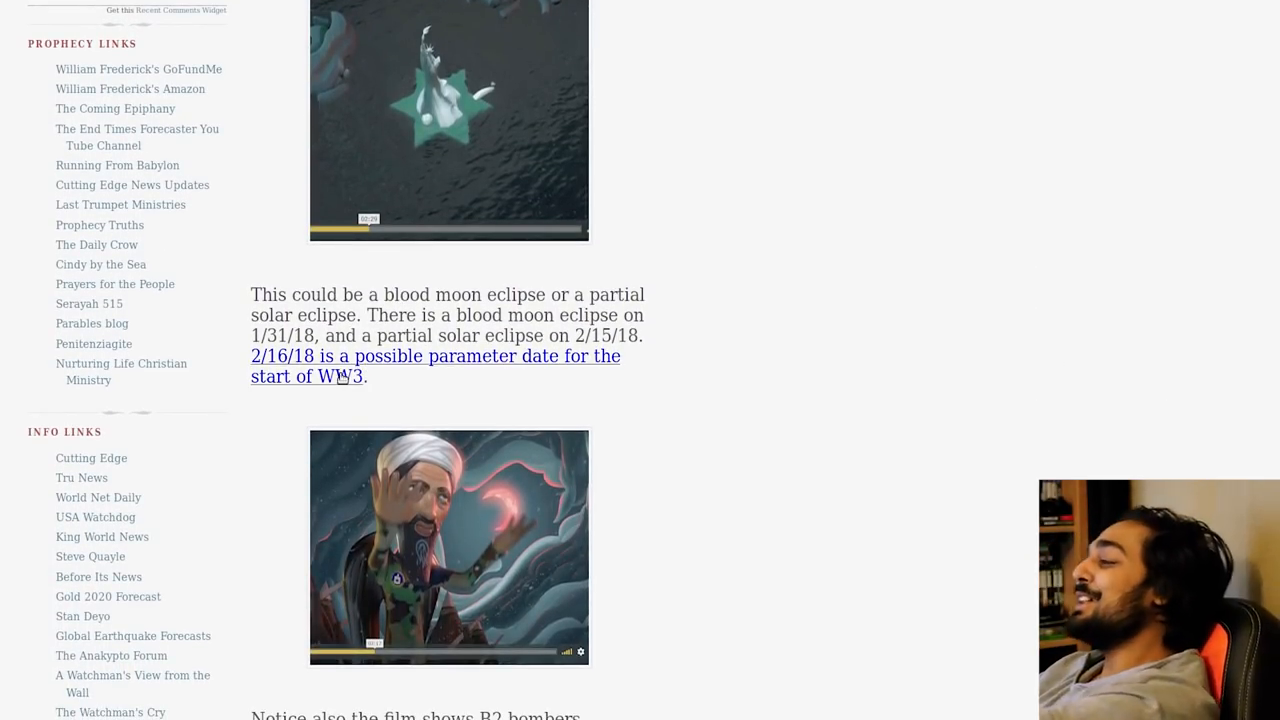
{"action": "scroll", "scroll_direction": "down", "scroll_amount": 3}
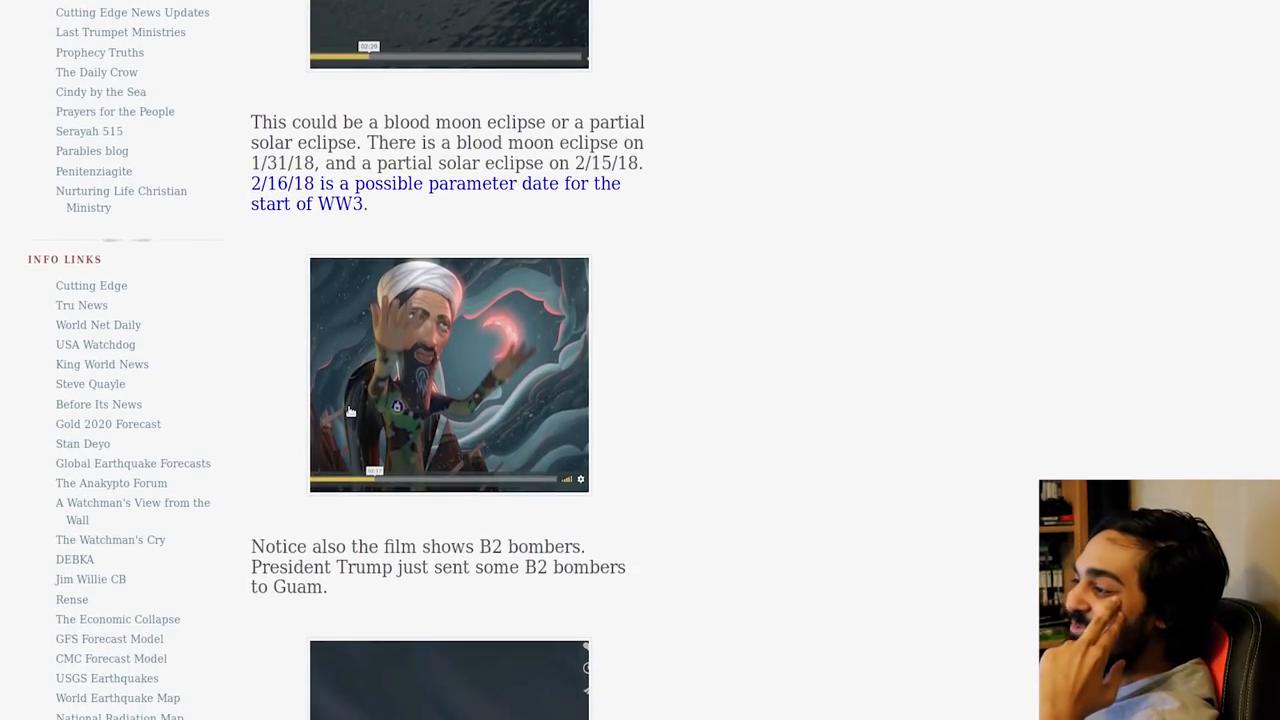
{"action": "scroll", "scroll_direction": "down", "scroll_amount": 3}
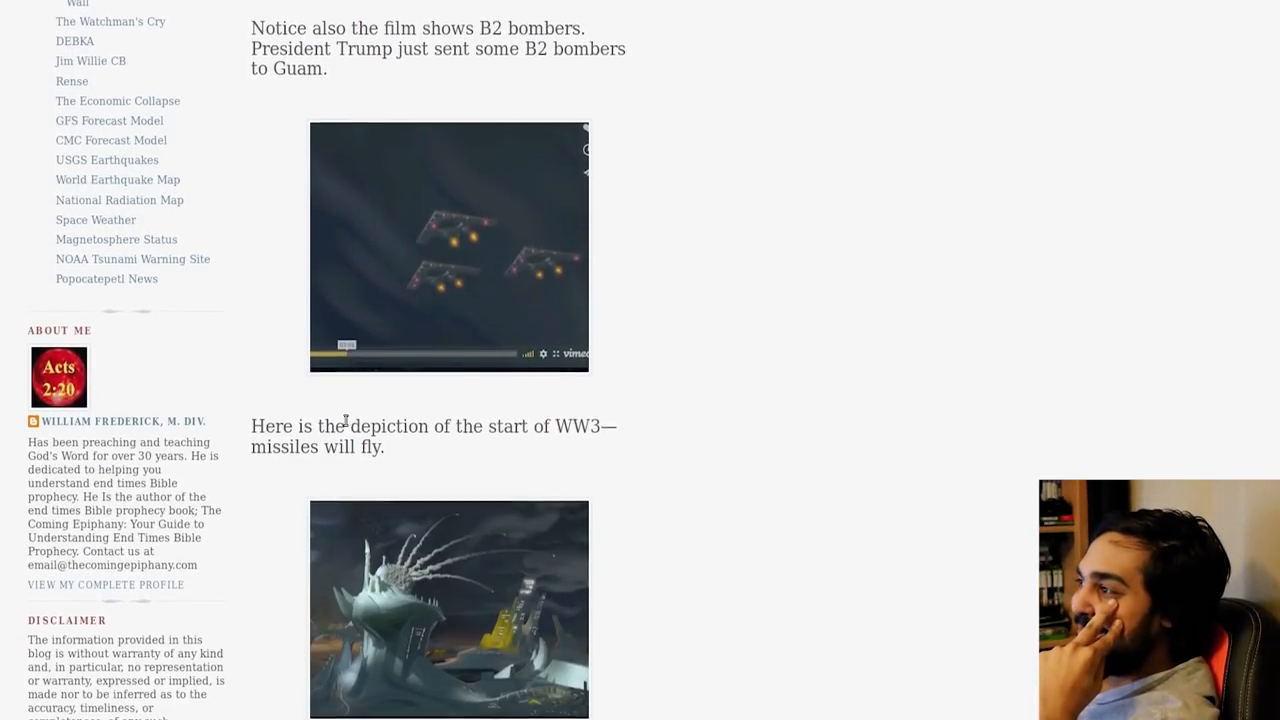
{"action": "scroll", "scroll_direction": "down", "scroll_amount": 3}
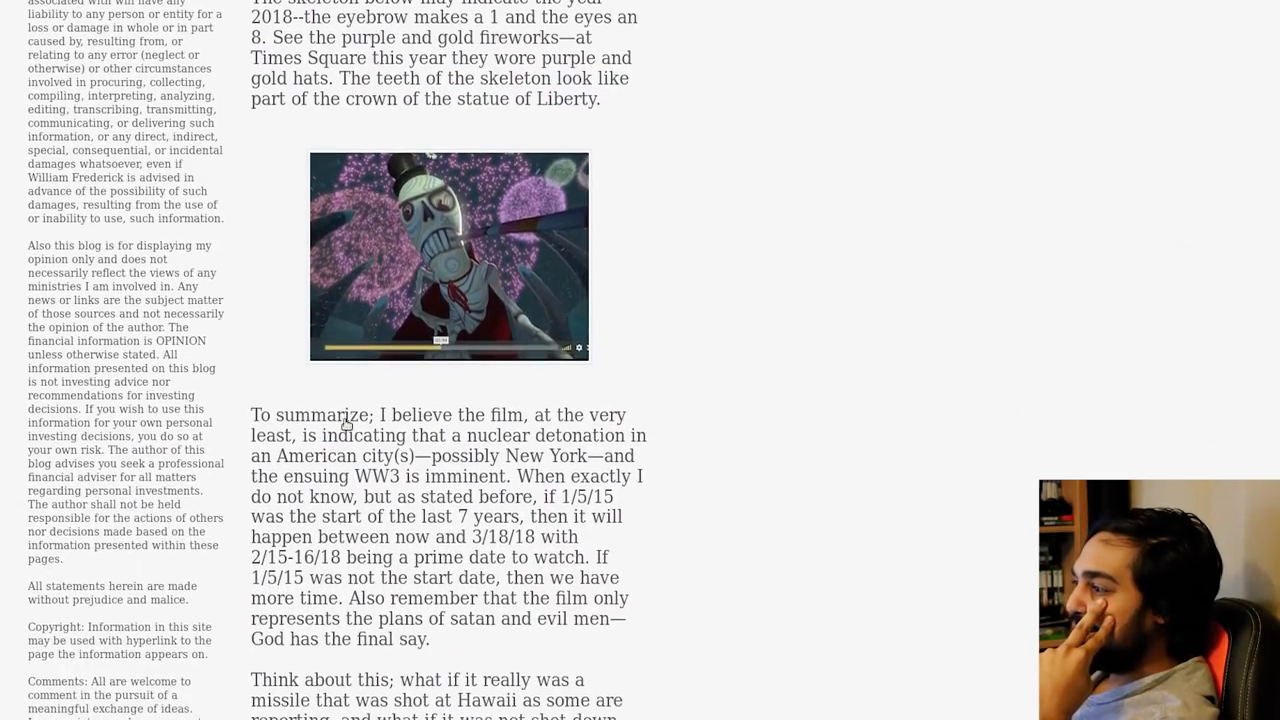
{"action": "mouse_move", "coordinate": [428, 315]}
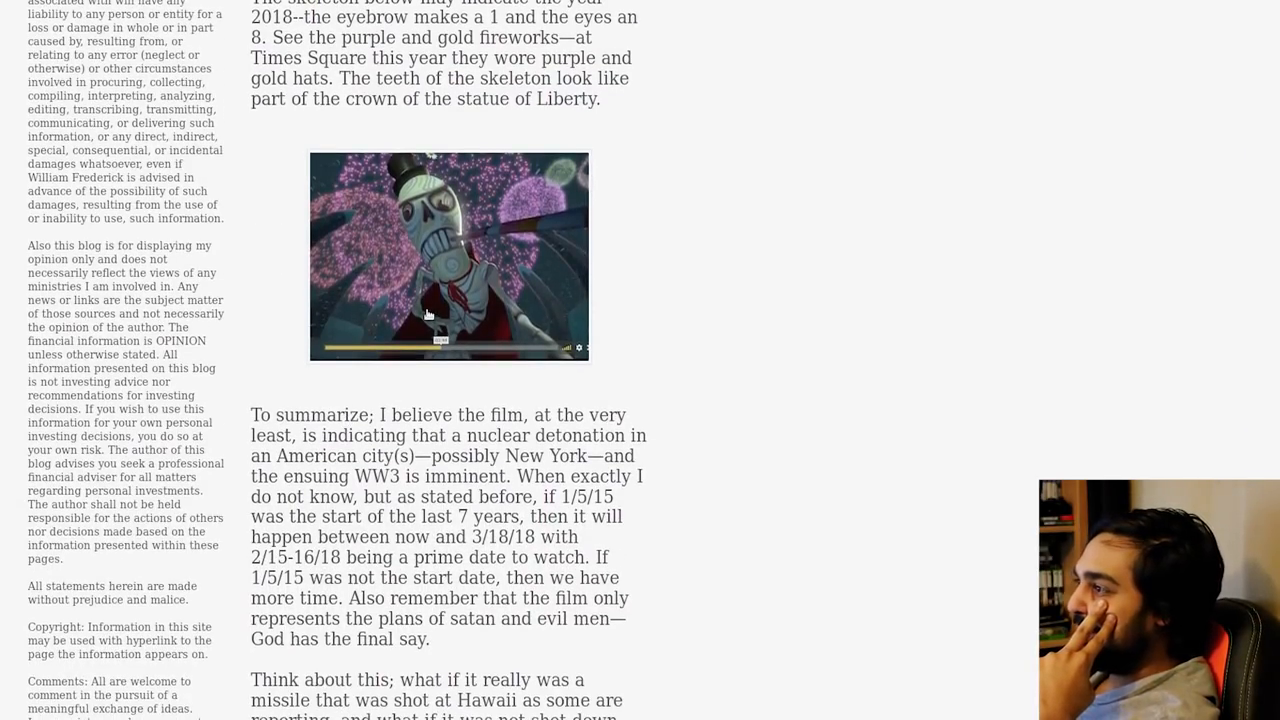
Scroll through the blood moon posts and reach the God's Gift of Salvation guide post.
{"action": "scroll", "scroll_direction": "down", "scroll_amount": 3}
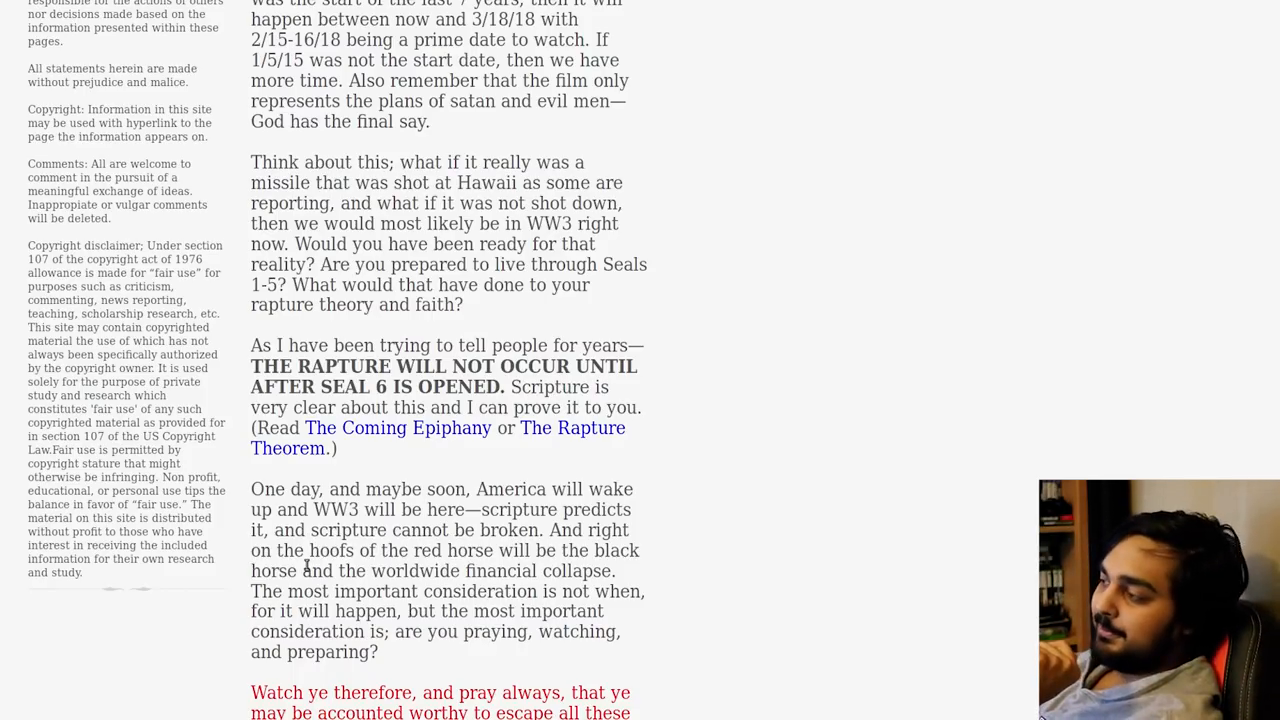
{"action": "scroll", "scroll_direction": "down", "scroll_amount": 3}
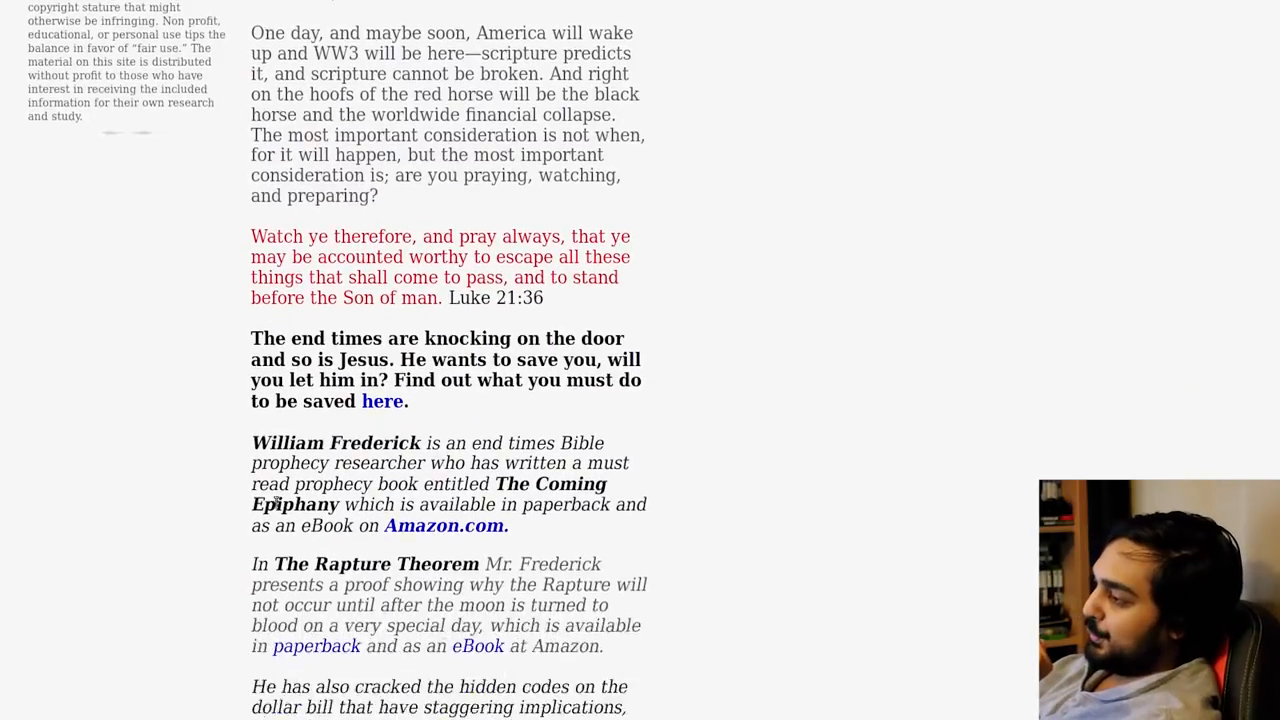
{"action": "scroll", "scroll_direction": "down", "scroll_amount": 3}
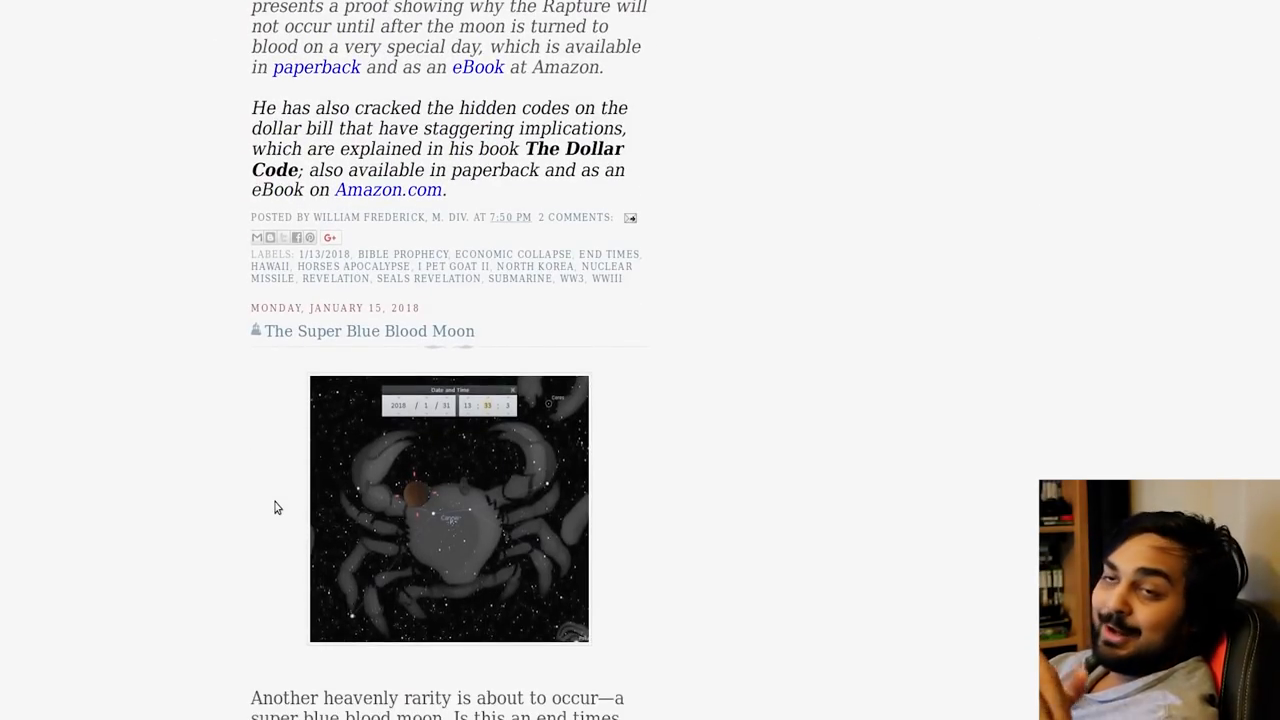
{"action": "scroll", "scroll_direction": "down", "scroll_amount": 3}
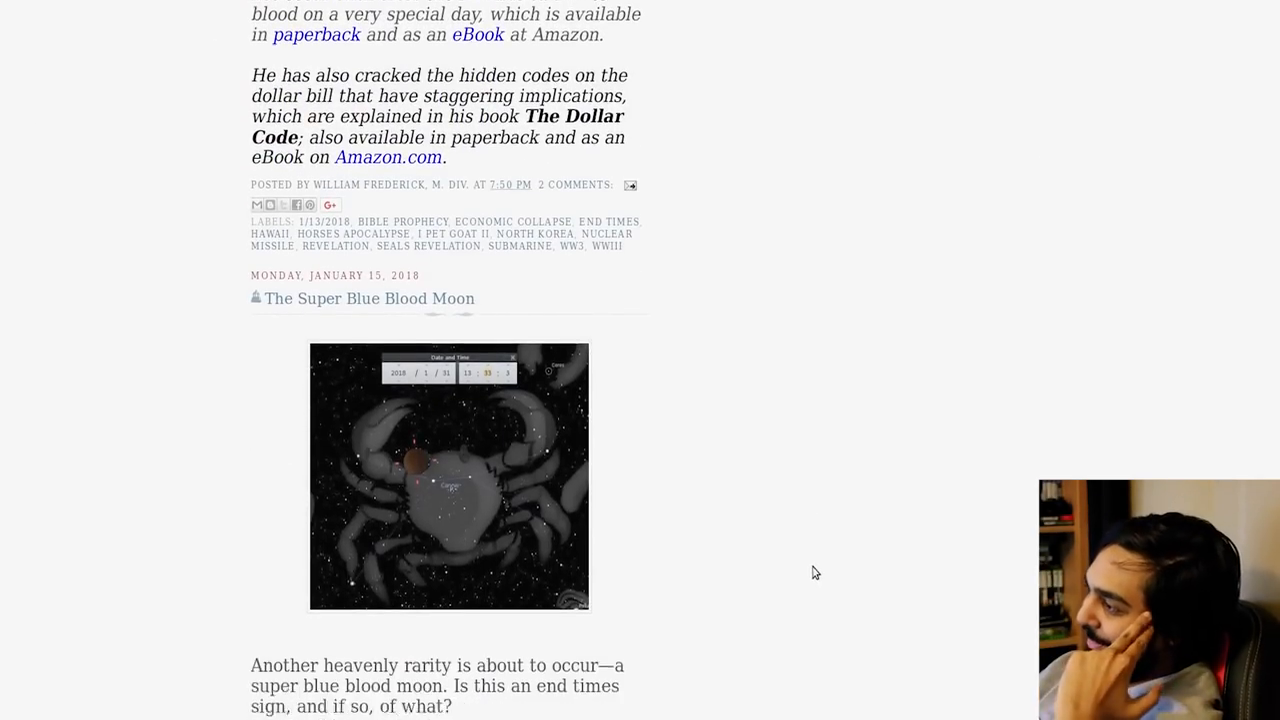
{"action": "scroll", "scroll_direction": "down", "scroll_amount": 3}
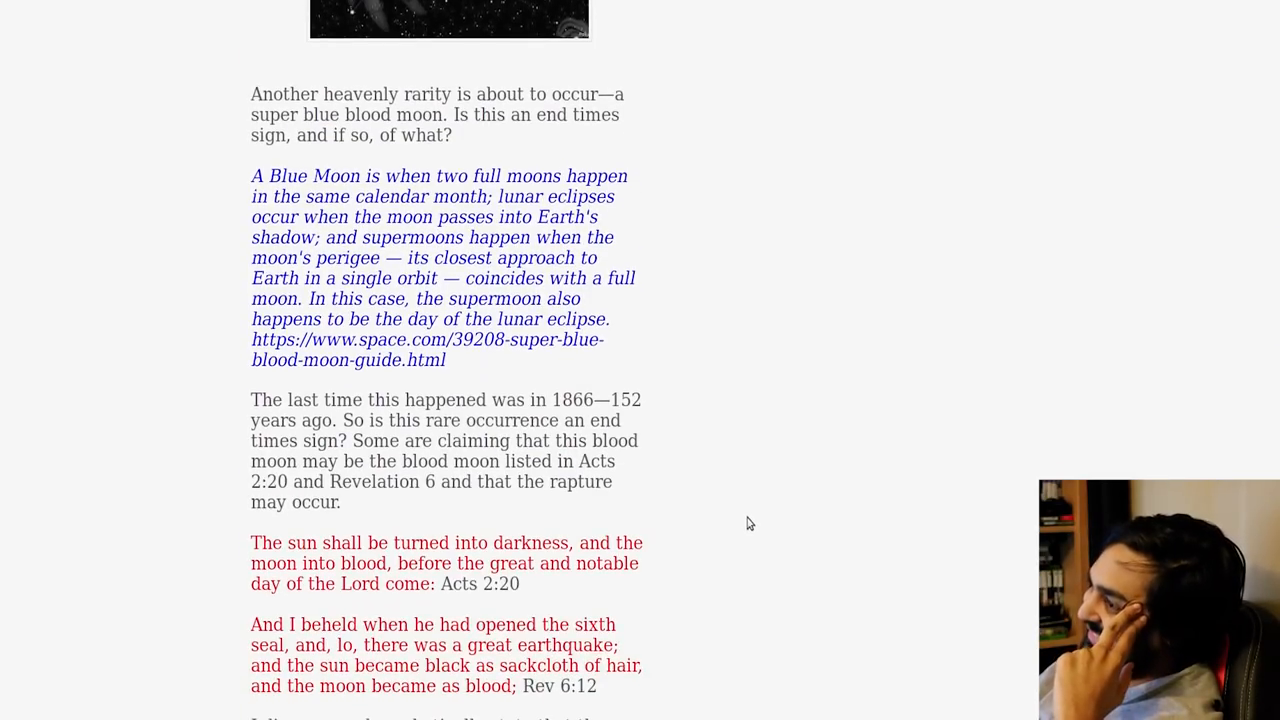
{"action": "scroll", "scroll_direction": "down", "scroll_amount": 3}
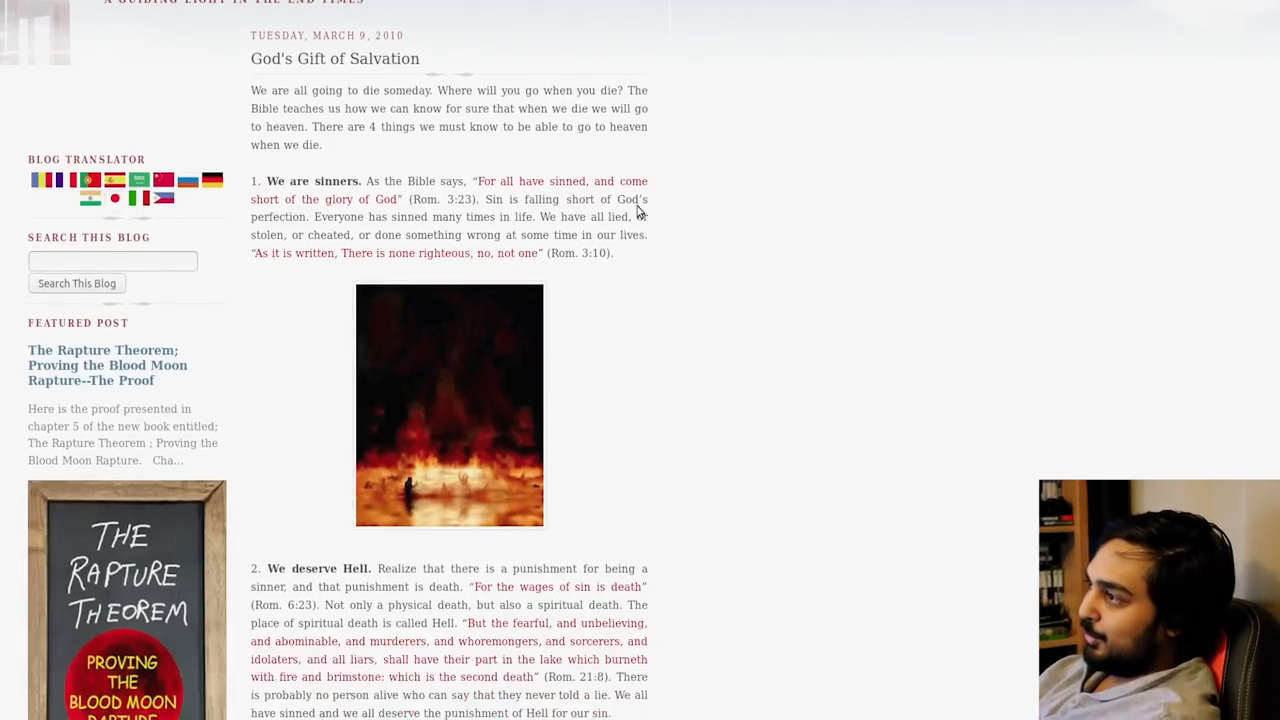
Scroll the salvation guide, then return to the Super Blue Blood Moon post's Luke 21:36 verse.
{"action": "scroll", "scroll_direction": "down", "scroll_amount": 3}
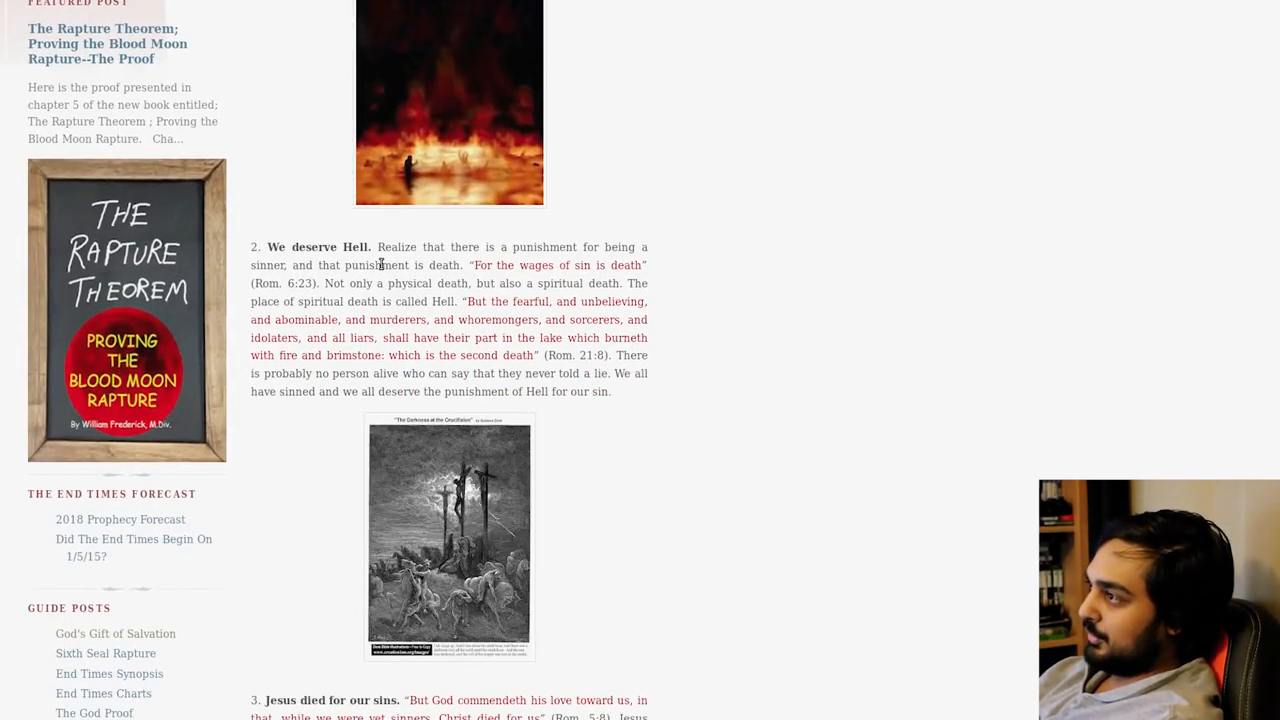
{"action": "scroll", "scroll_direction": "down", "scroll_amount": 3}
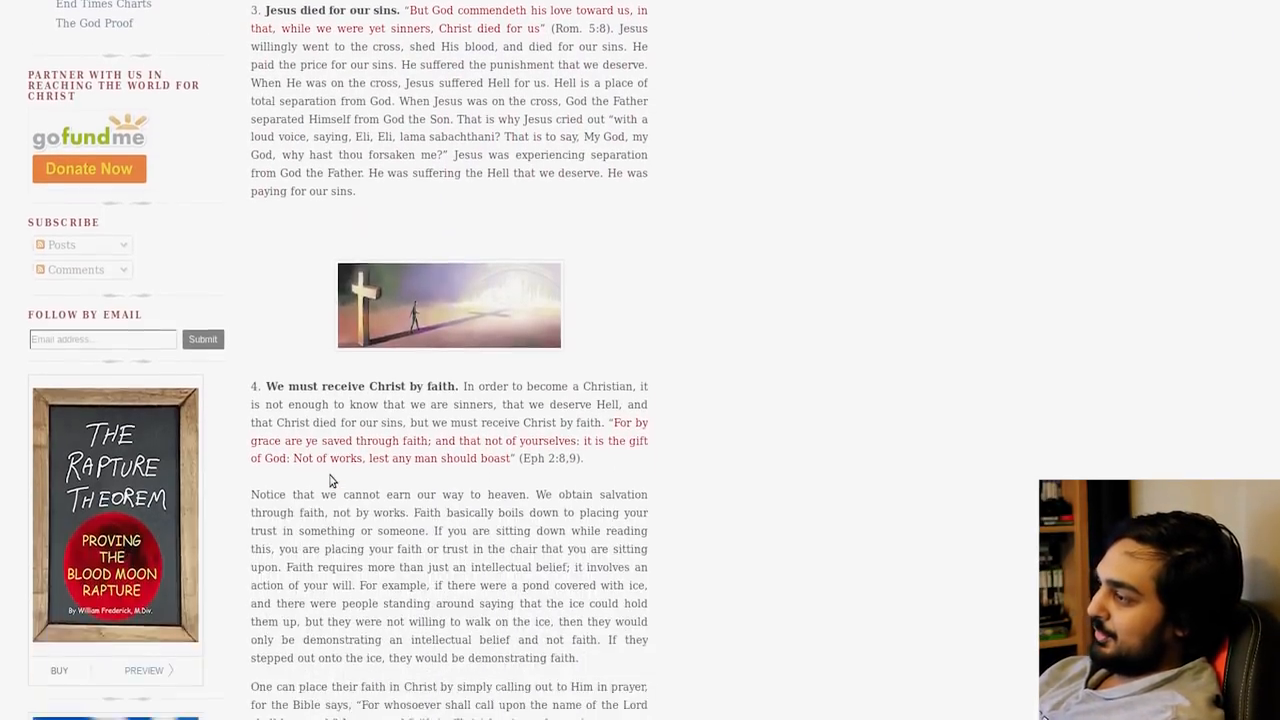
{"action": "scroll", "scroll_direction": "down", "scroll_amount": 3}
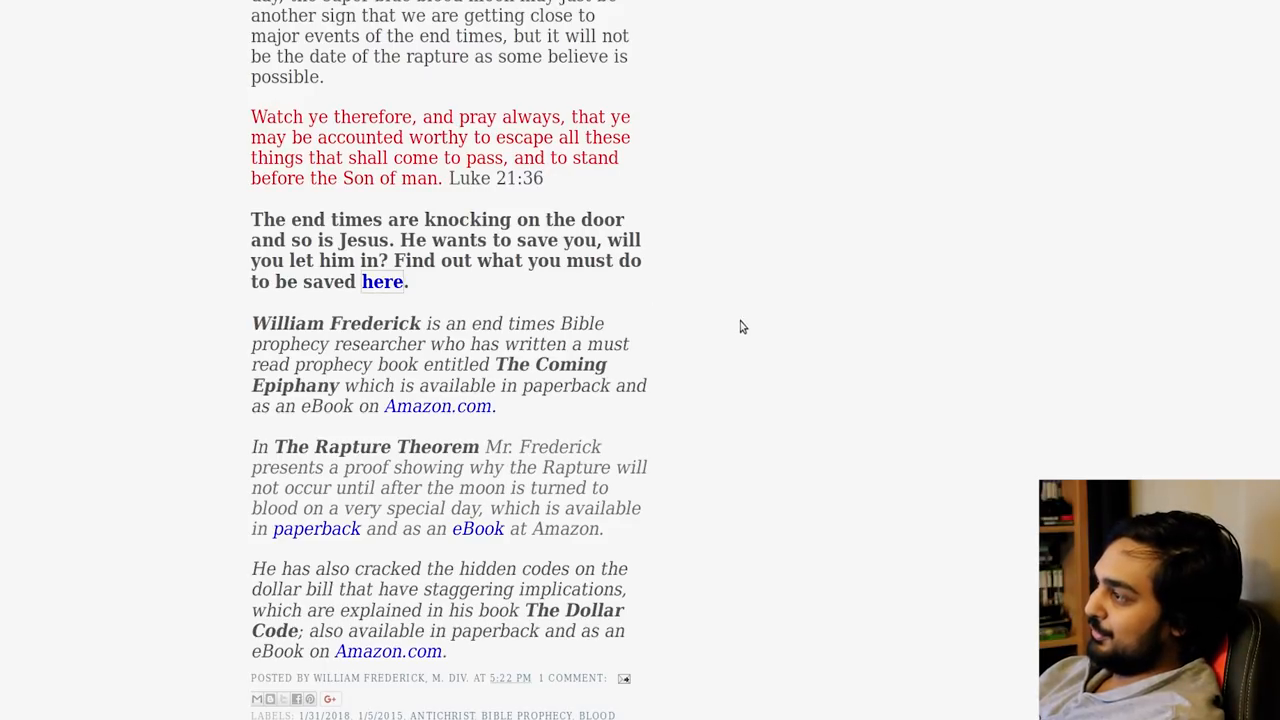
Scroll into The Rapture Theorem post down to its symbols table and logic statements.
{"action": "scroll", "scroll_direction": "down", "scroll_amount": 3}
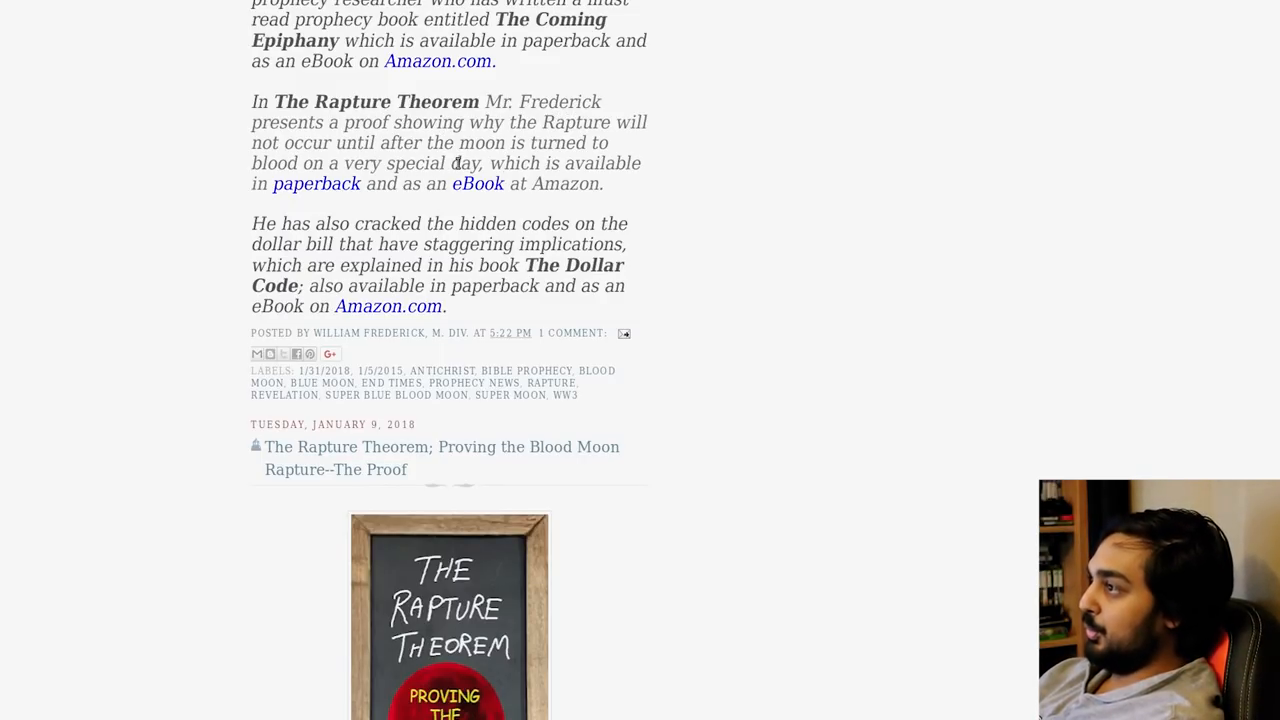
{"action": "scroll", "scroll_direction": "down", "scroll_amount": 3}
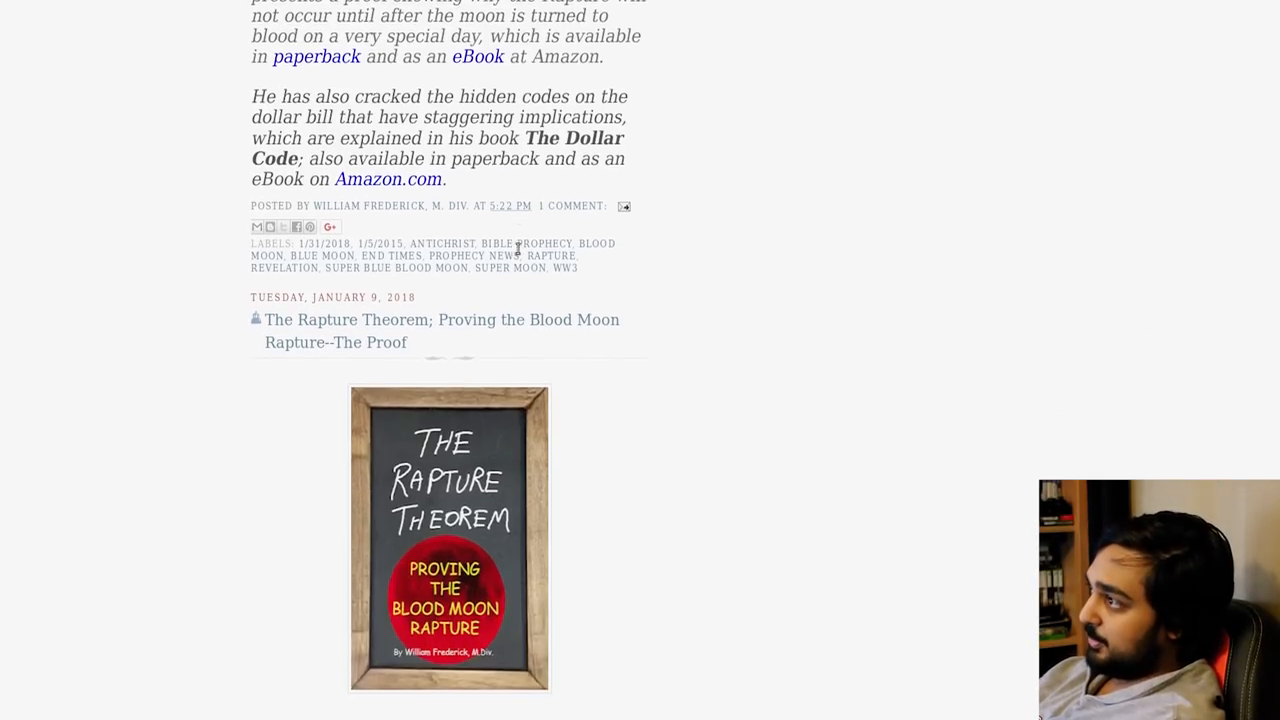
{"action": "scroll", "scroll_direction": "down", "scroll_amount": 3}
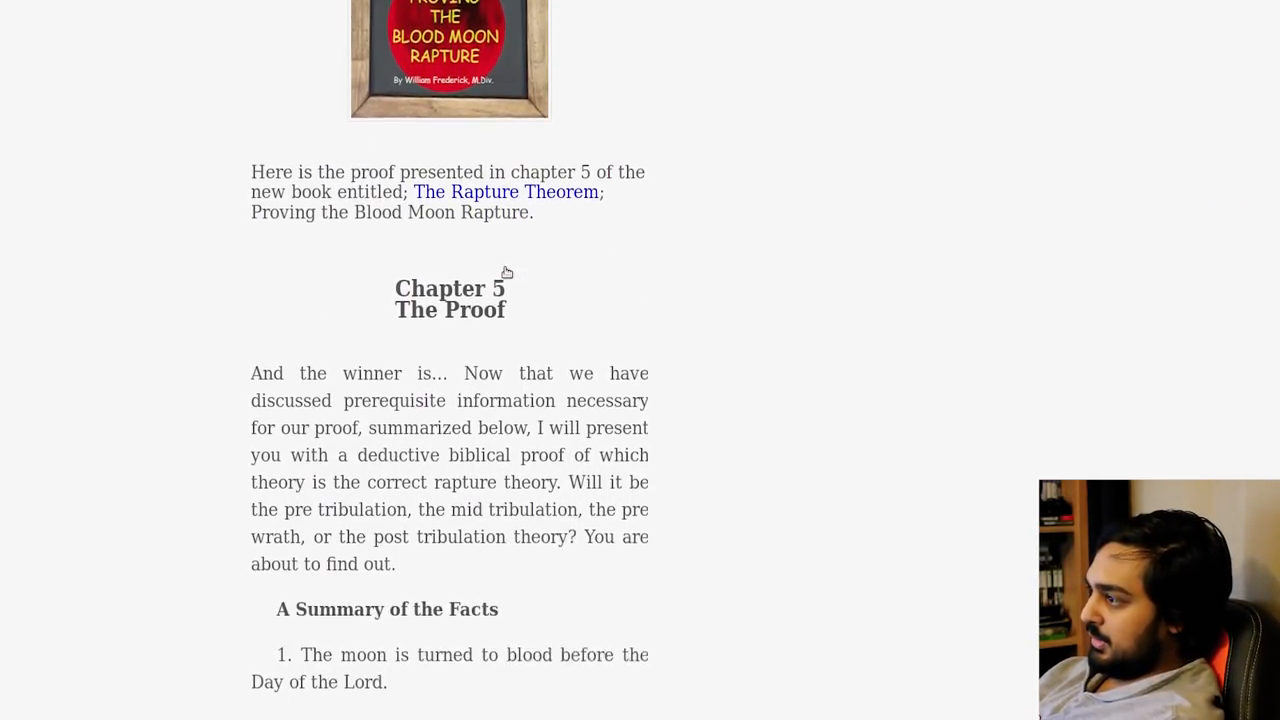
{"action": "scroll", "scroll_direction": "down", "scroll_amount": 3}
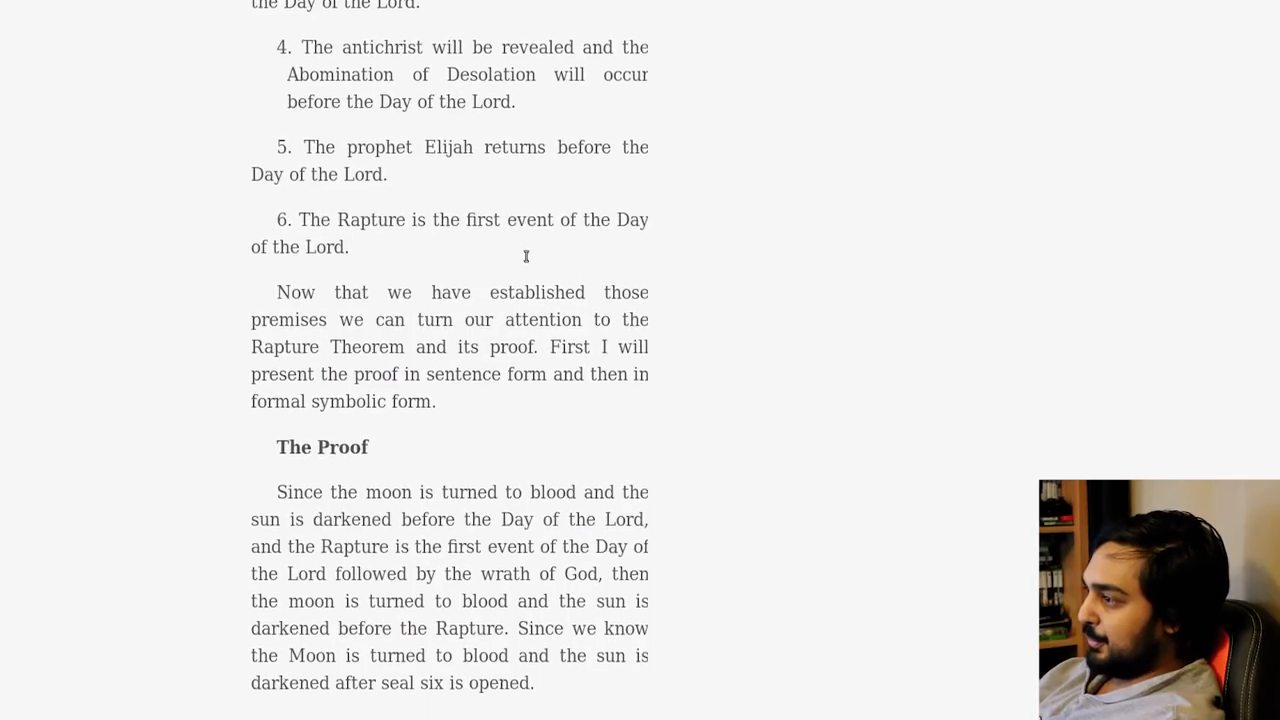
{"action": "scroll", "scroll_direction": "down", "scroll_amount": 3}
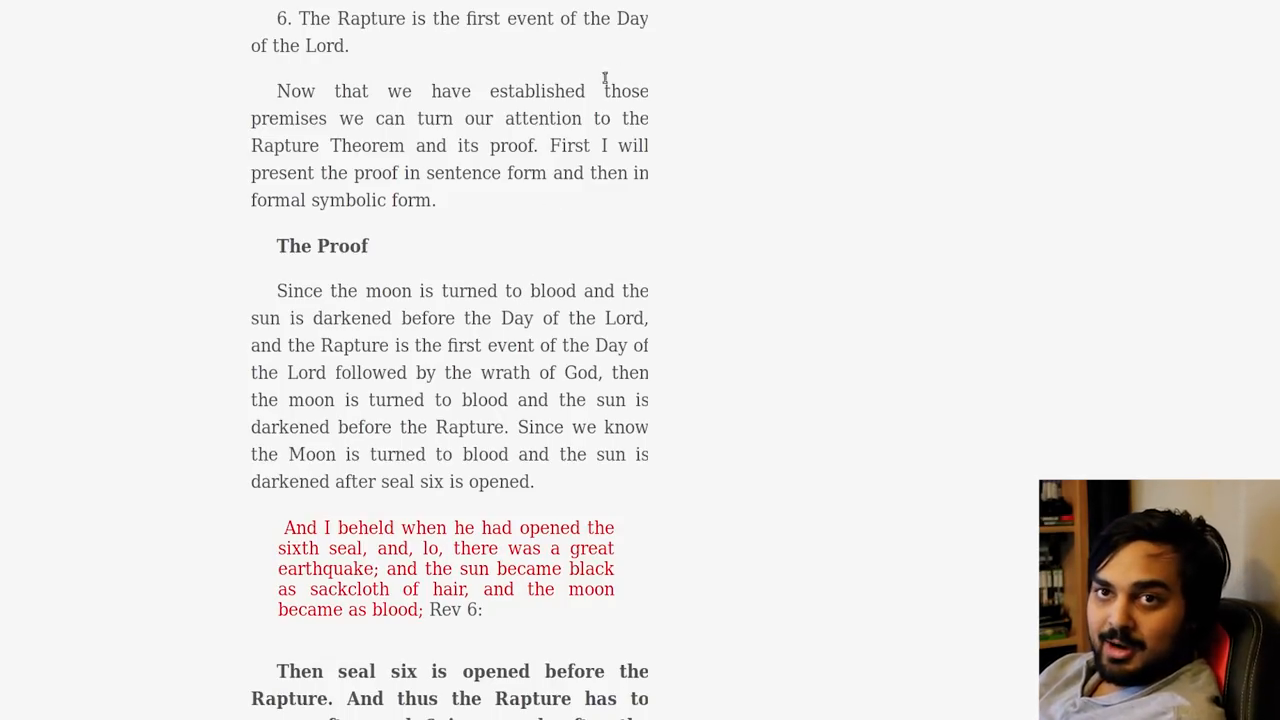
{"action": "scroll", "scroll_direction": "down", "scroll_amount": 3}
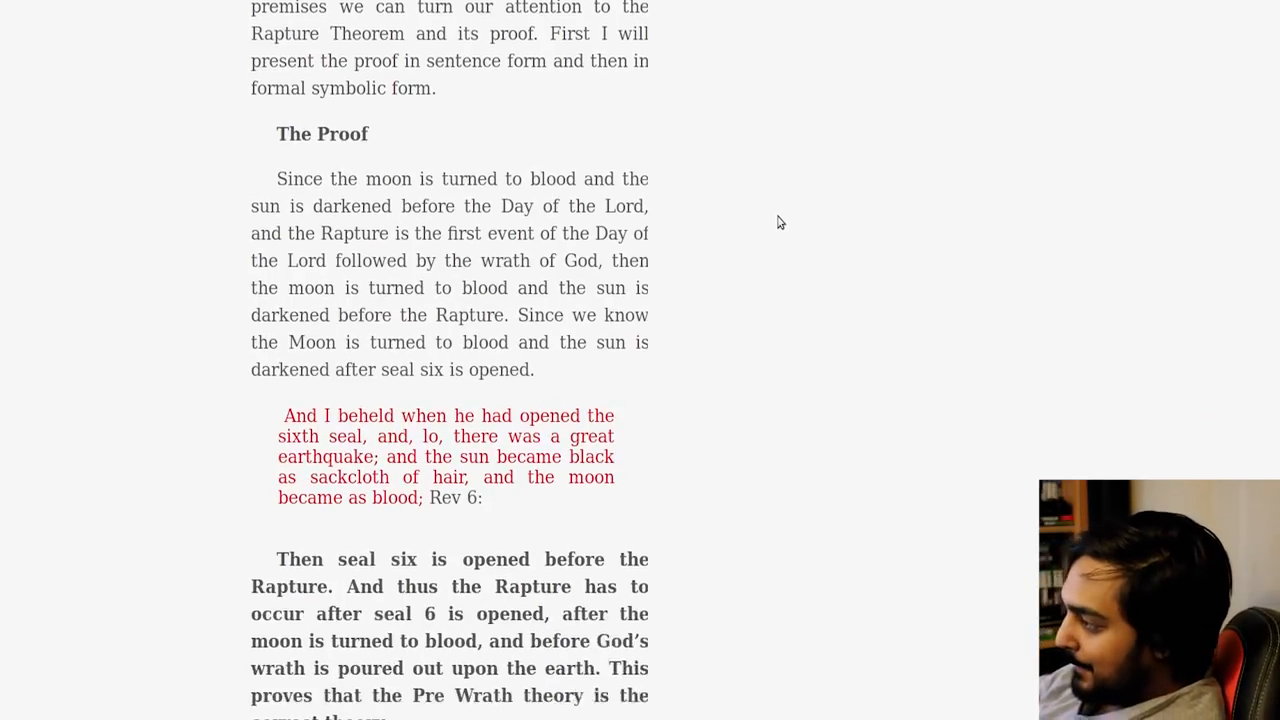
{"action": "scroll", "scroll_direction": "down", "scroll_amount": 3}
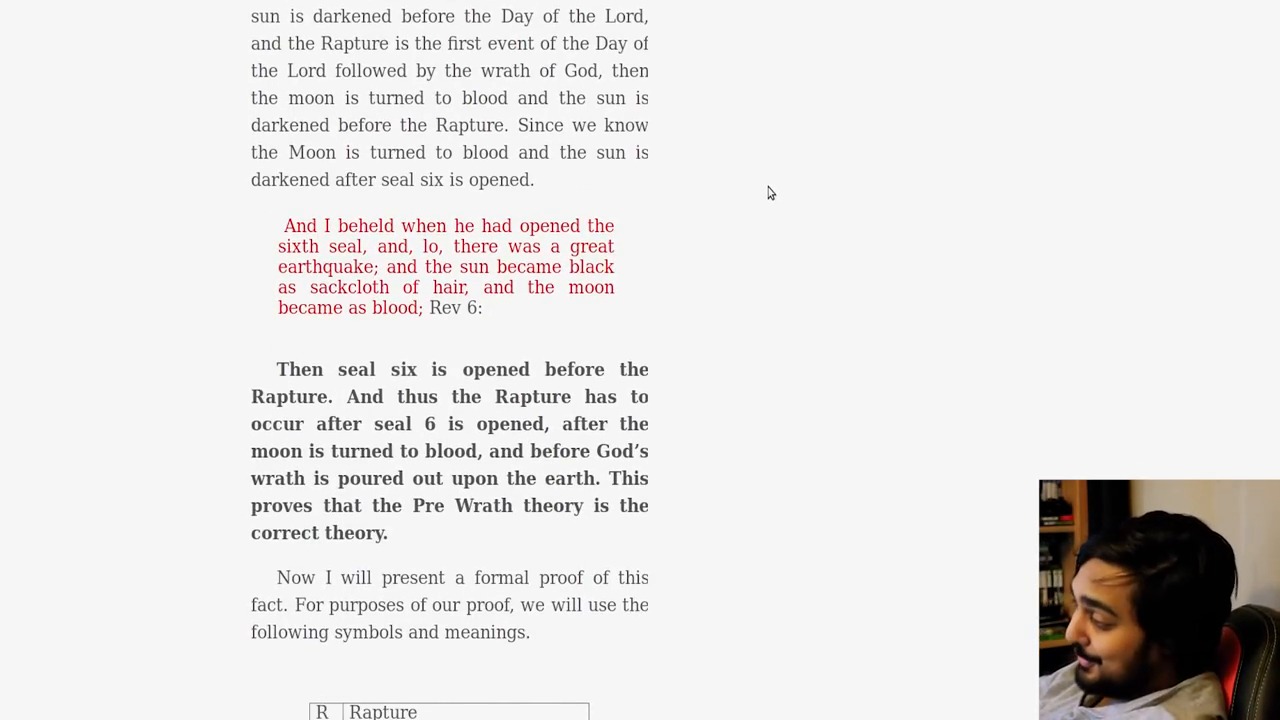
{"action": "scroll", "scroll_direction": "down", "scroll_amount": 3}
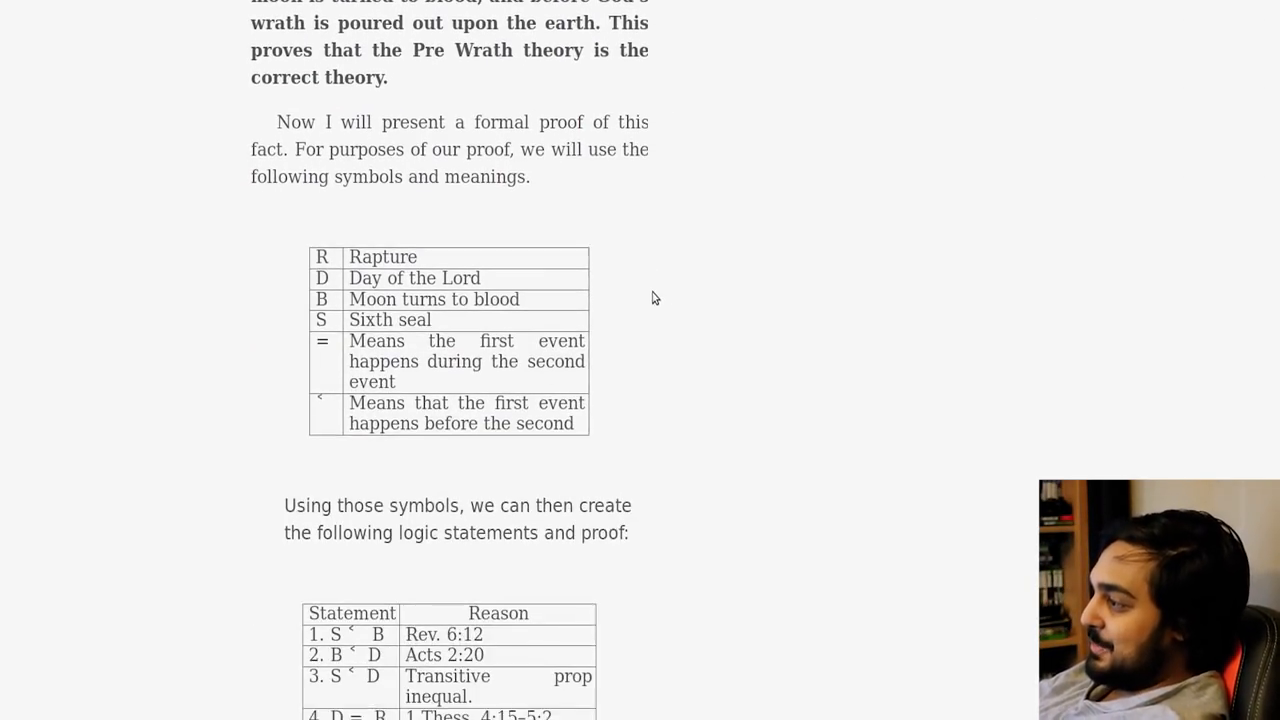